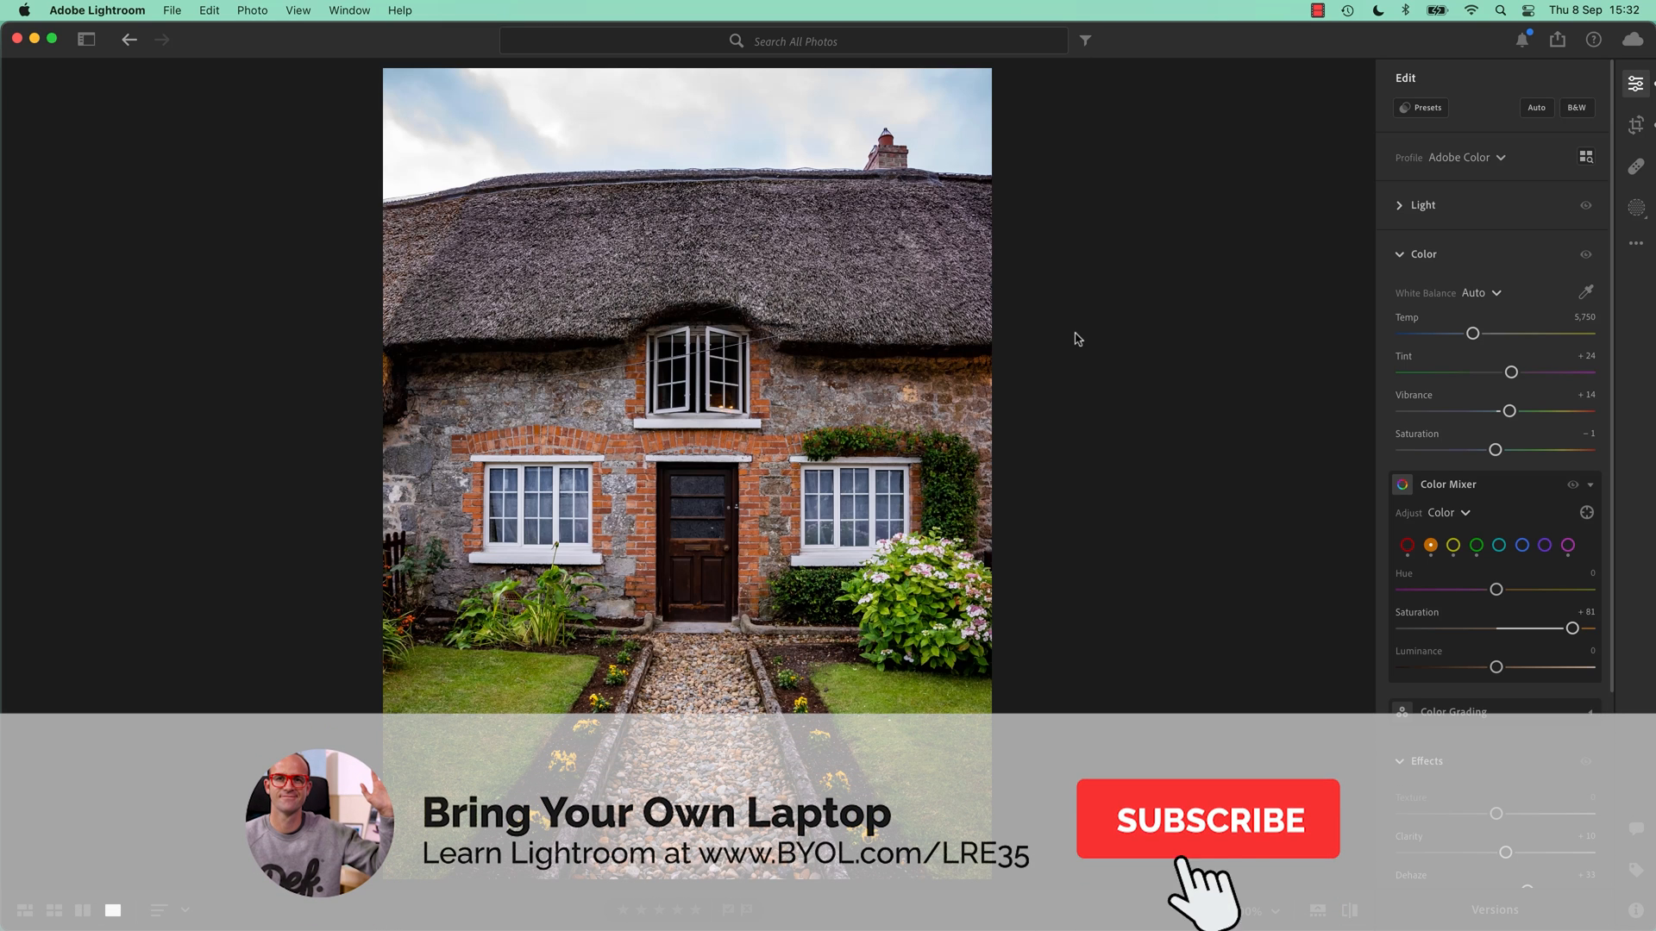
Step: Bring up Custom Settings export for the cottage photo and keep the Custom dimensions option
{"action": "left_click", "coordinate": [1207, 819]}
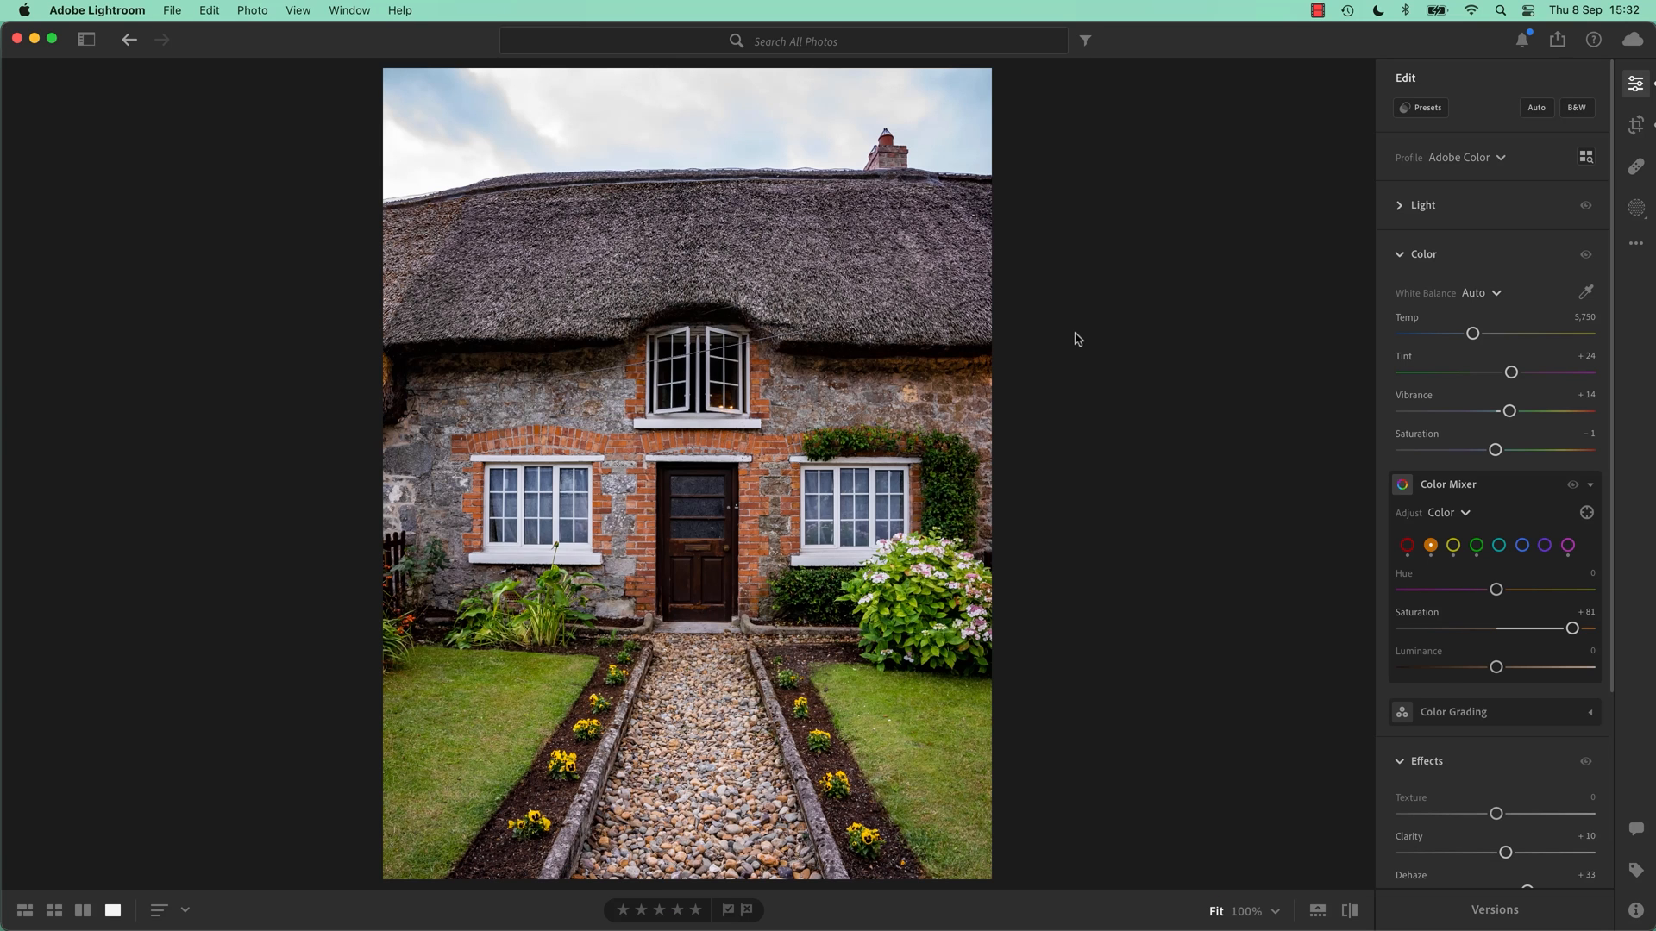
{"action": "mouse_move", "coordinate": [1060, 429]}
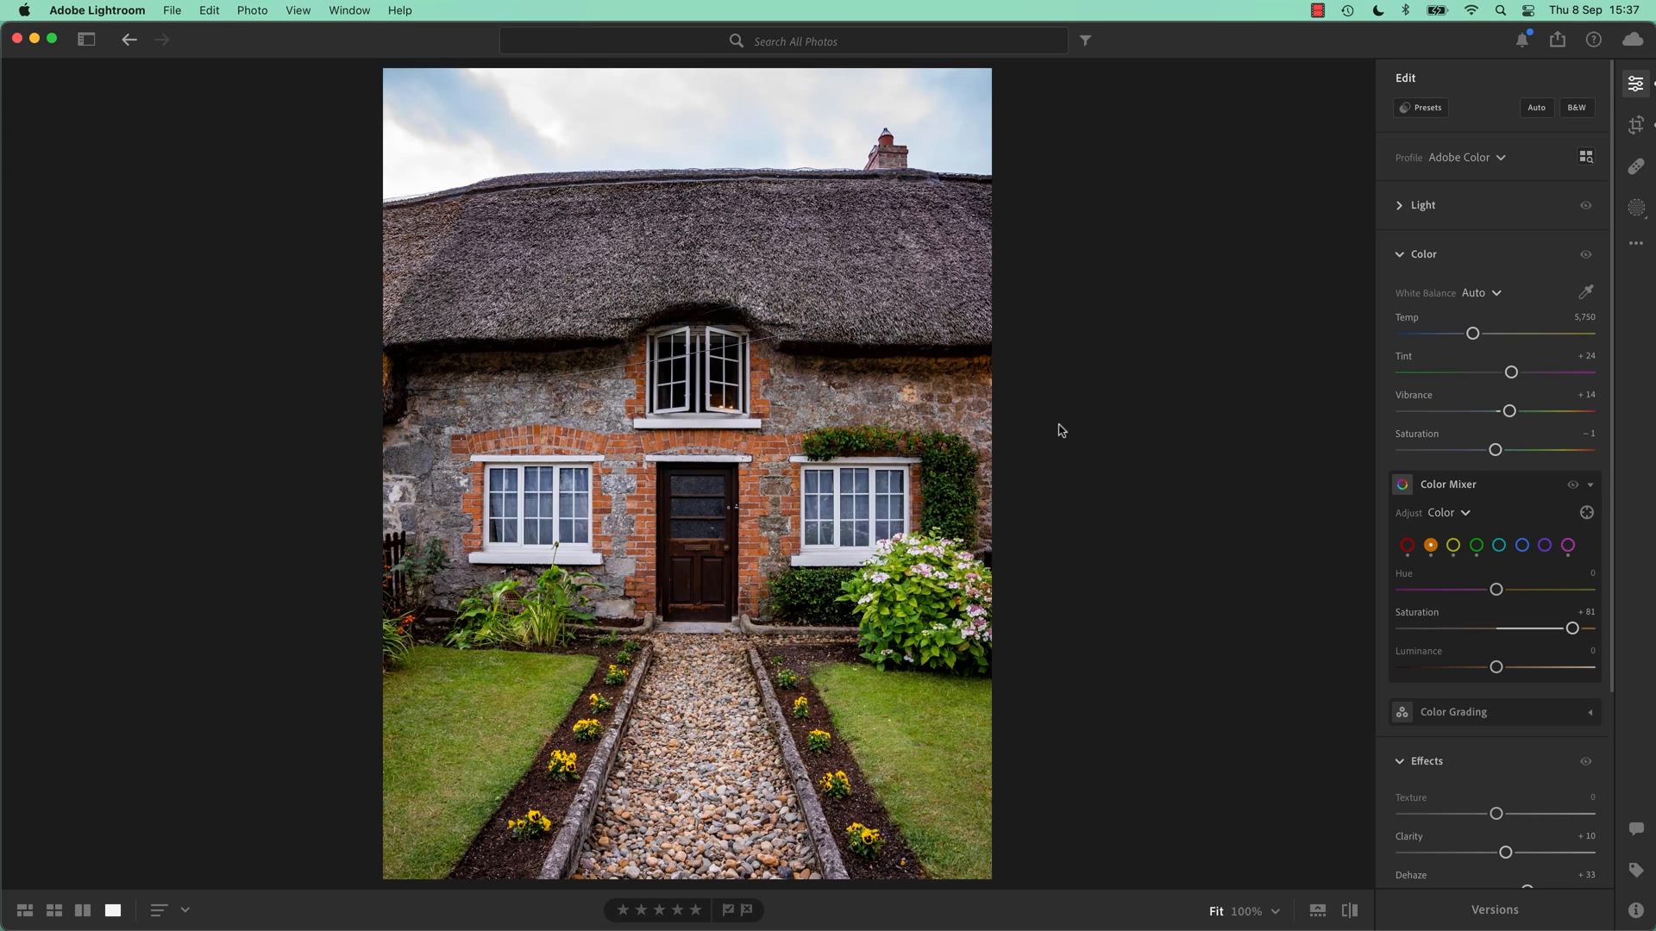
{"action": "mouse_move", "coordinate": [1199, 276]}
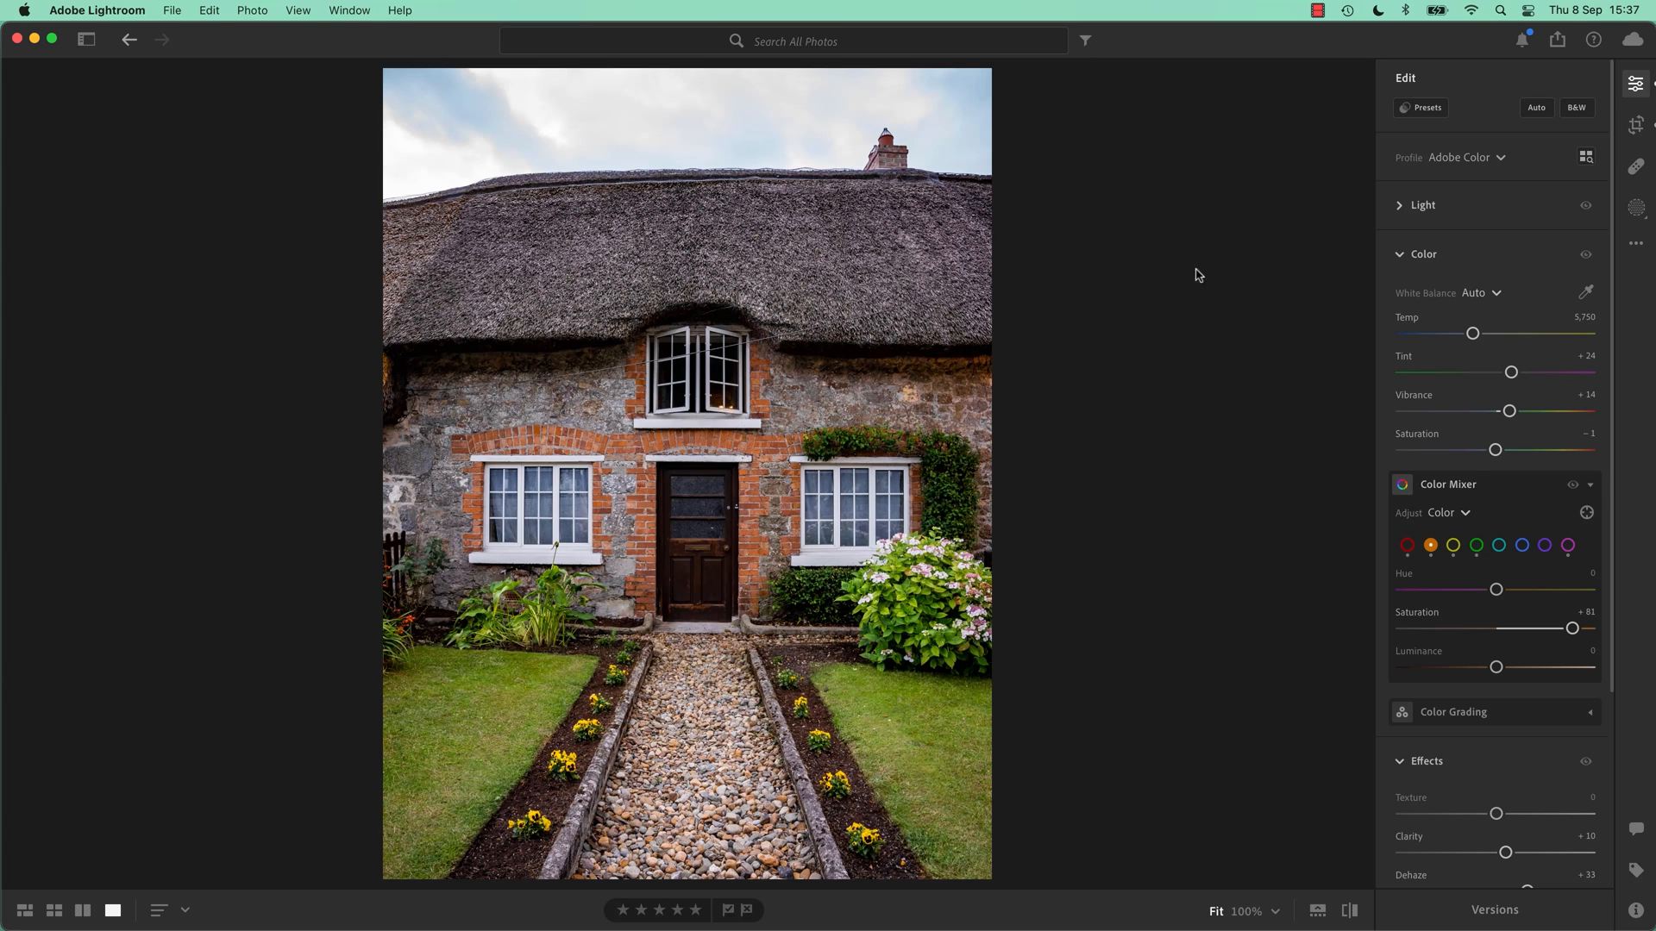
{"action": "left_click", "coordinate": [1556, 39]}
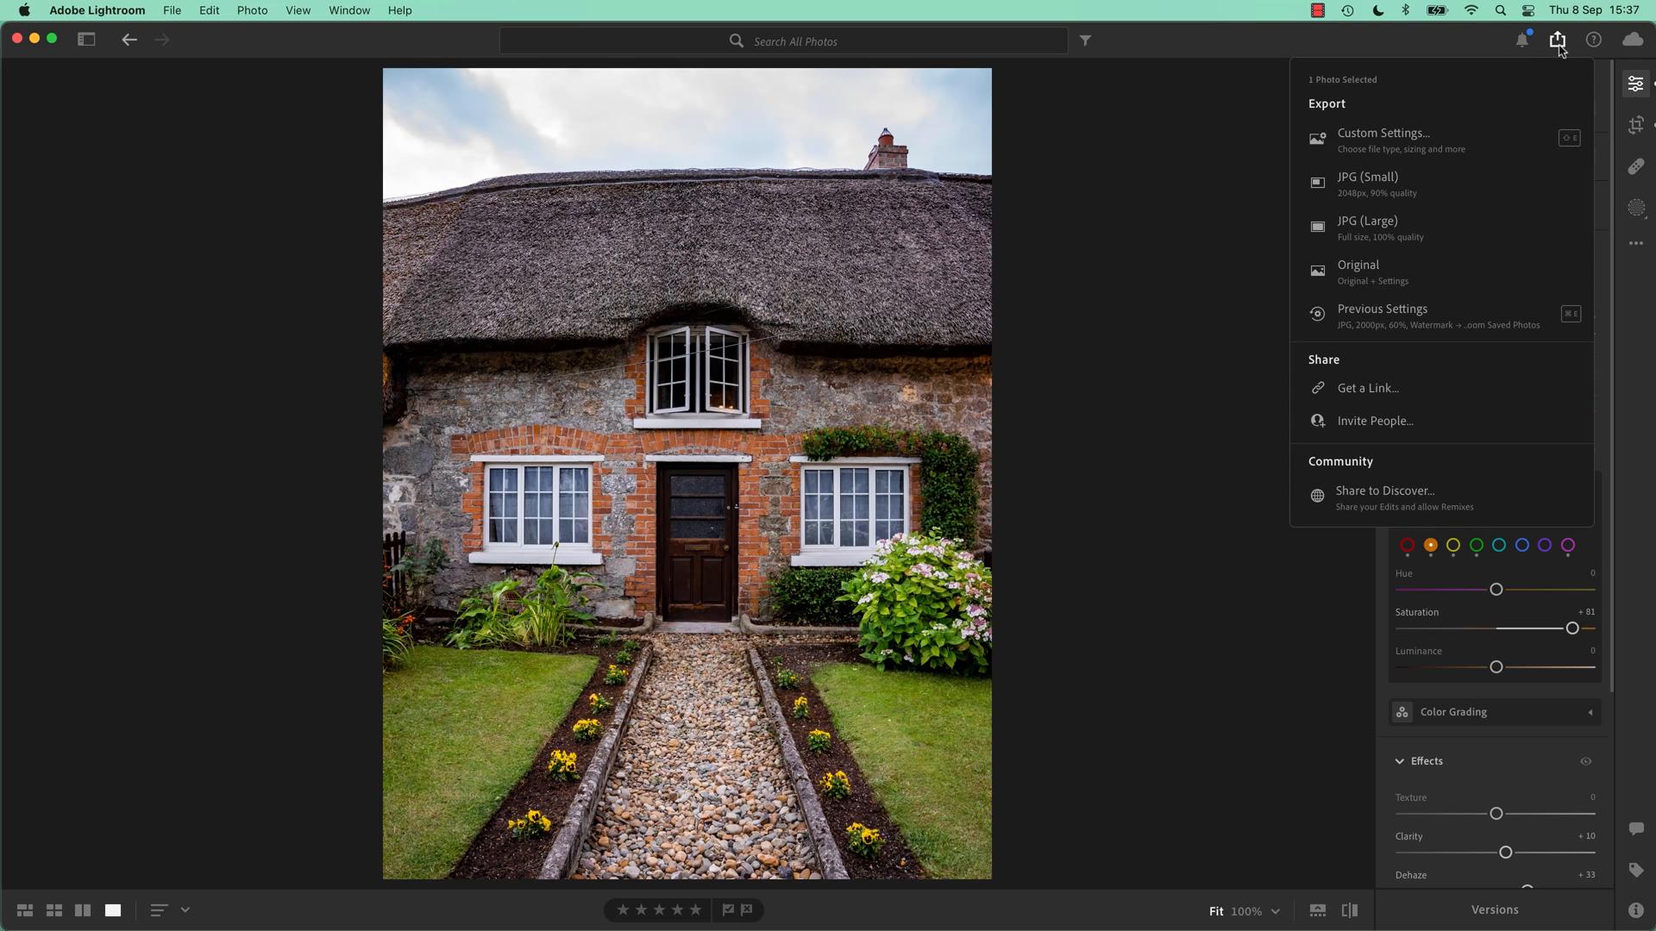
{"action": "left_click", "coordinate": [1382, 314]}
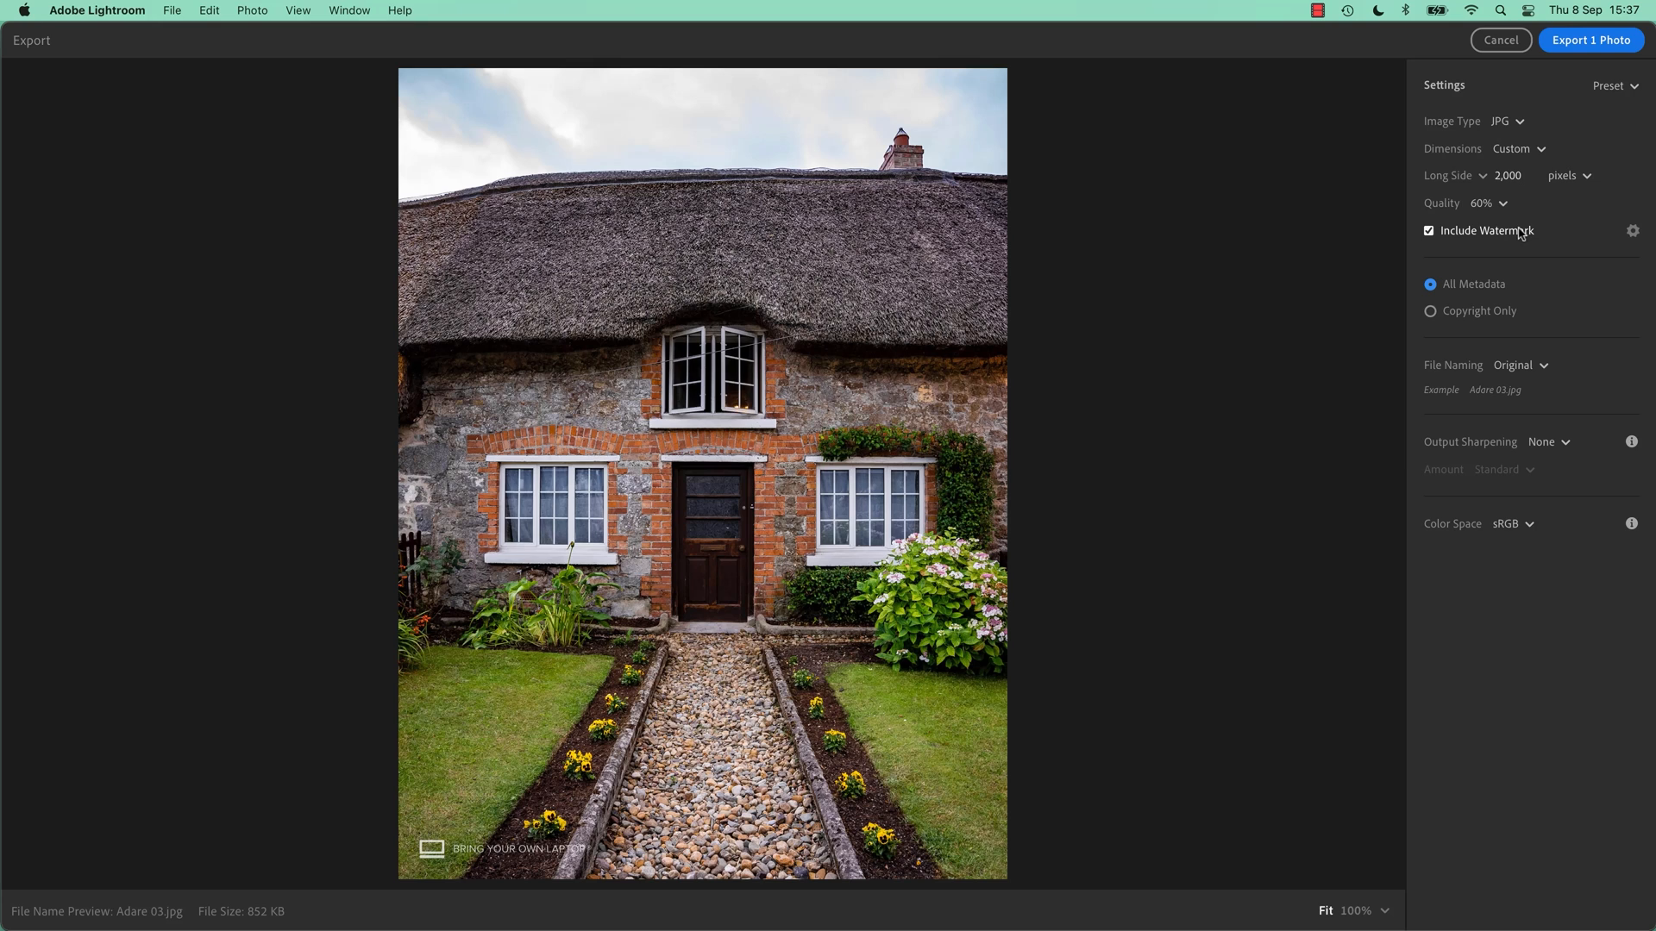
{"action": "mouse_move", "coordinate": [1433, 181]}
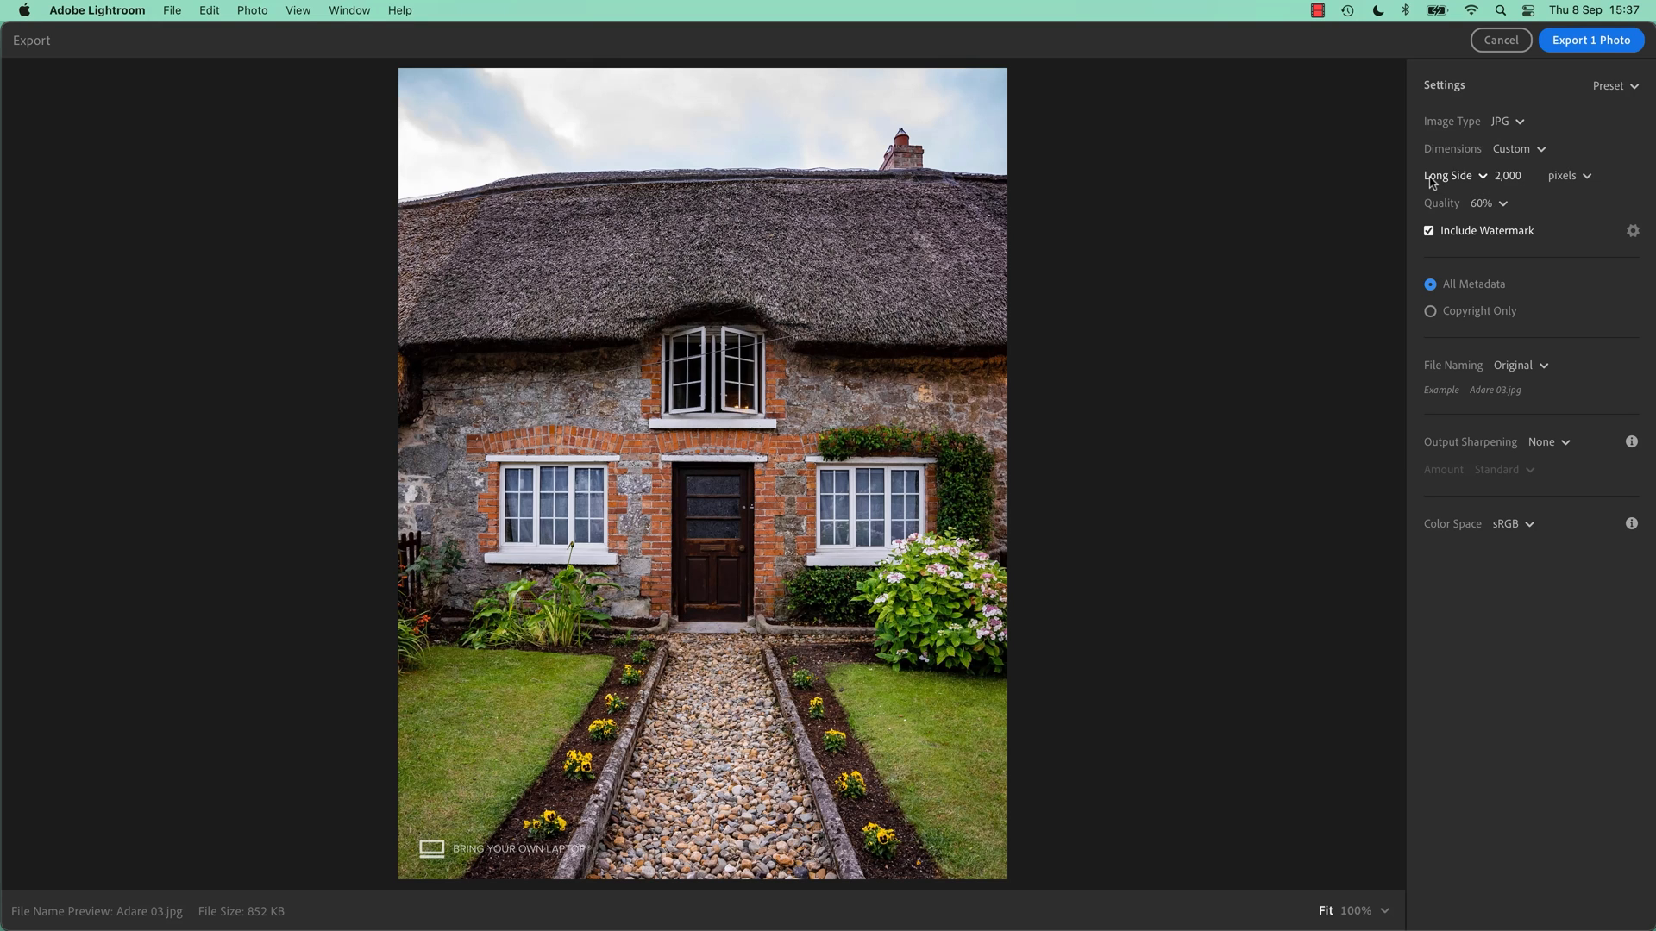
{"action": "left_click", "coordinate": [1518, 148]}
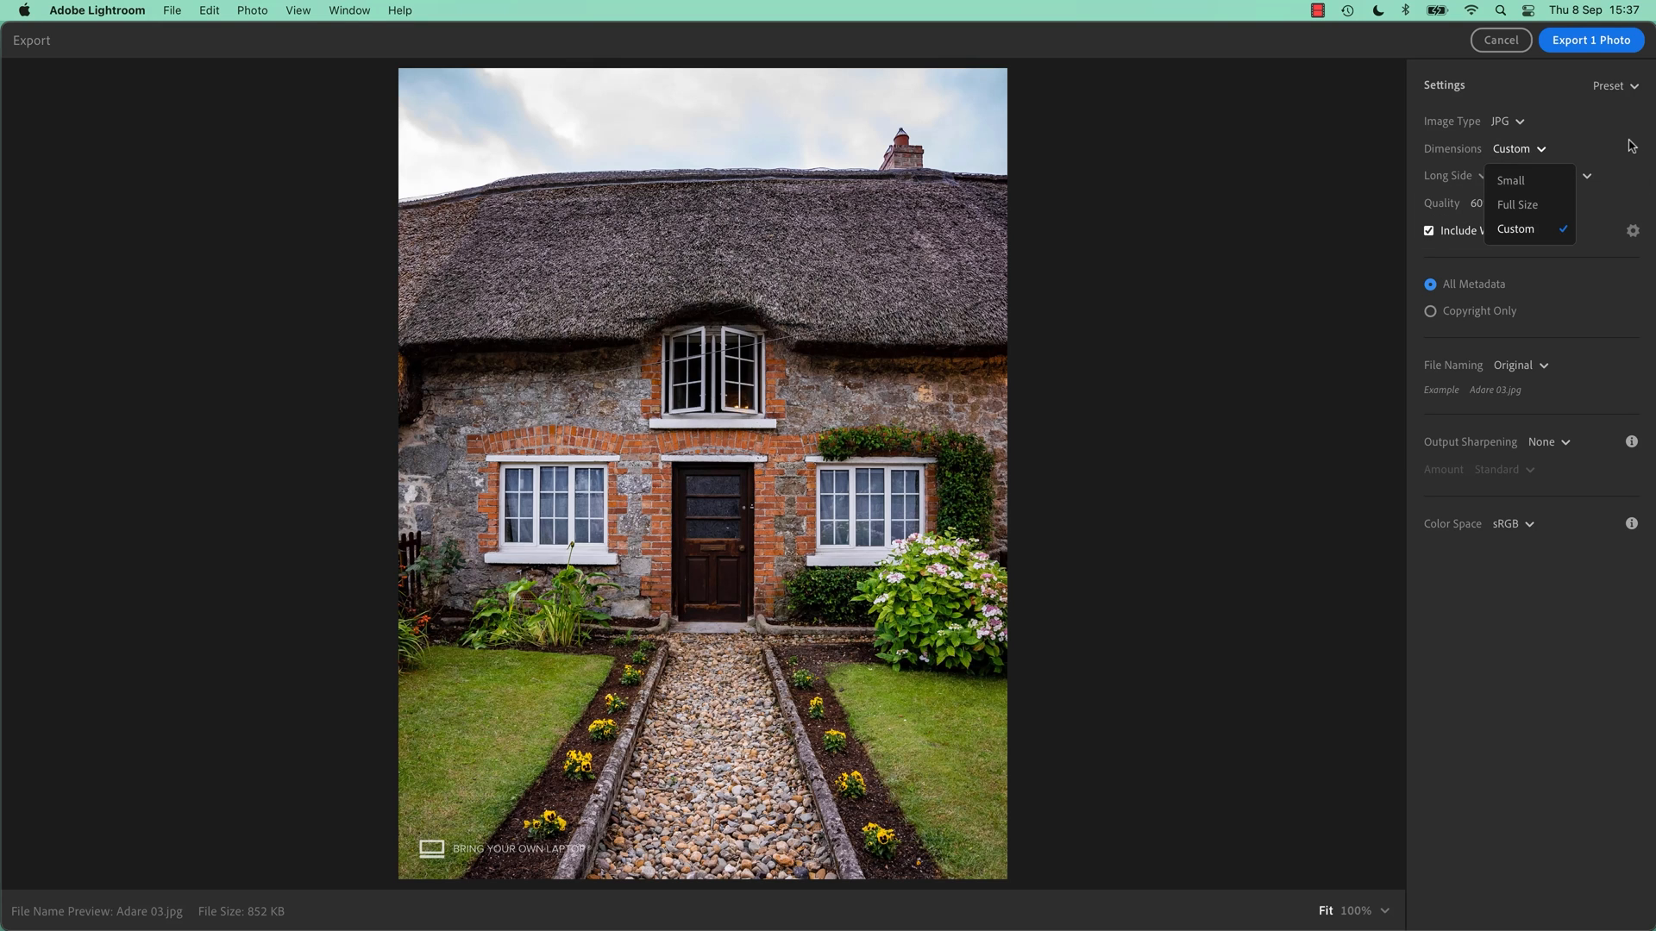
{"action": "left_click", "coordinate": [1516, 229]}
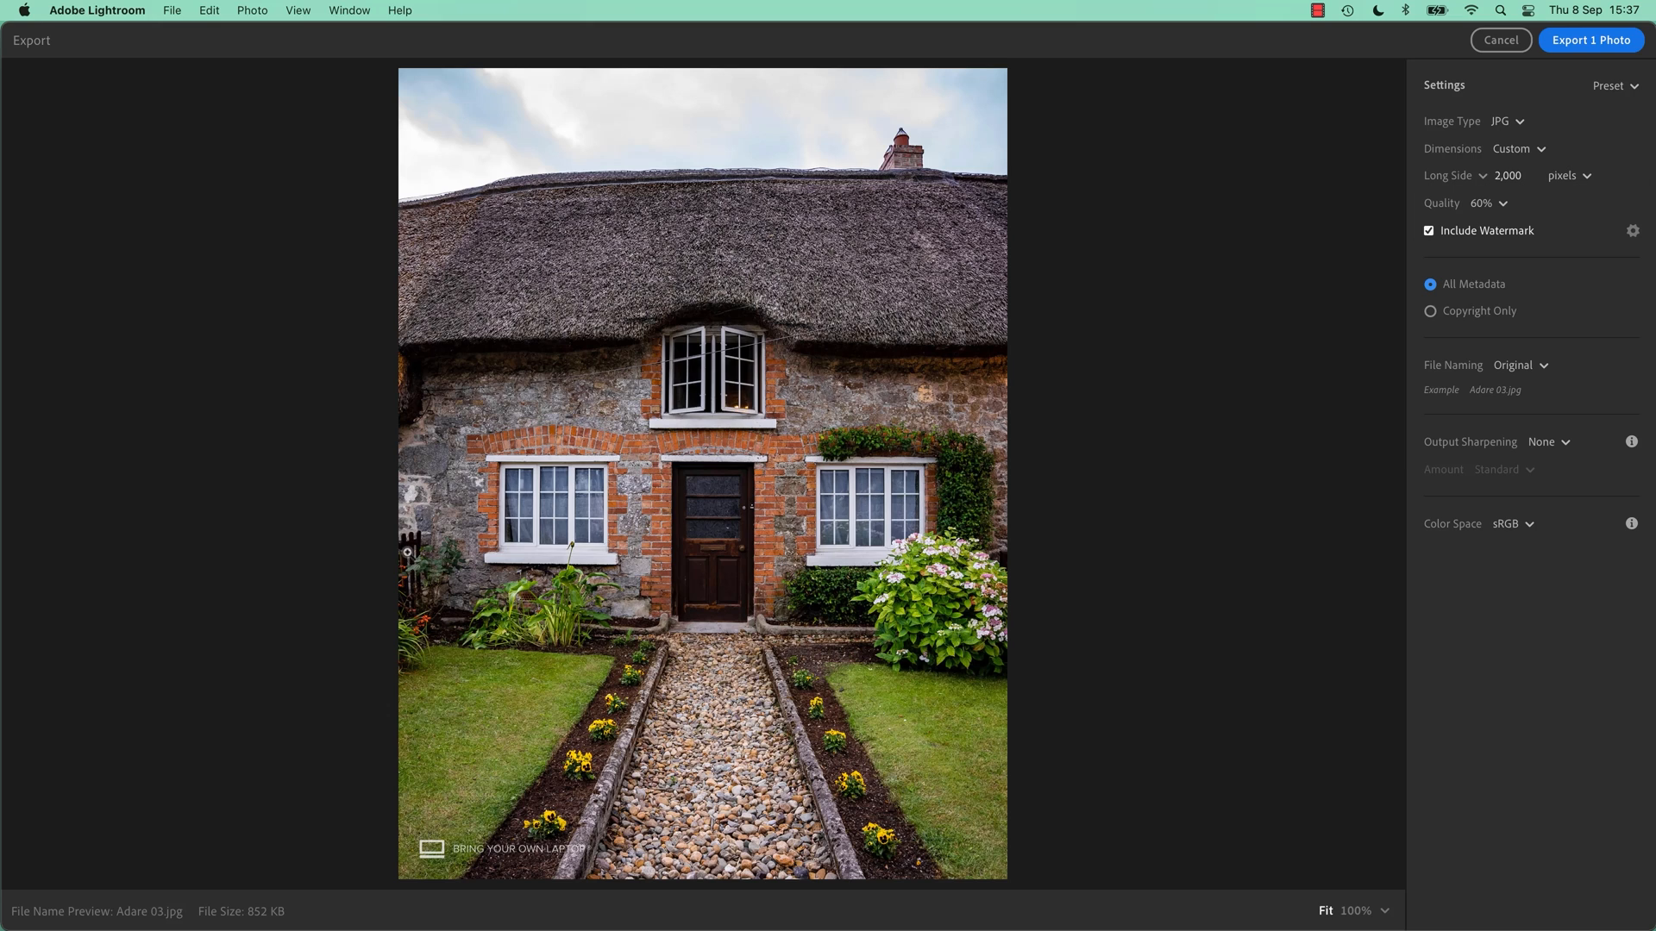
{"action": "mouse_move", "coordinate": [928, 572]}
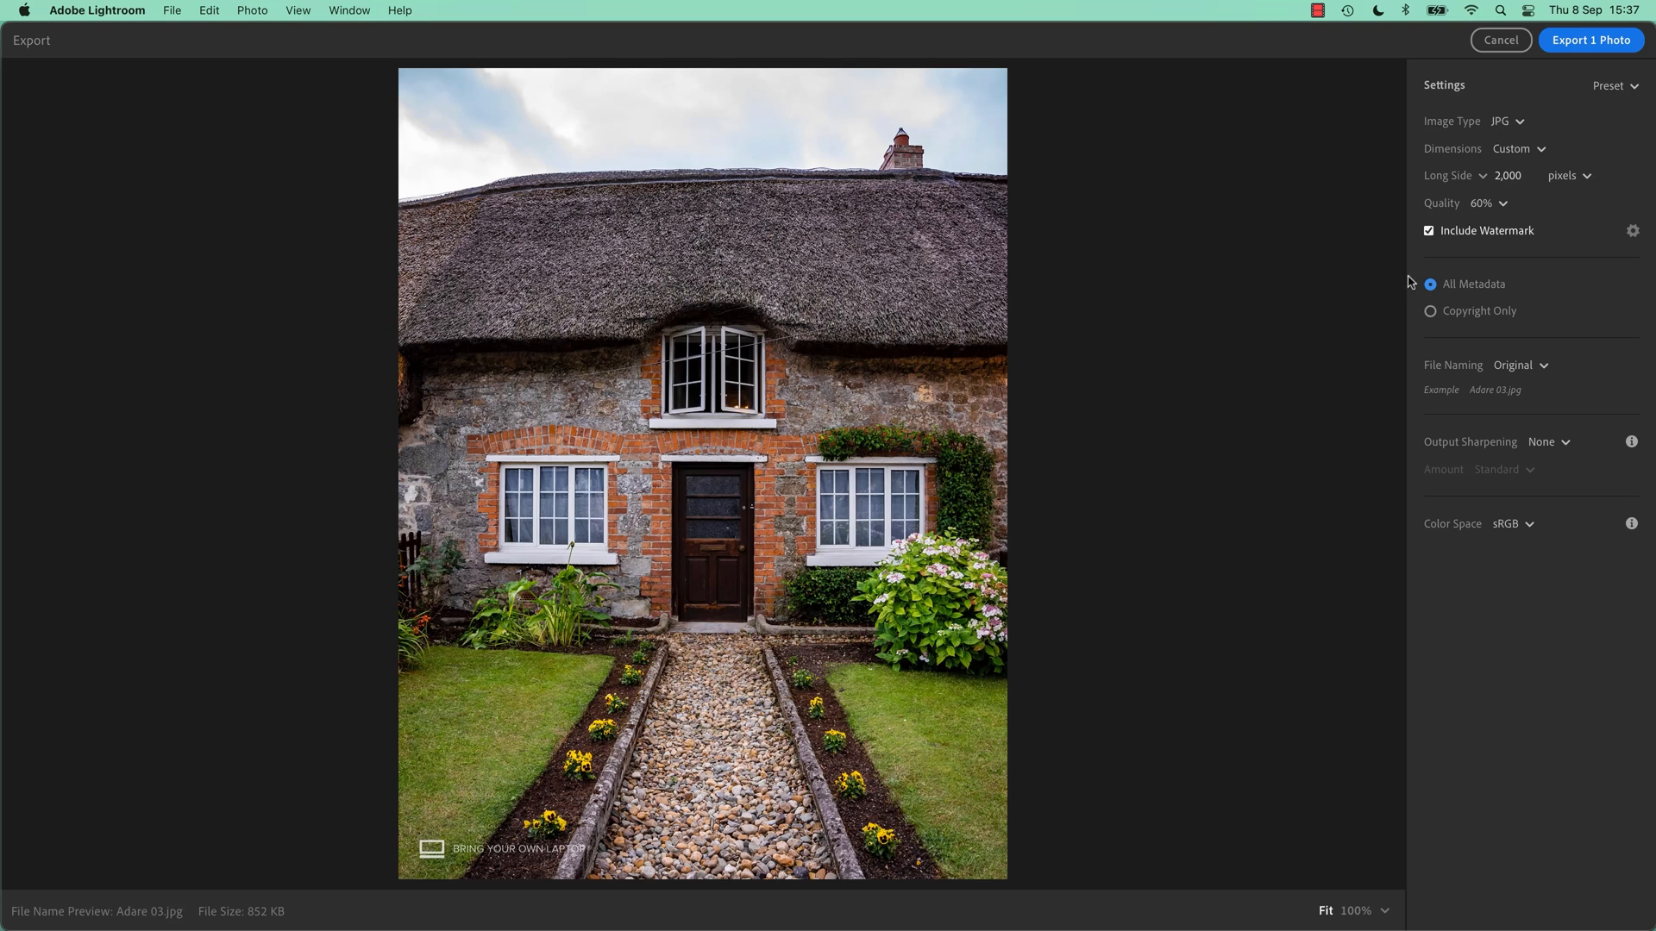
Step: Size the export by Short Side, trying 1080 then restoring 2000 pixels
{"action": "left_click", "coordinate": [1452, 176]}
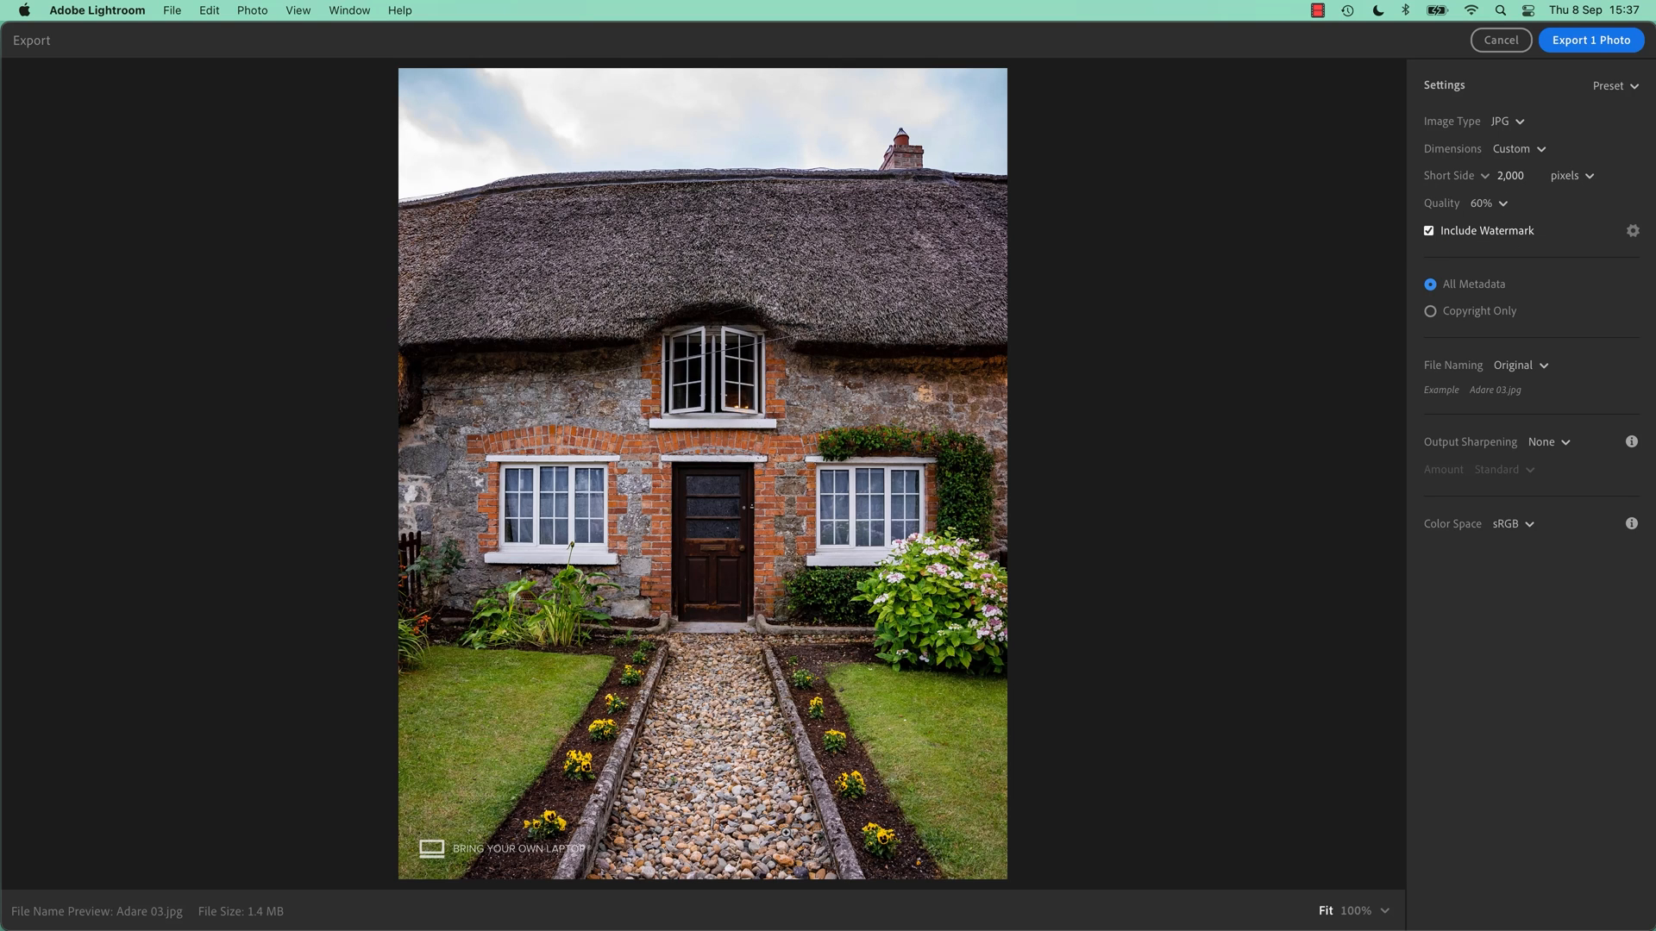
{"action": "mouse_move", "coordinate": [546, 410]}
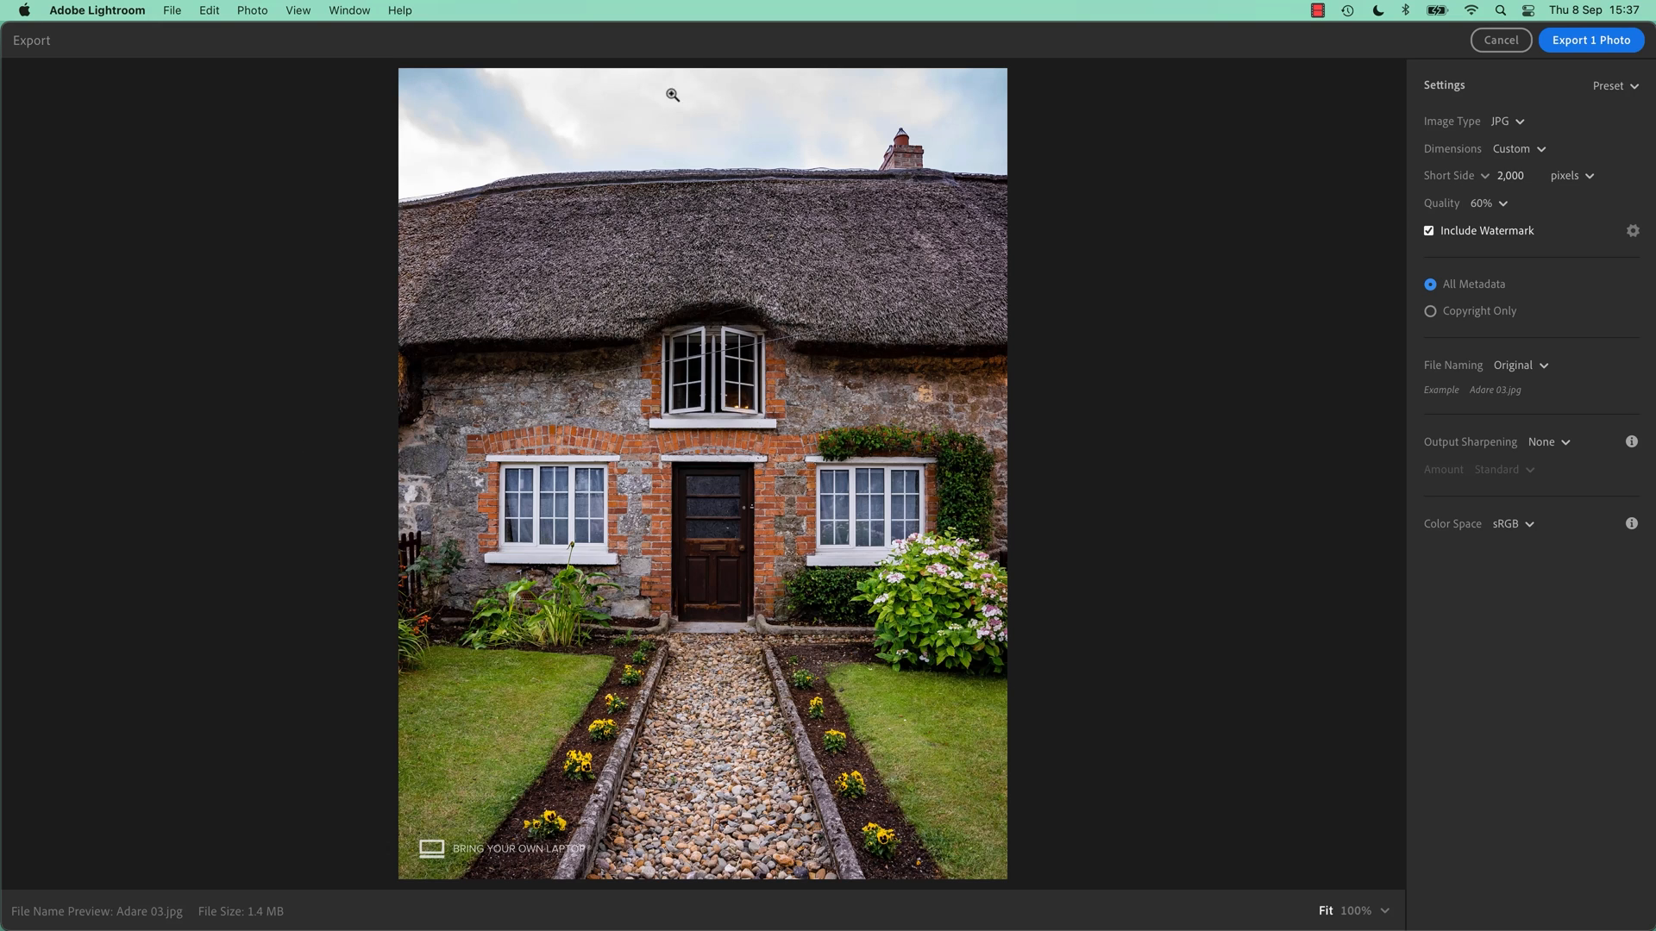
{"action": "left_click", "coordinate": [1510, 176]}
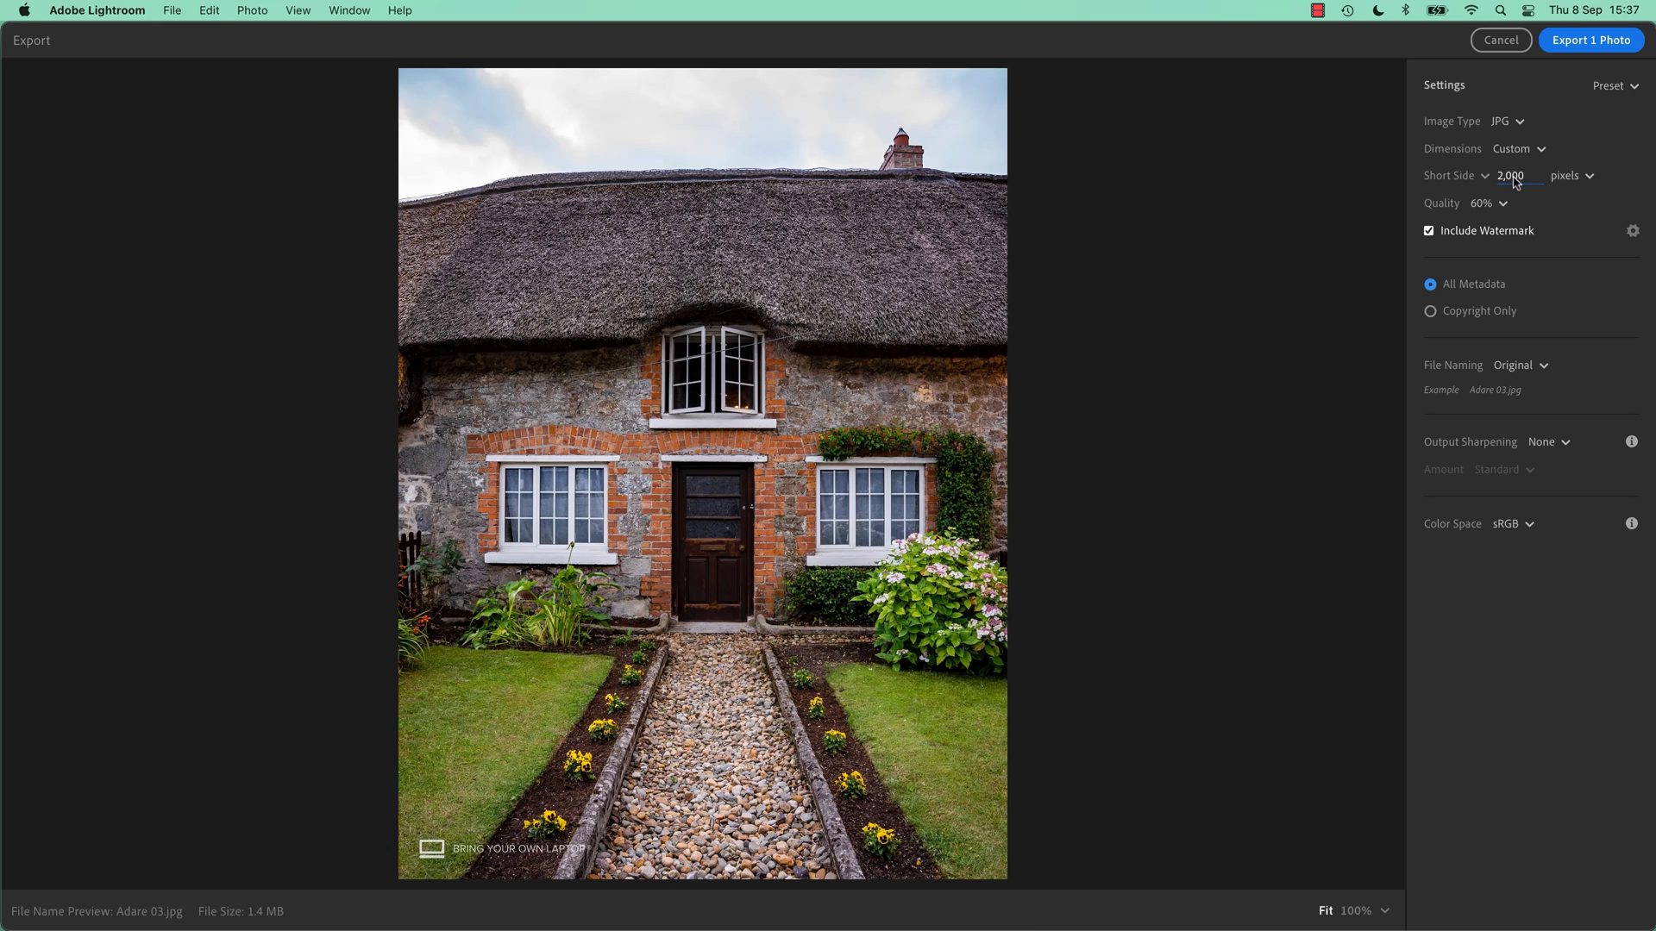
{"action": "type", "text": "1080"}
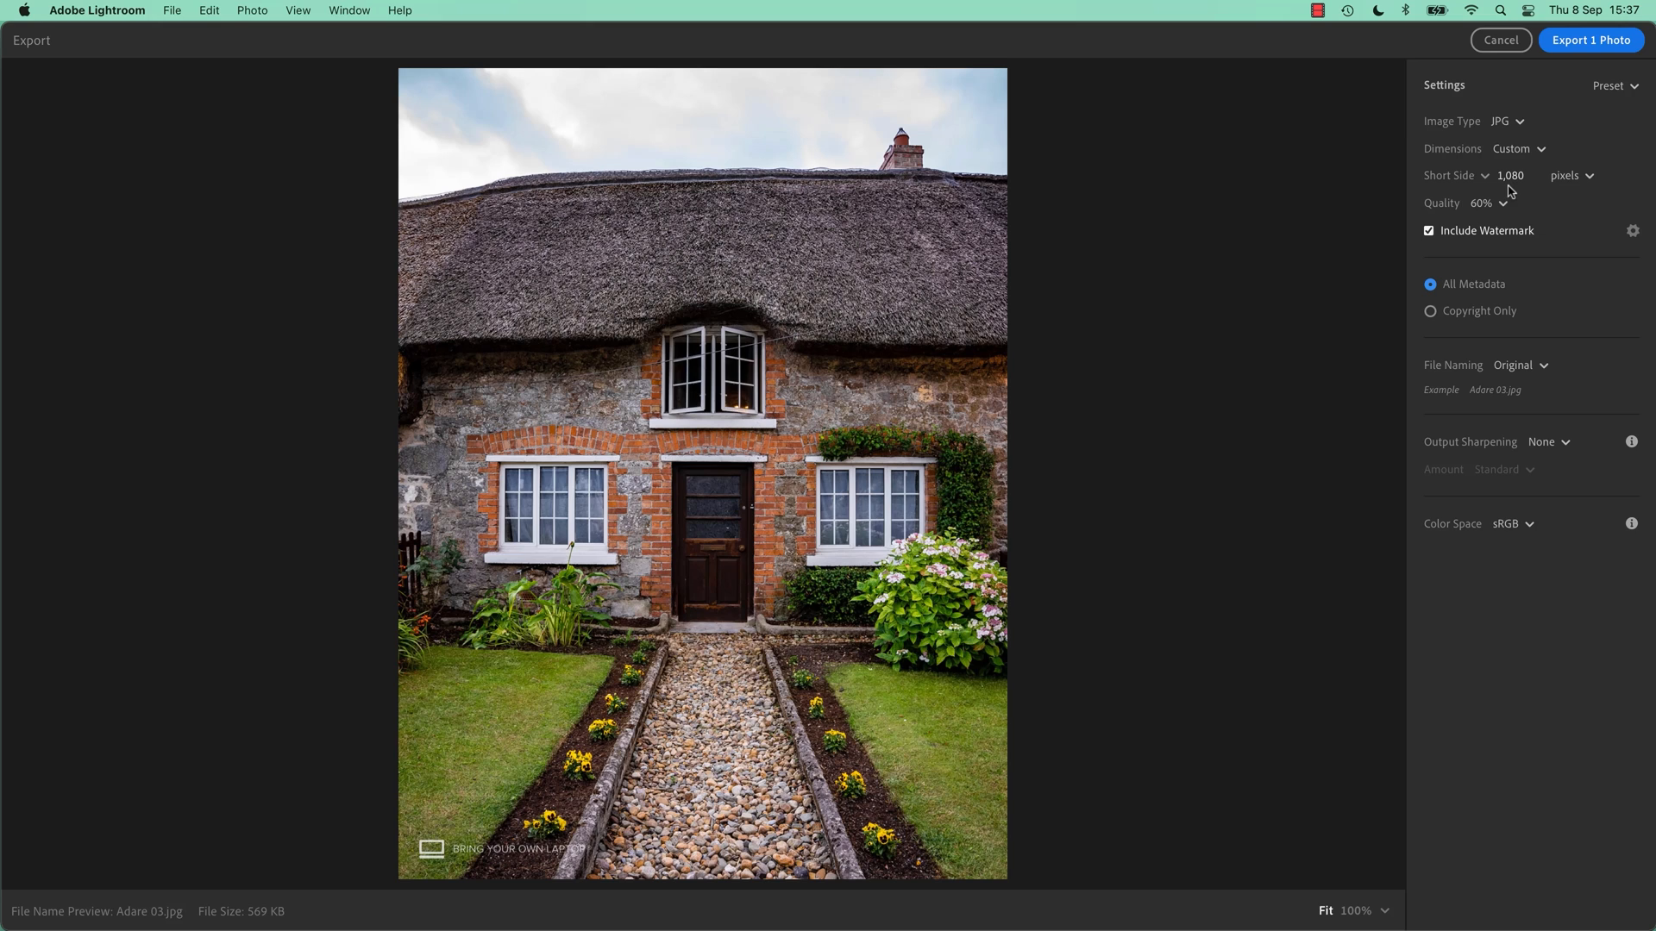
{"action": "left_click", "coordinate": [1509, 176]}
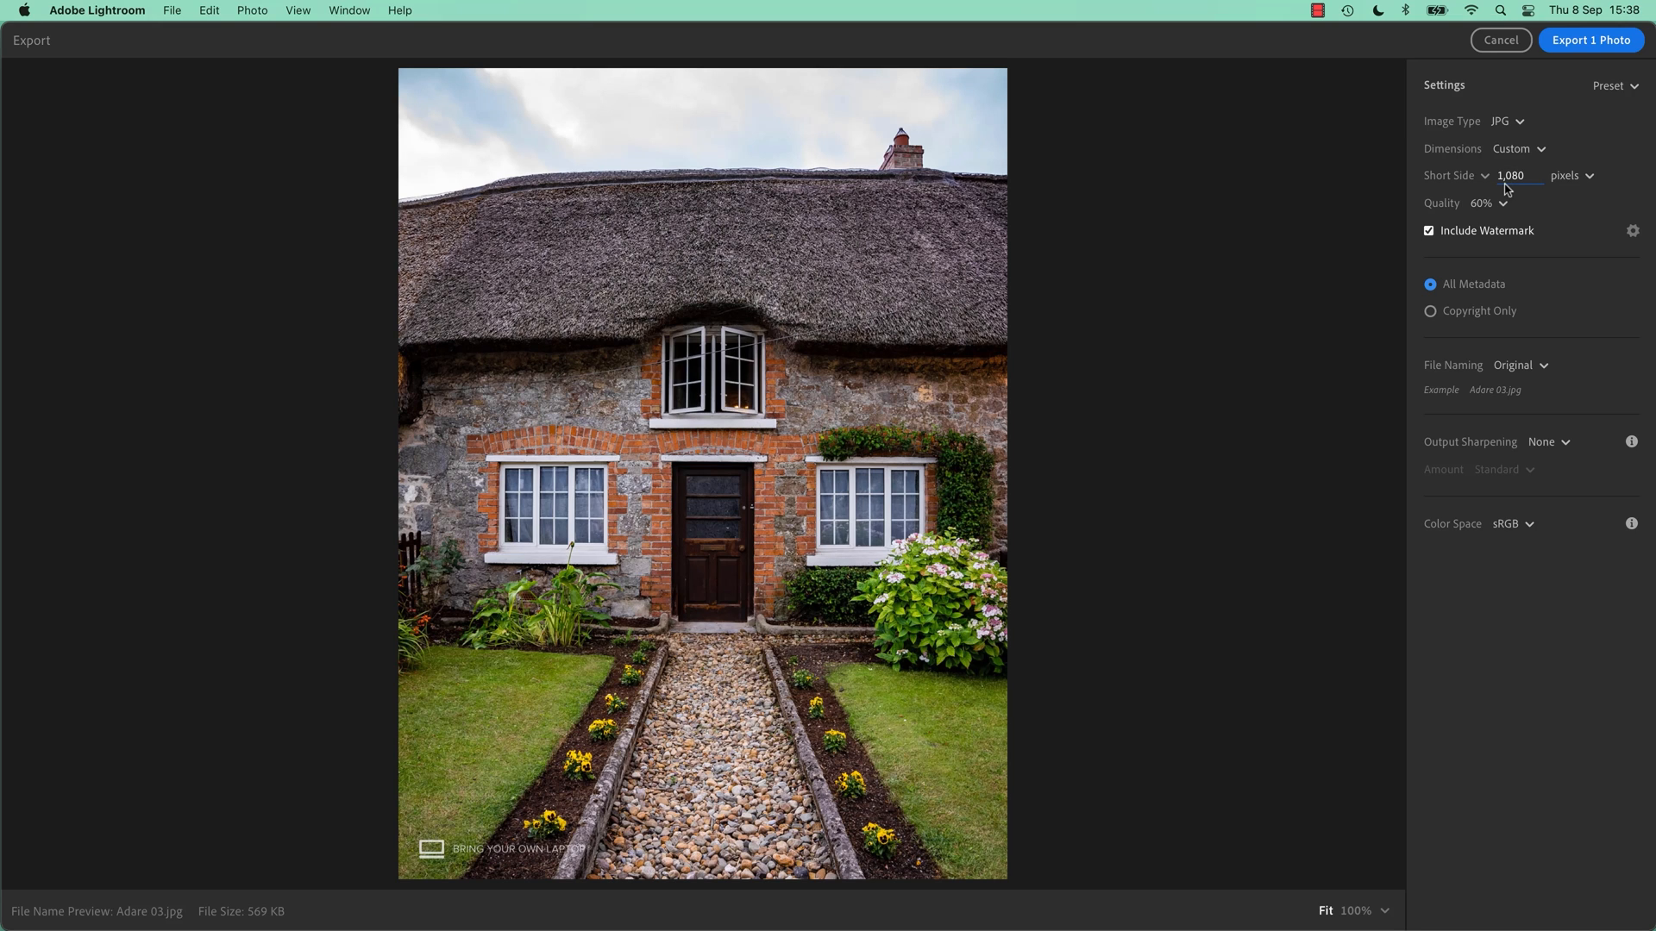
{"action": "left_click", "coordinate": [1511, 176]}
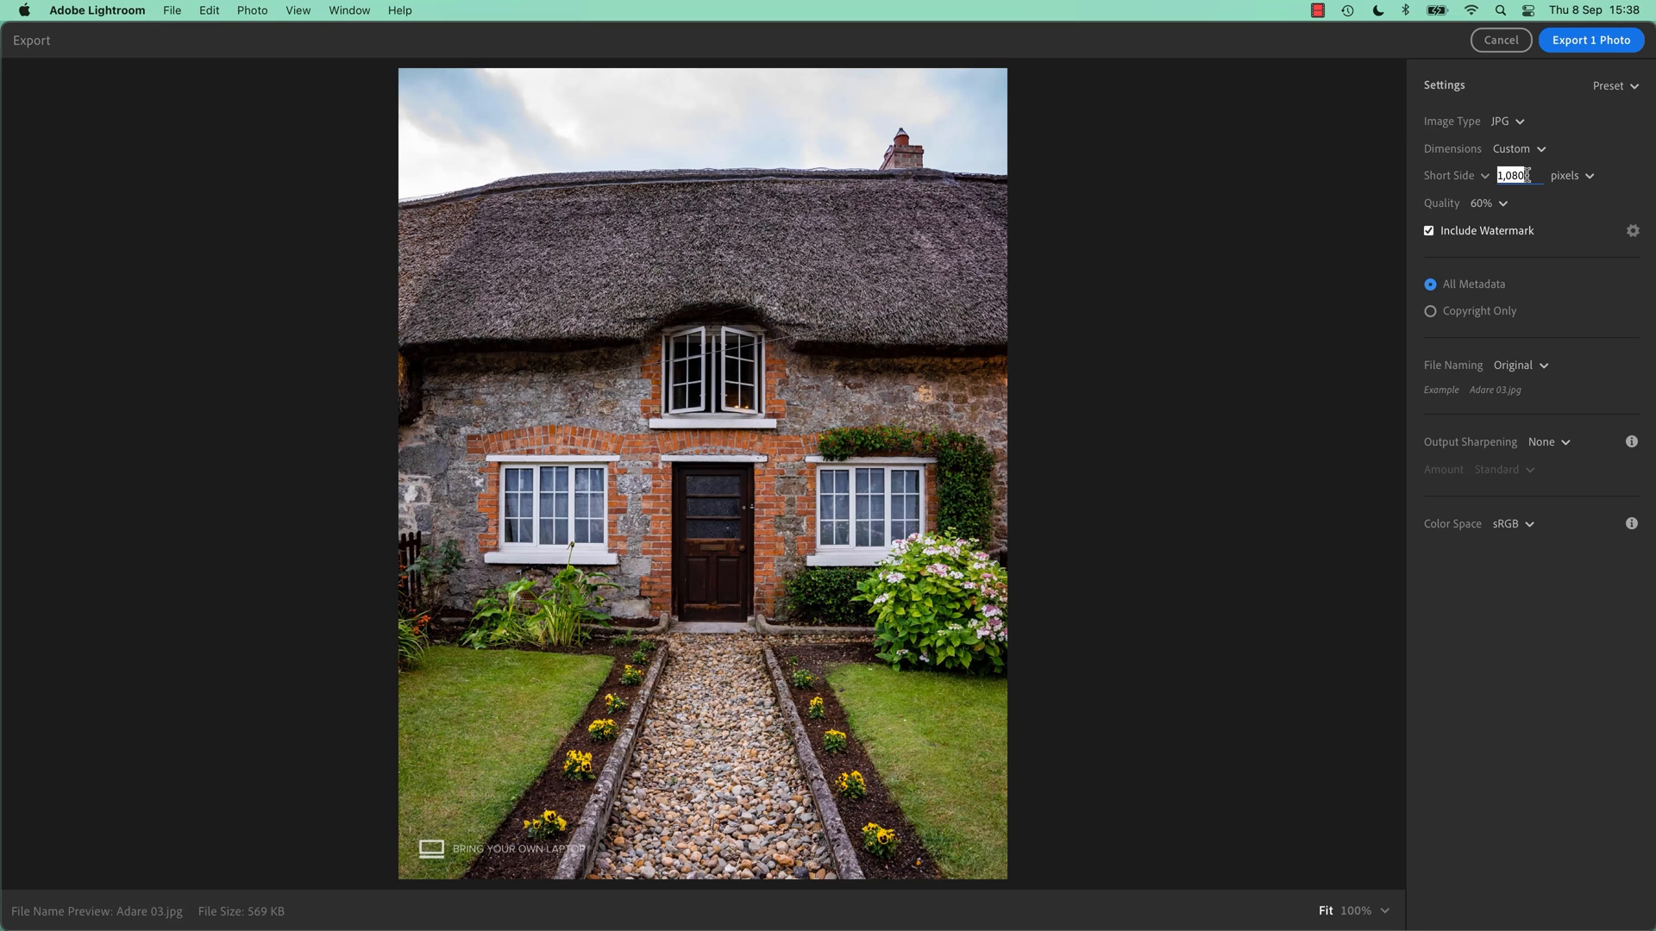
{"action": "type", "text": "2000"}
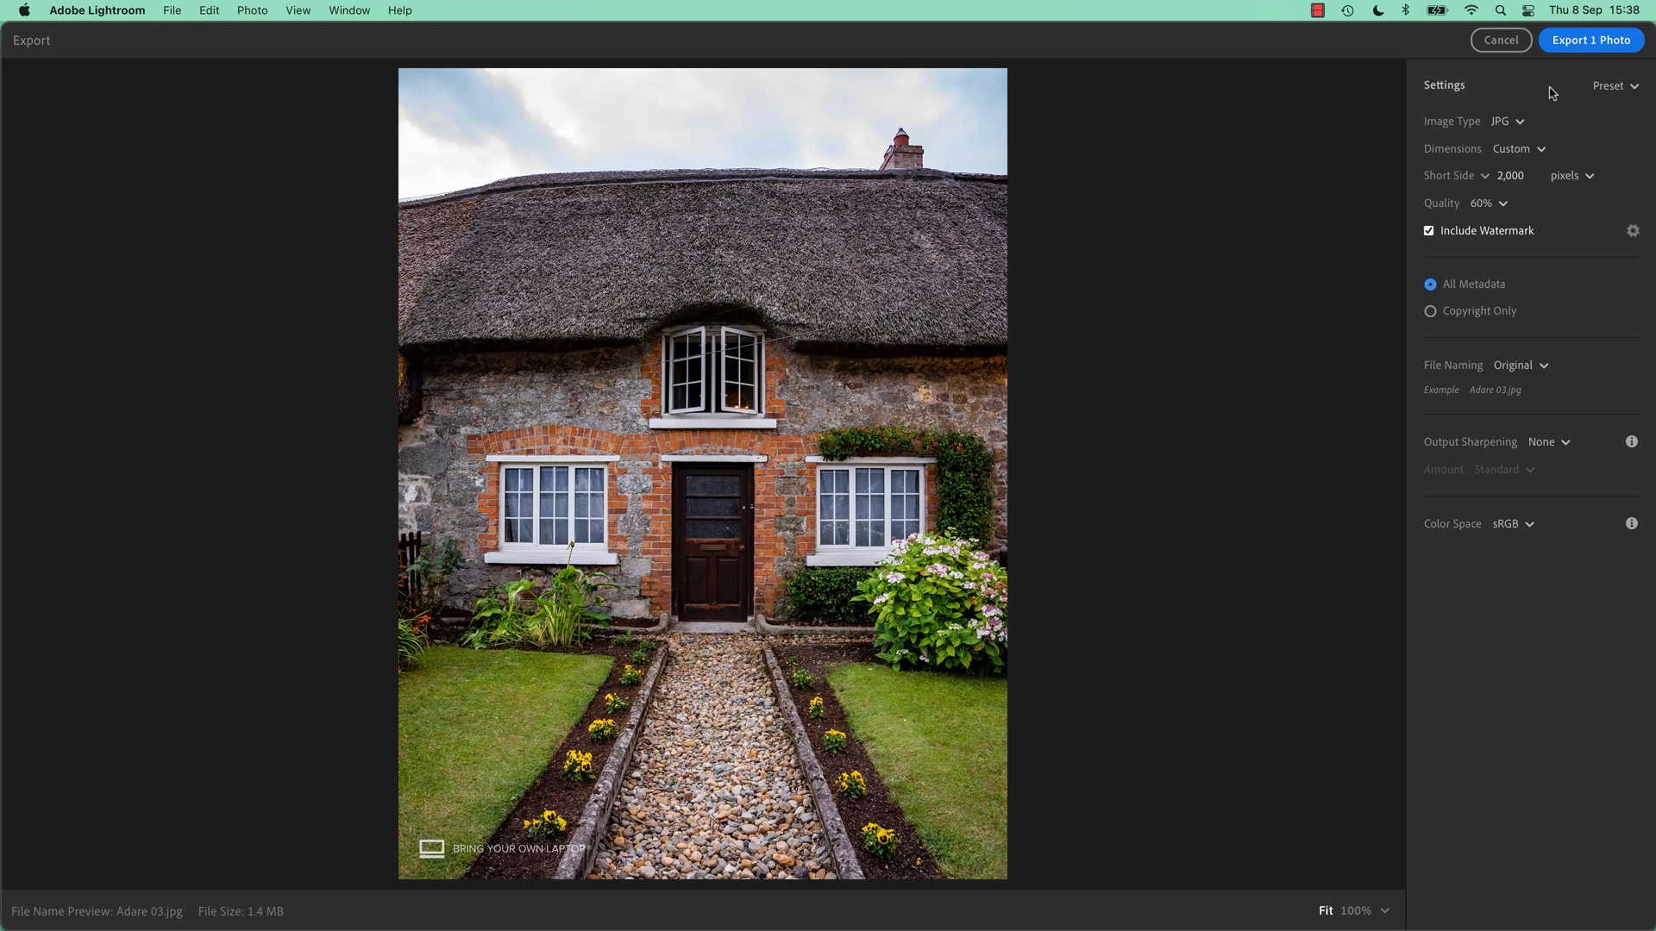
{"action": "mouse_move", "coordinate": [1554, 94]}
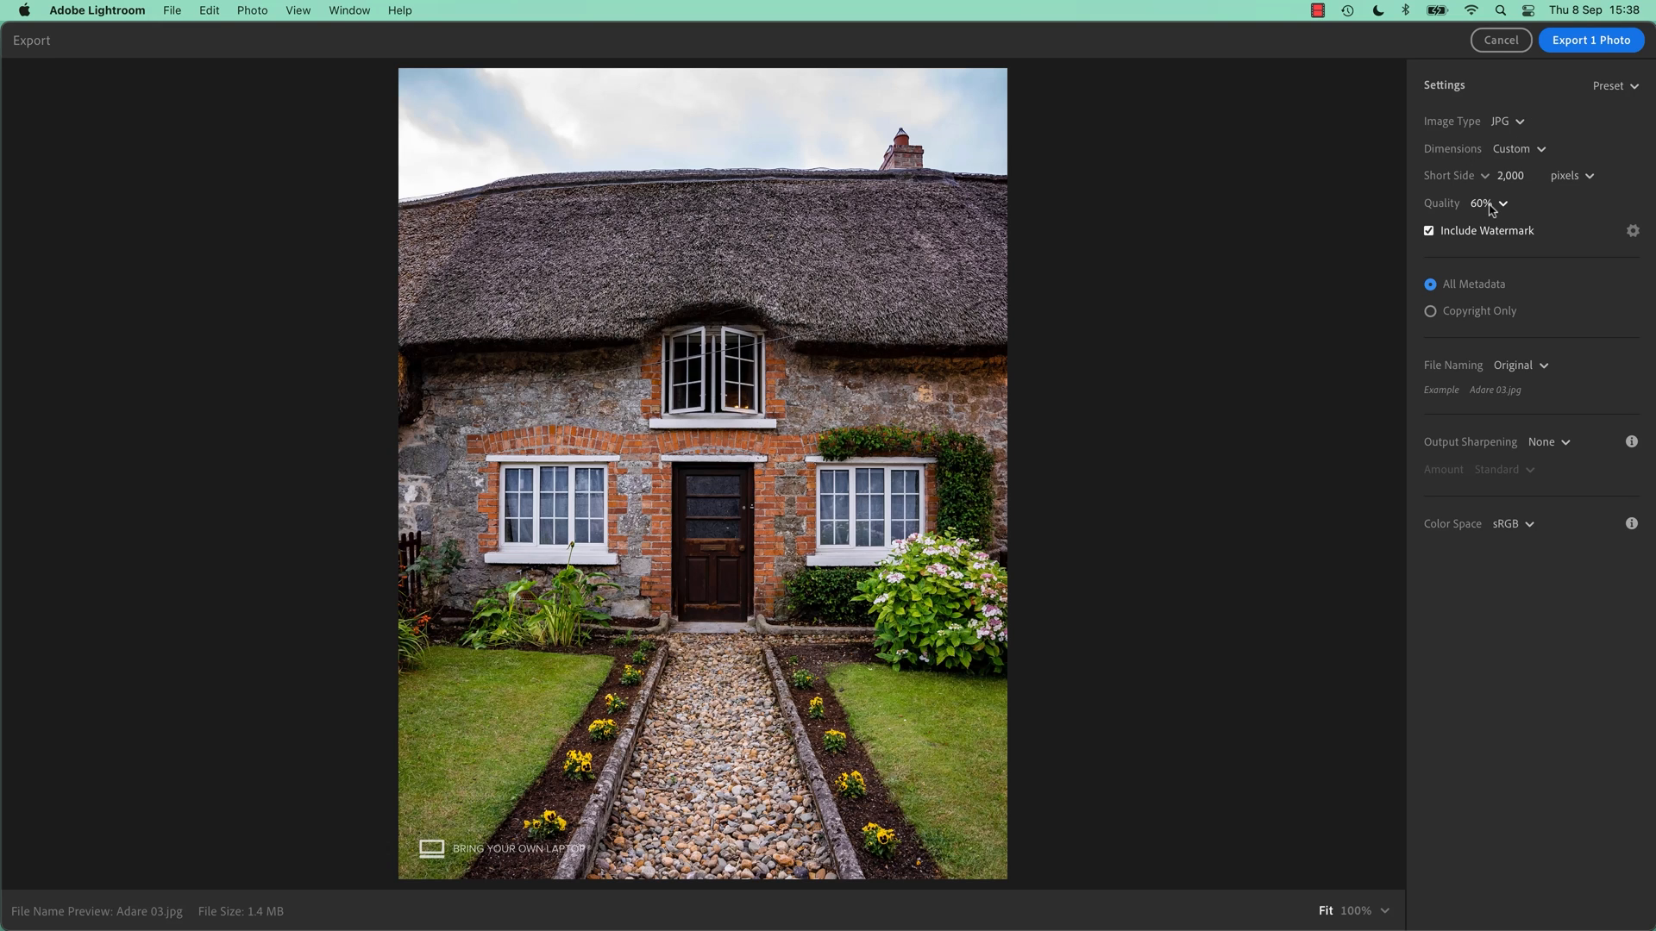
Step: Set the short side to 1,080 pixels and the JPG quality to 100%
{"action": "left_click", "coordinate": [1511, 176]}
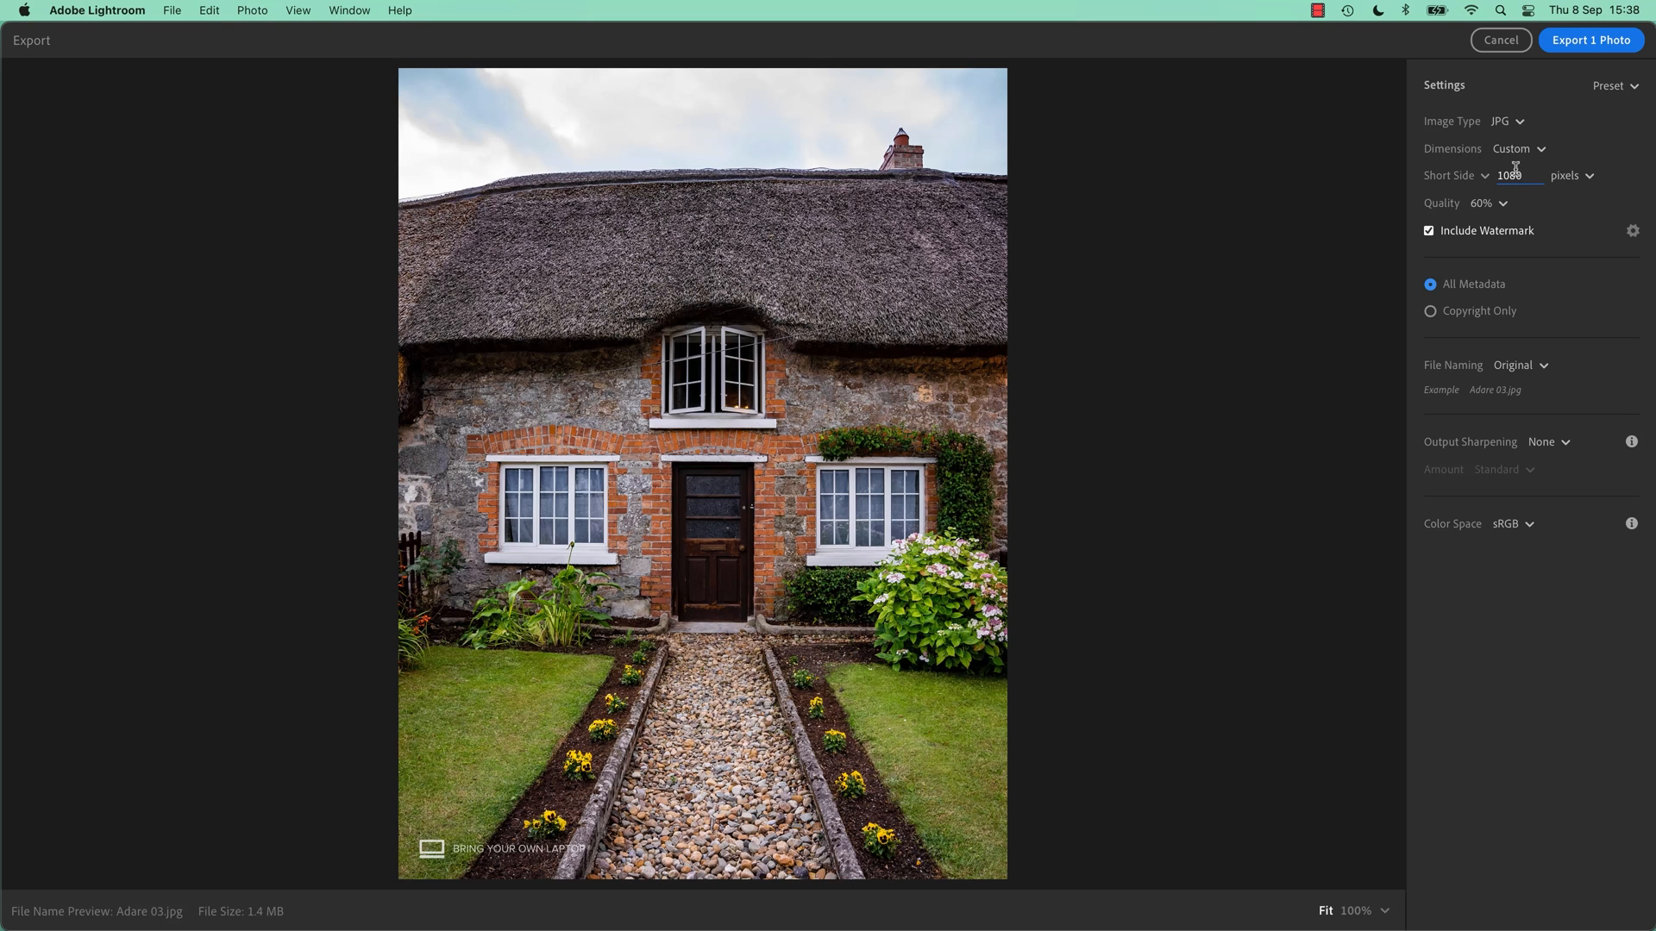
{"action": "type", "text": "1080"}
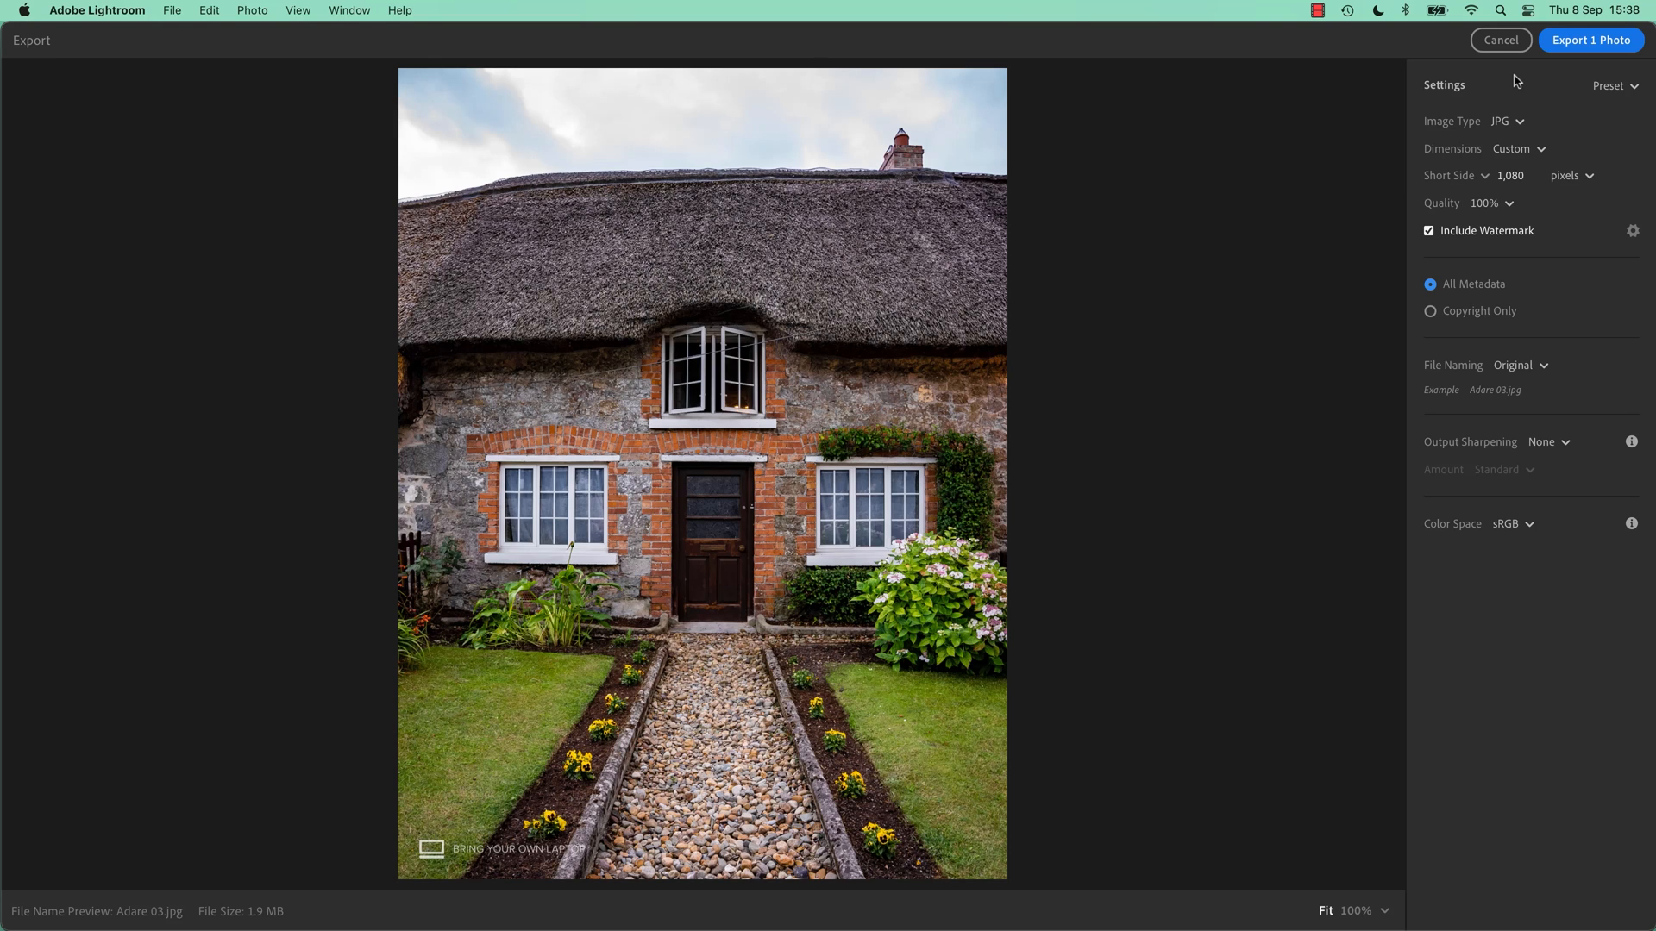
{"action": "mouse_move", "coordinate": [1527, 90]}
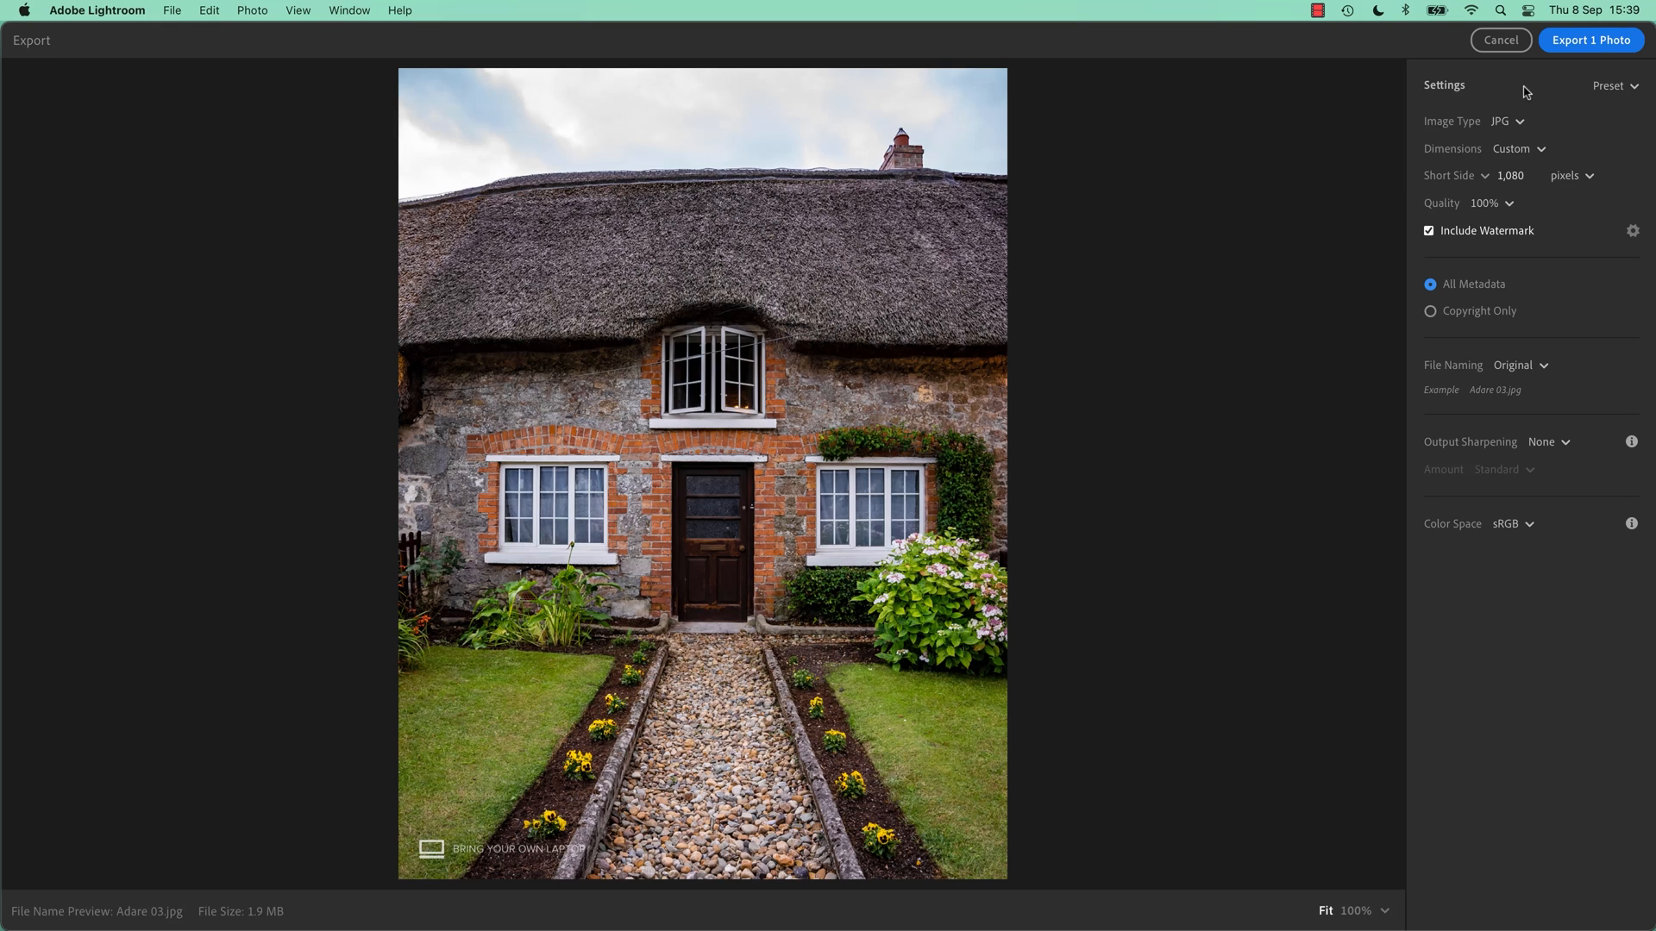
{"action": "left_click", "coordinate": [1511, 175]}
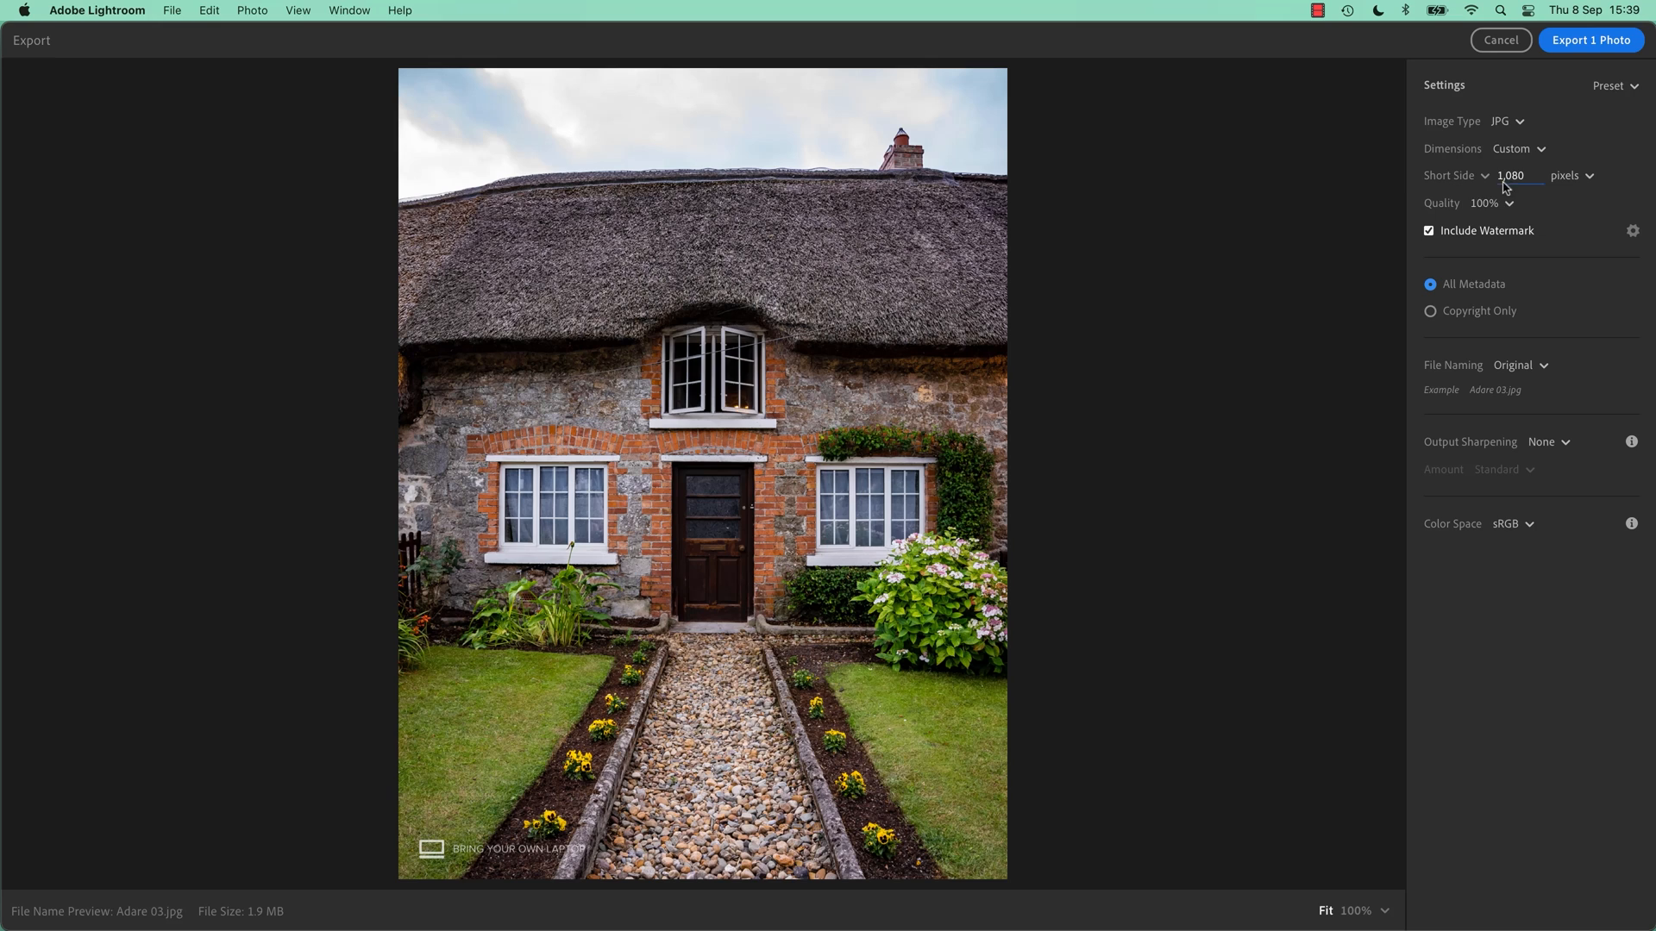
{"action": "mouse_move", "coordinate": [1528, 188]}
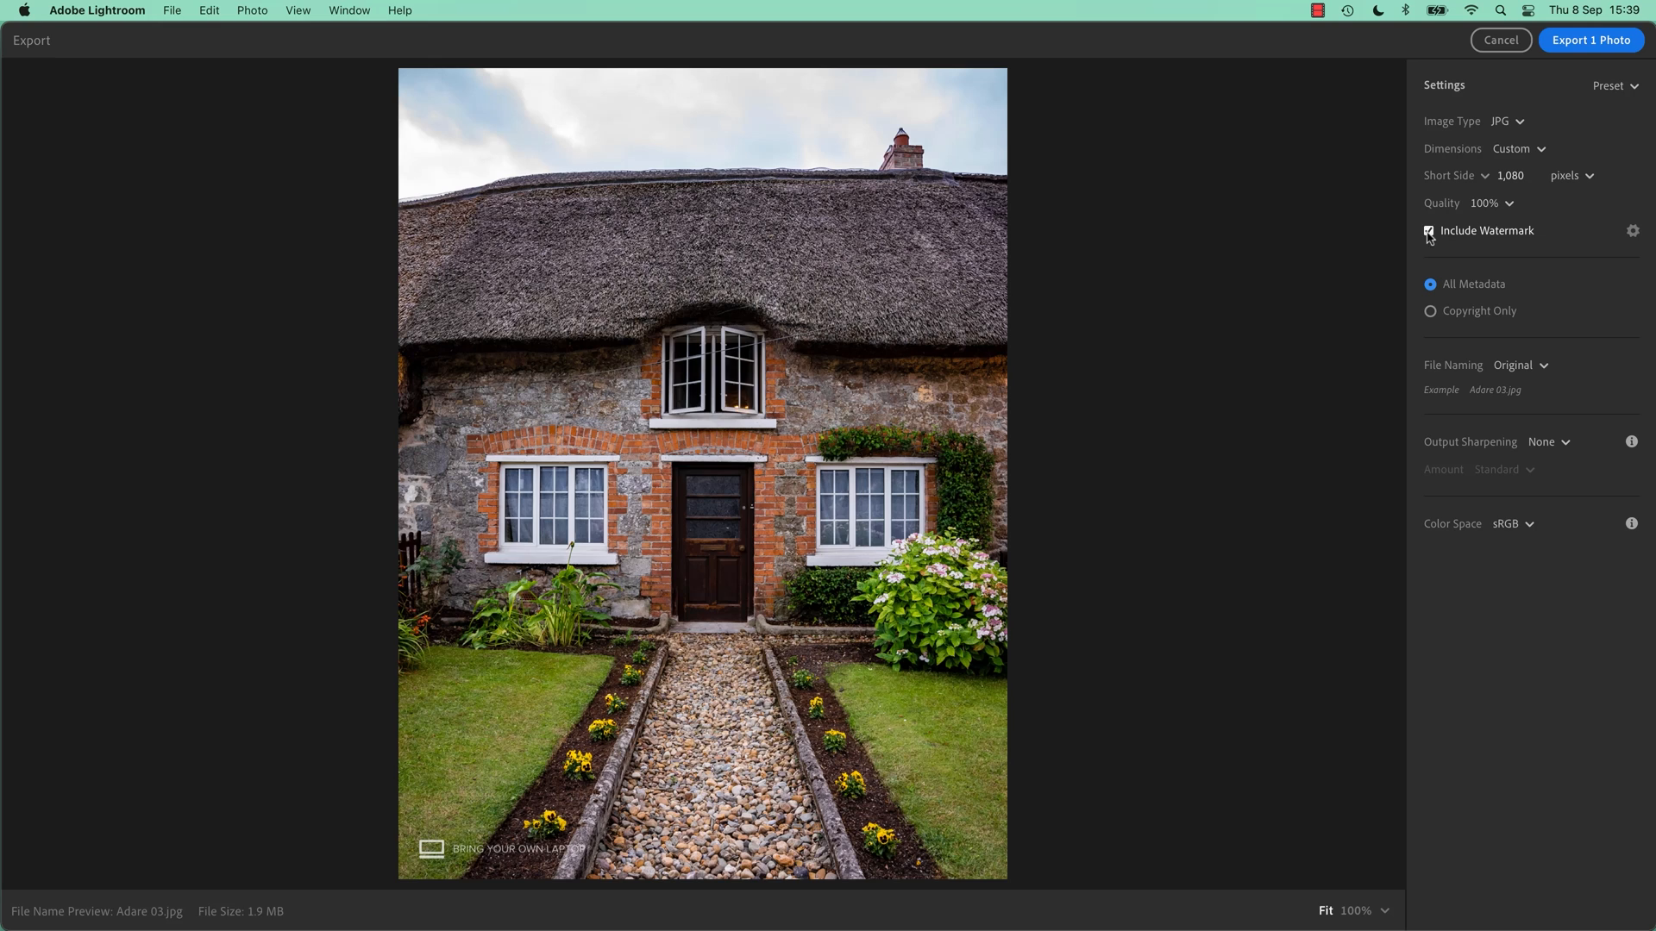
Step: Leave the watermark off and include Copyright Only metadata in the export
{"action": "left_click", "coordinate": [1428, 229]}
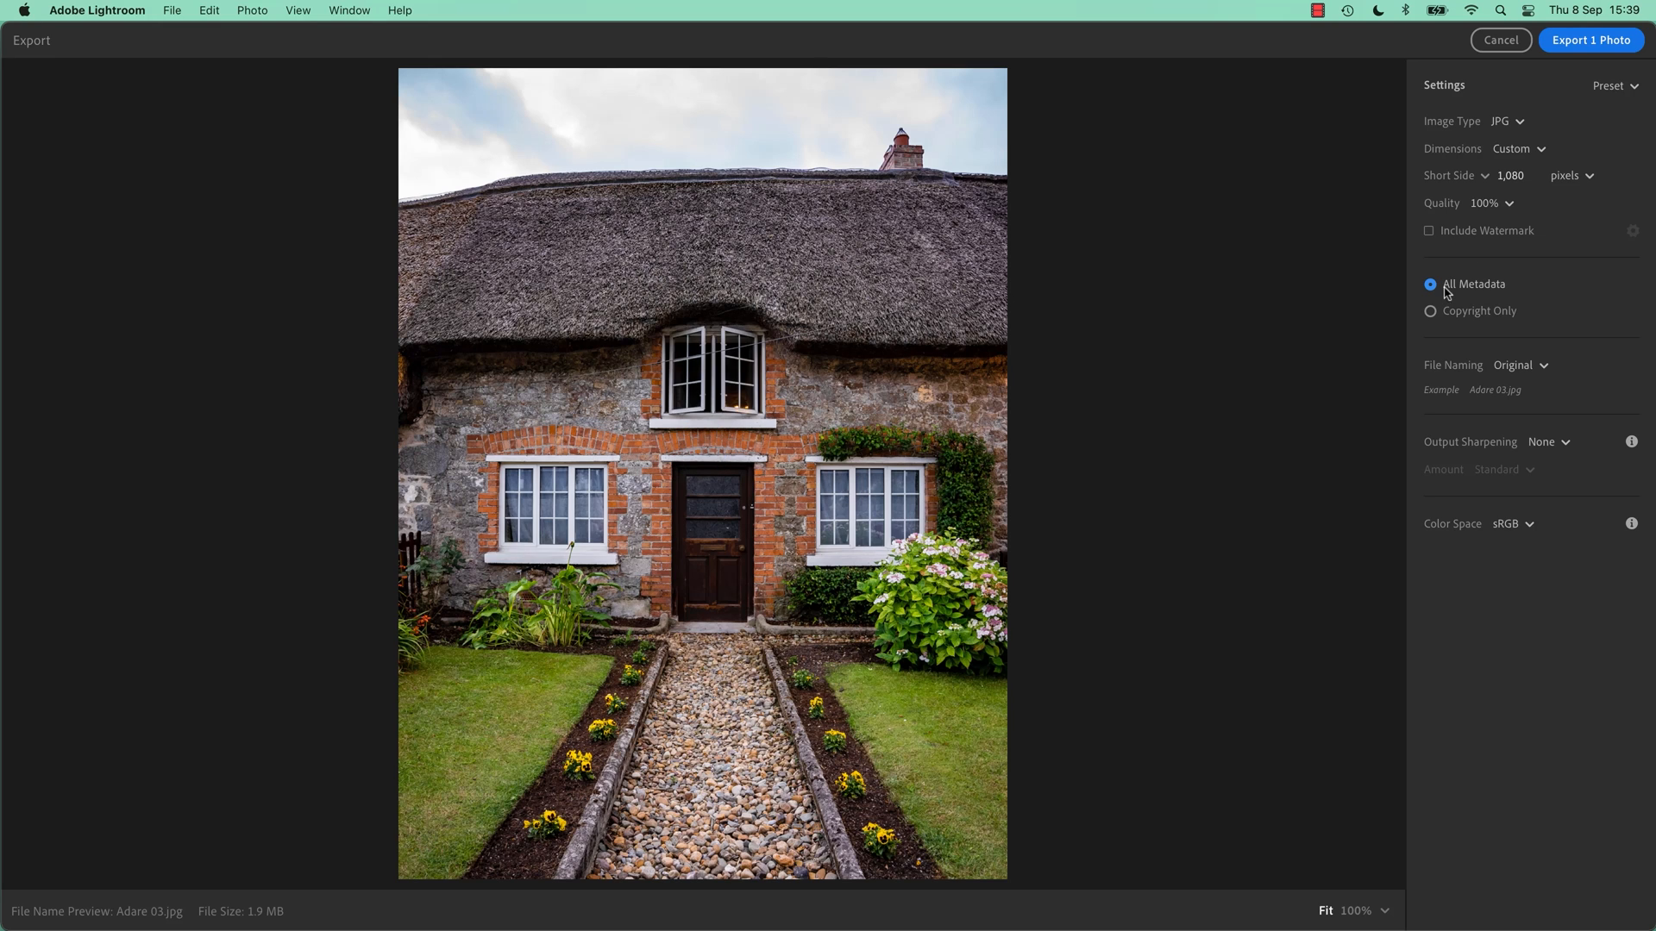
{"action": "mouse_move", "coordinate": [1468, 288]}
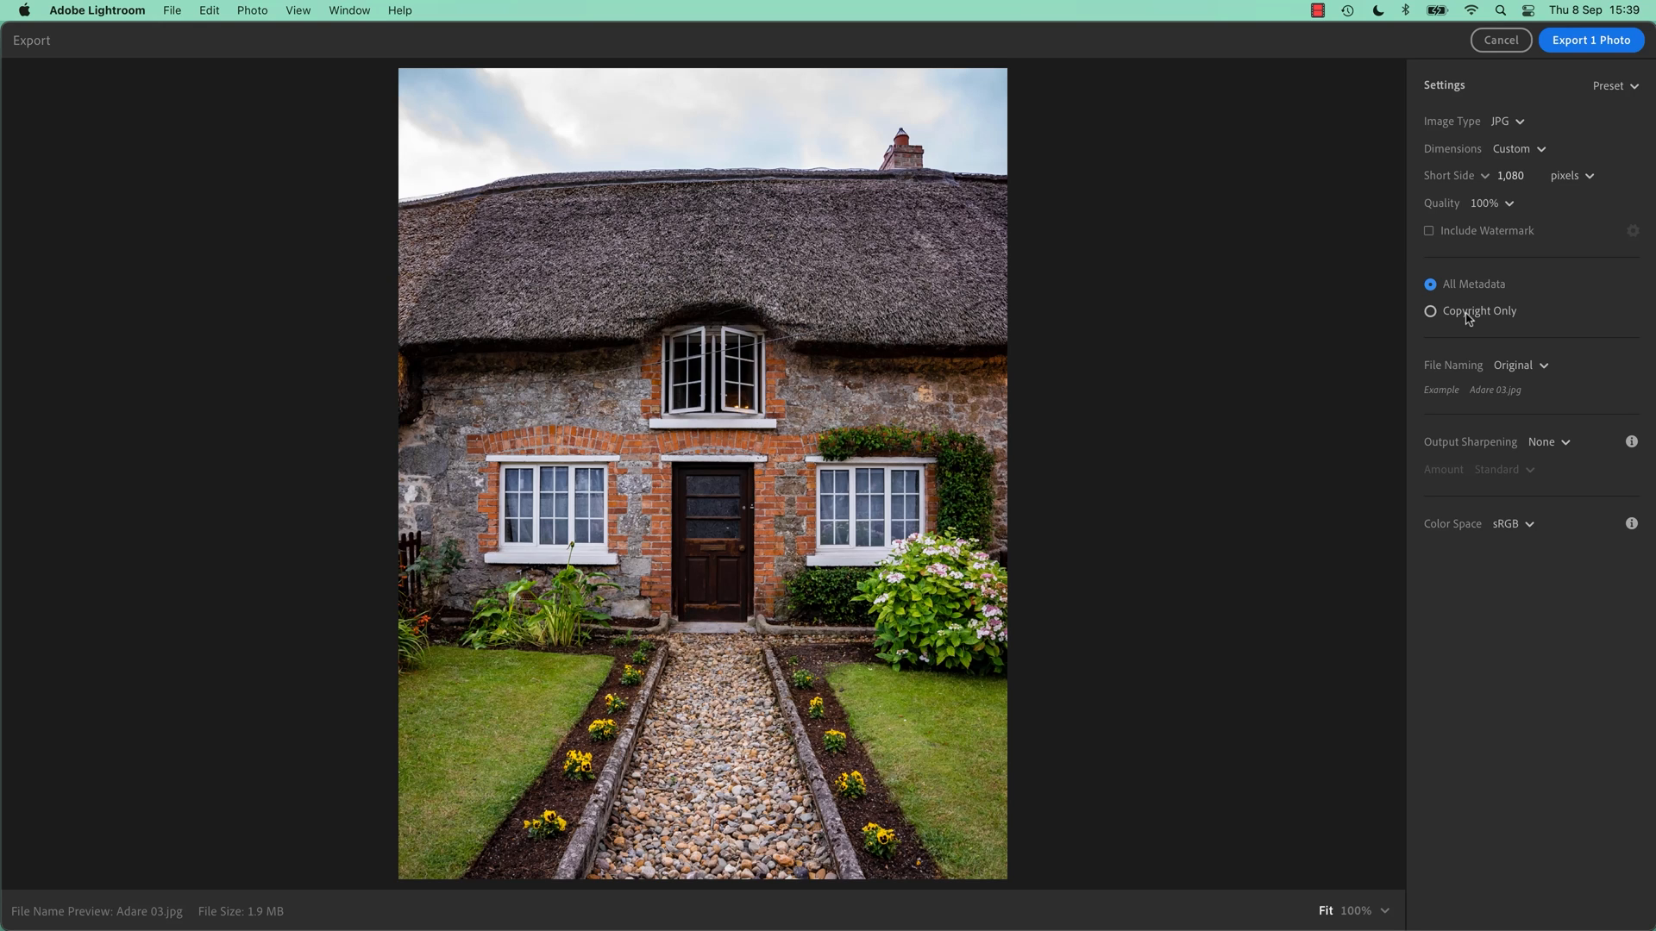
{"action": "left_click", "coordinate": [1430, 310]}
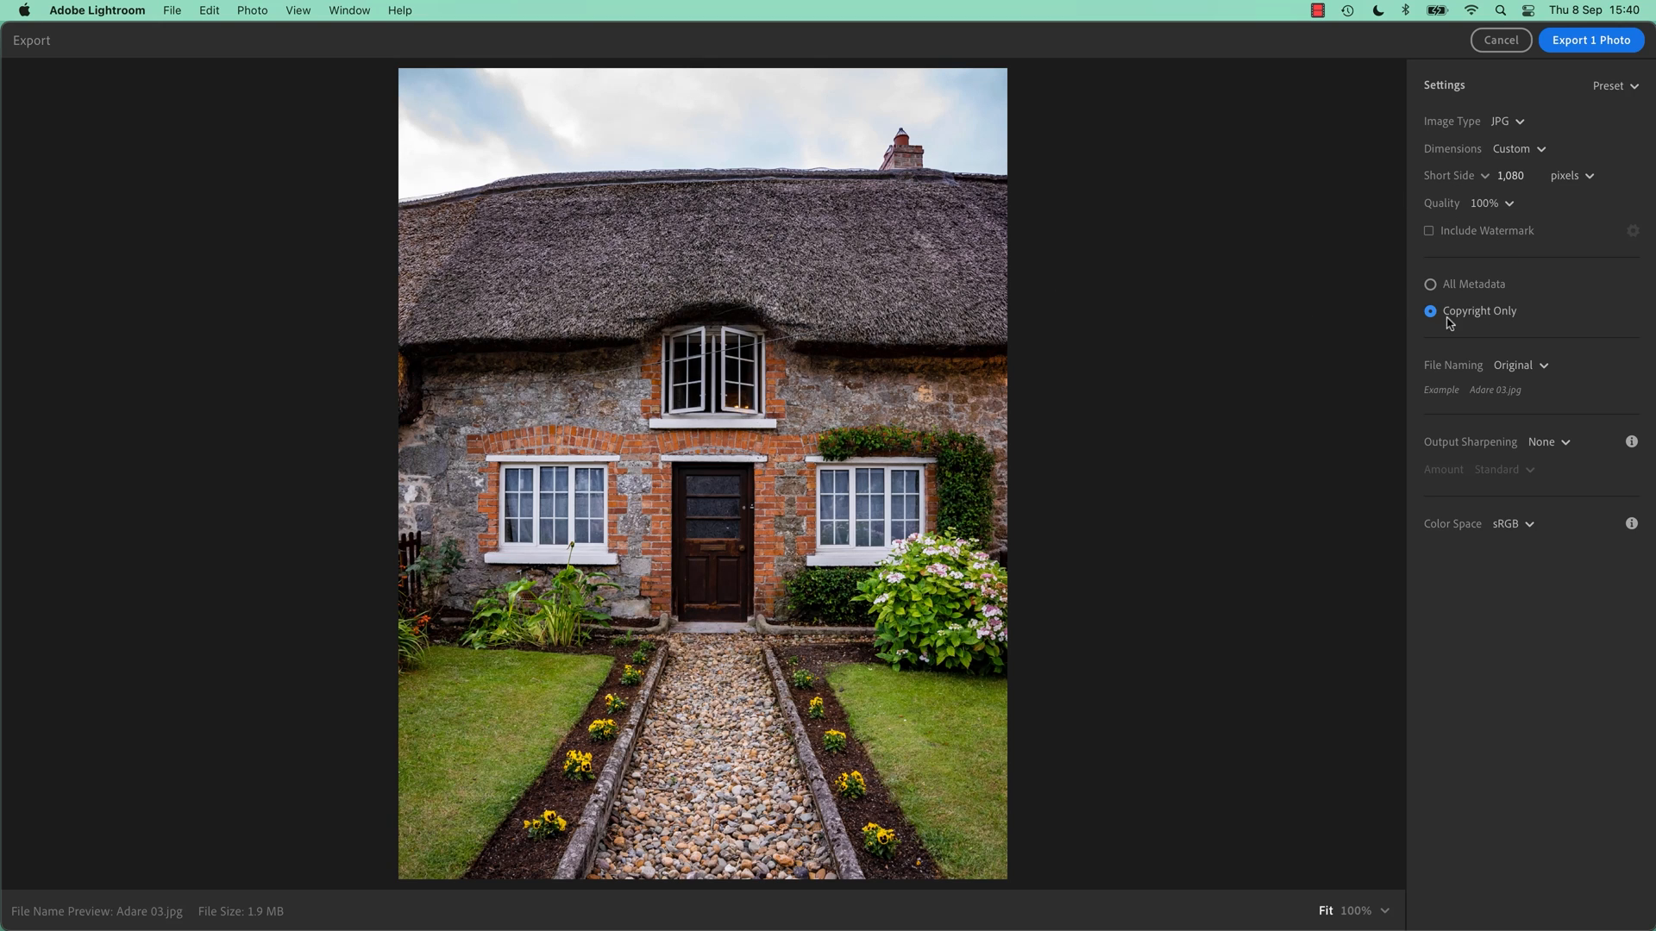
{"action": "mouse_move", "coordinate": [1455, 322]}
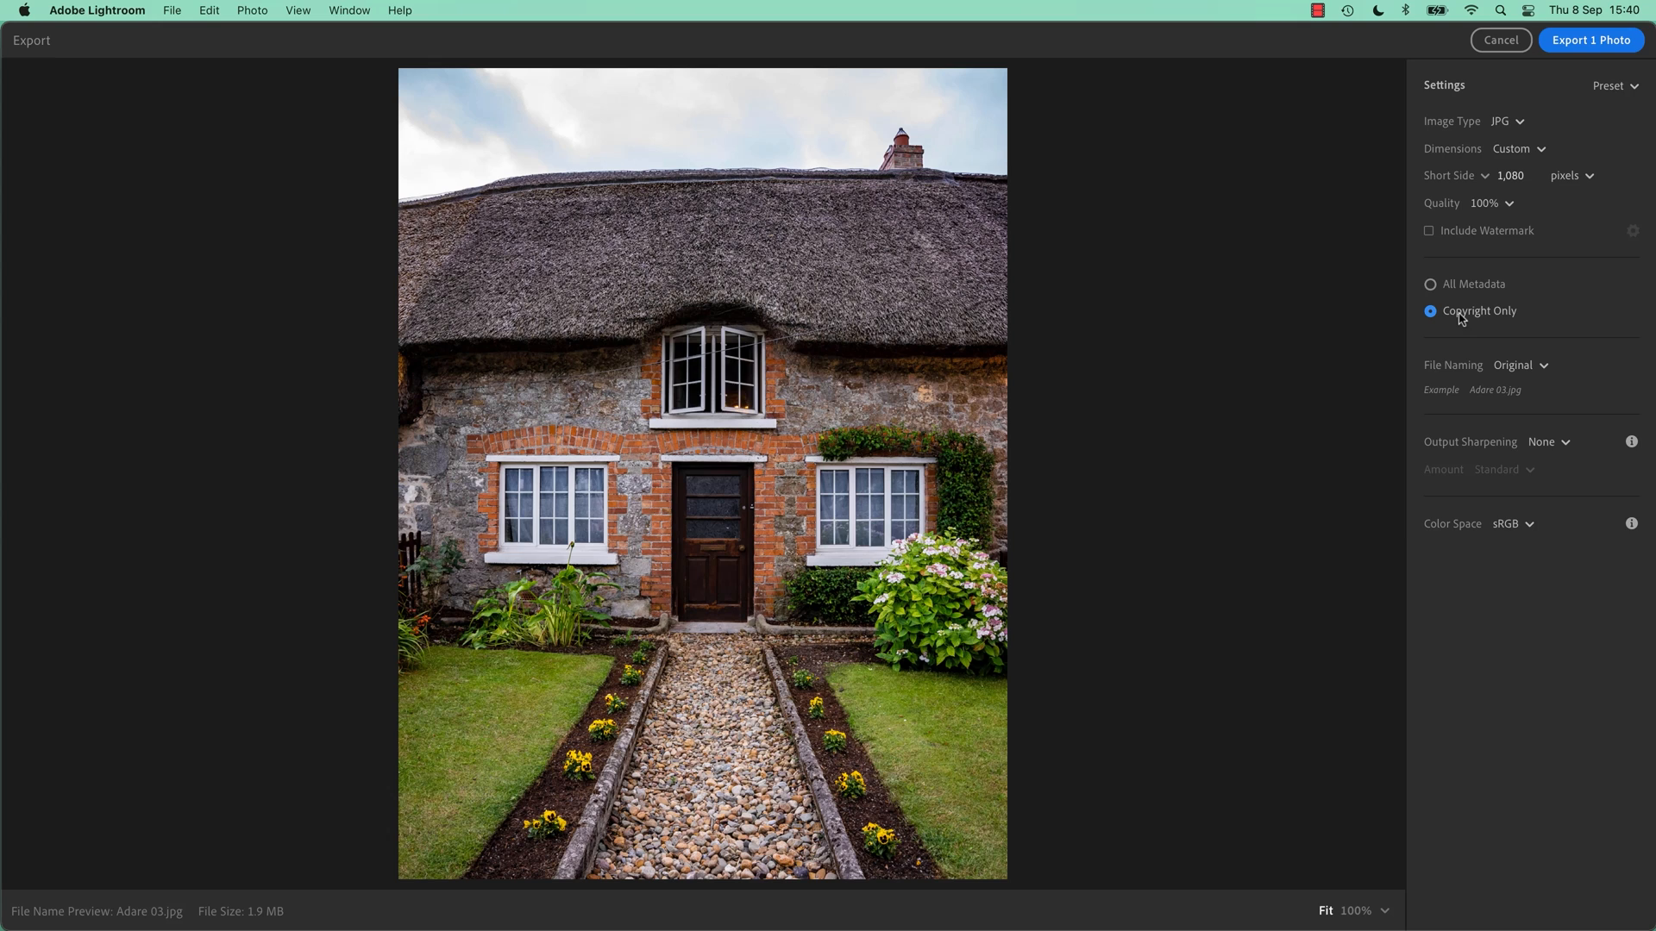
{"action": "mouse_move", "coordinate": [1475, 321]}
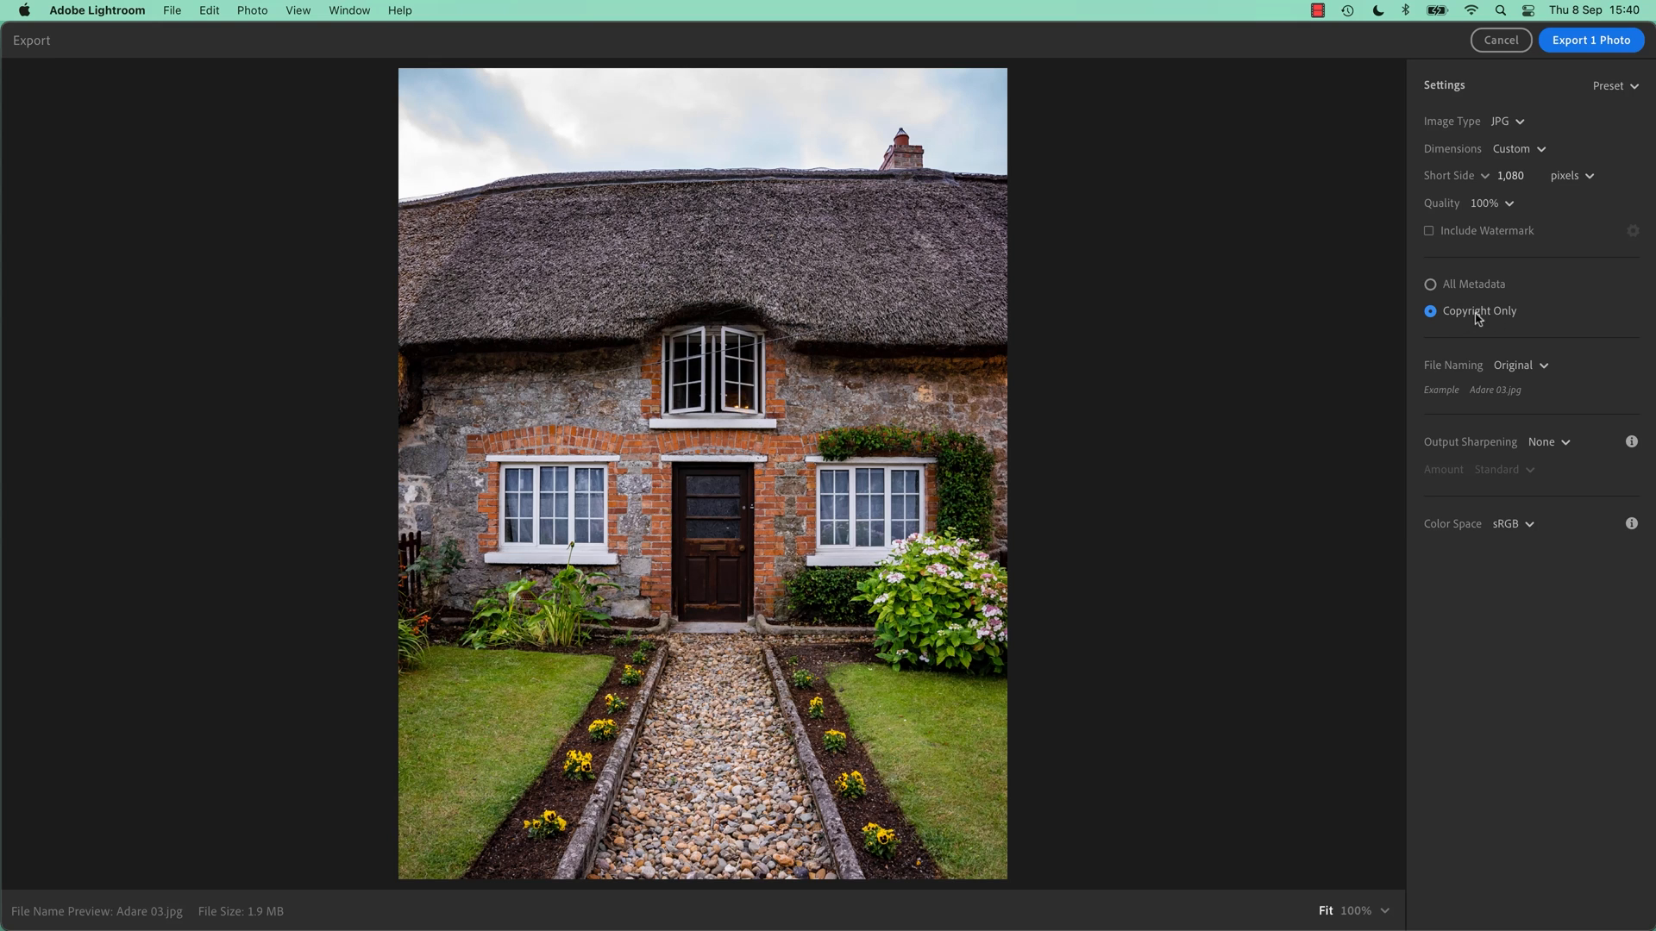
{"action": "mouse_move", "coordinate": [1466, 326]}
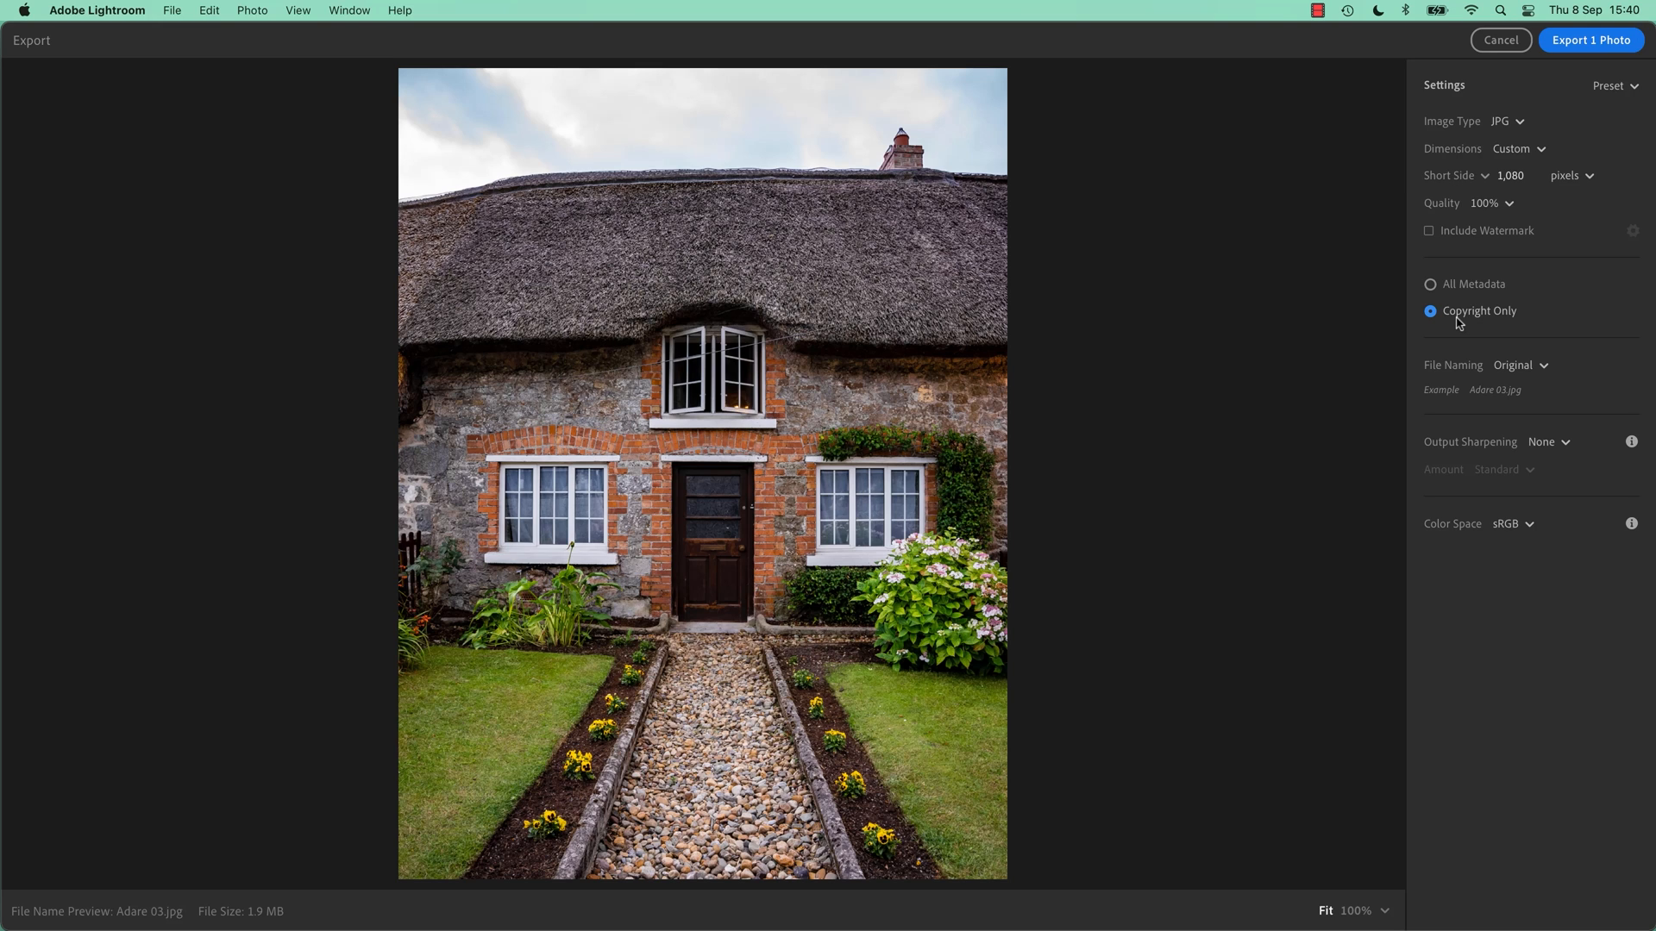
{"action": "mouse_move", "coordinate": [1478, 319]}
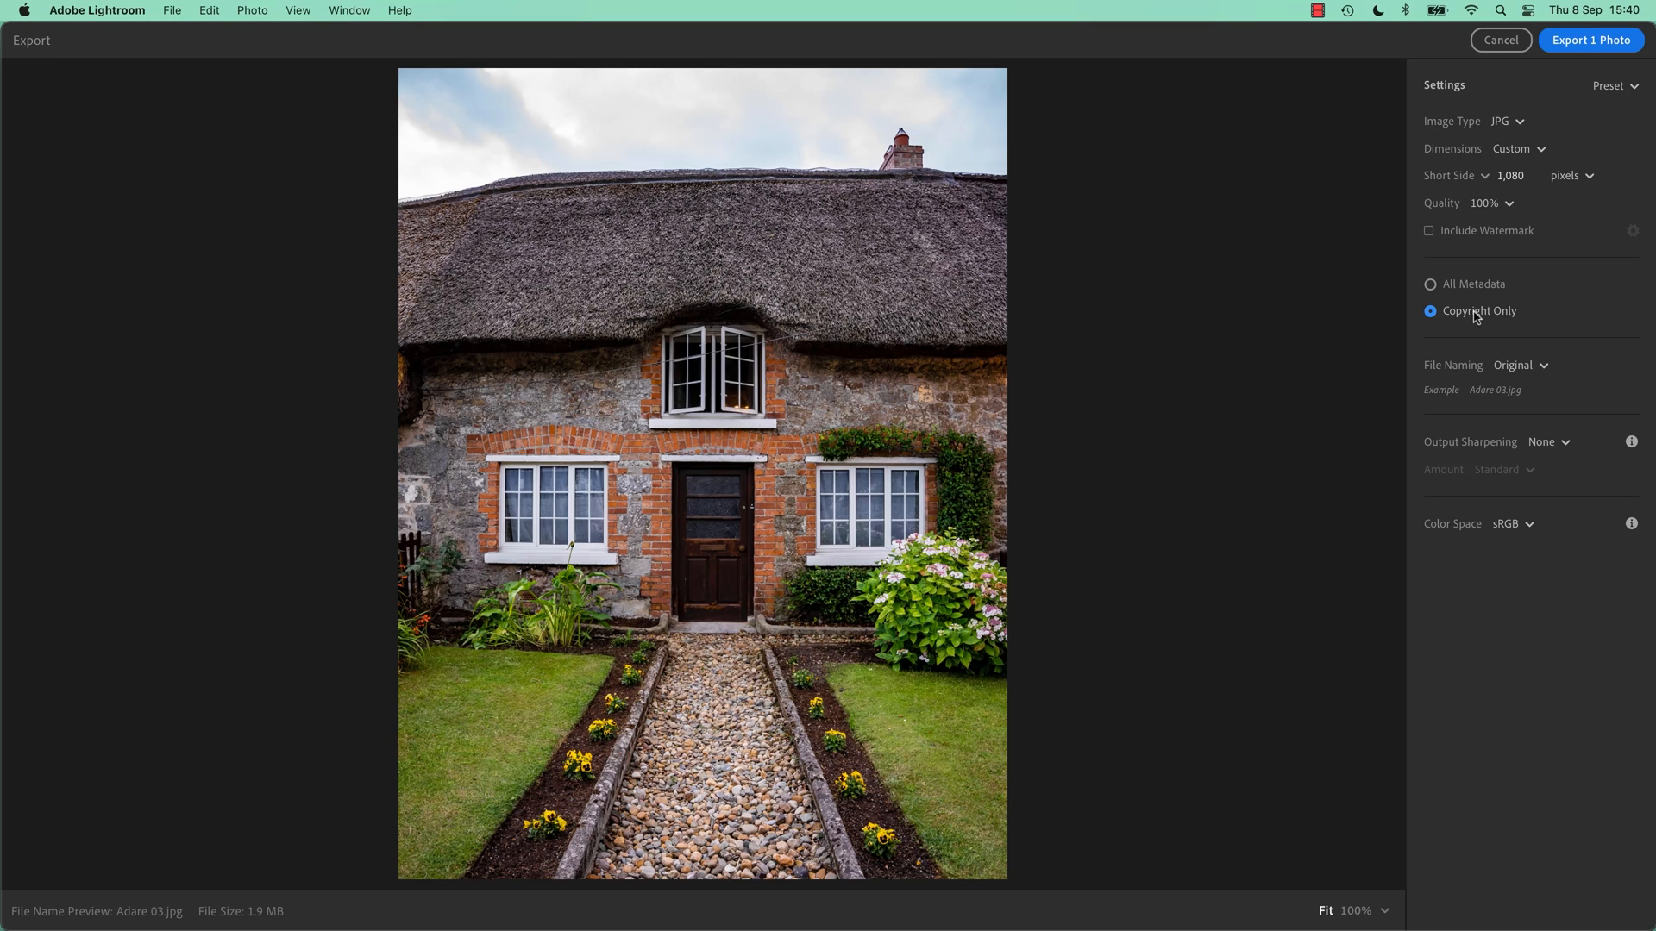
{"action": "mouse_move", "coordinate": [1471, 316]}
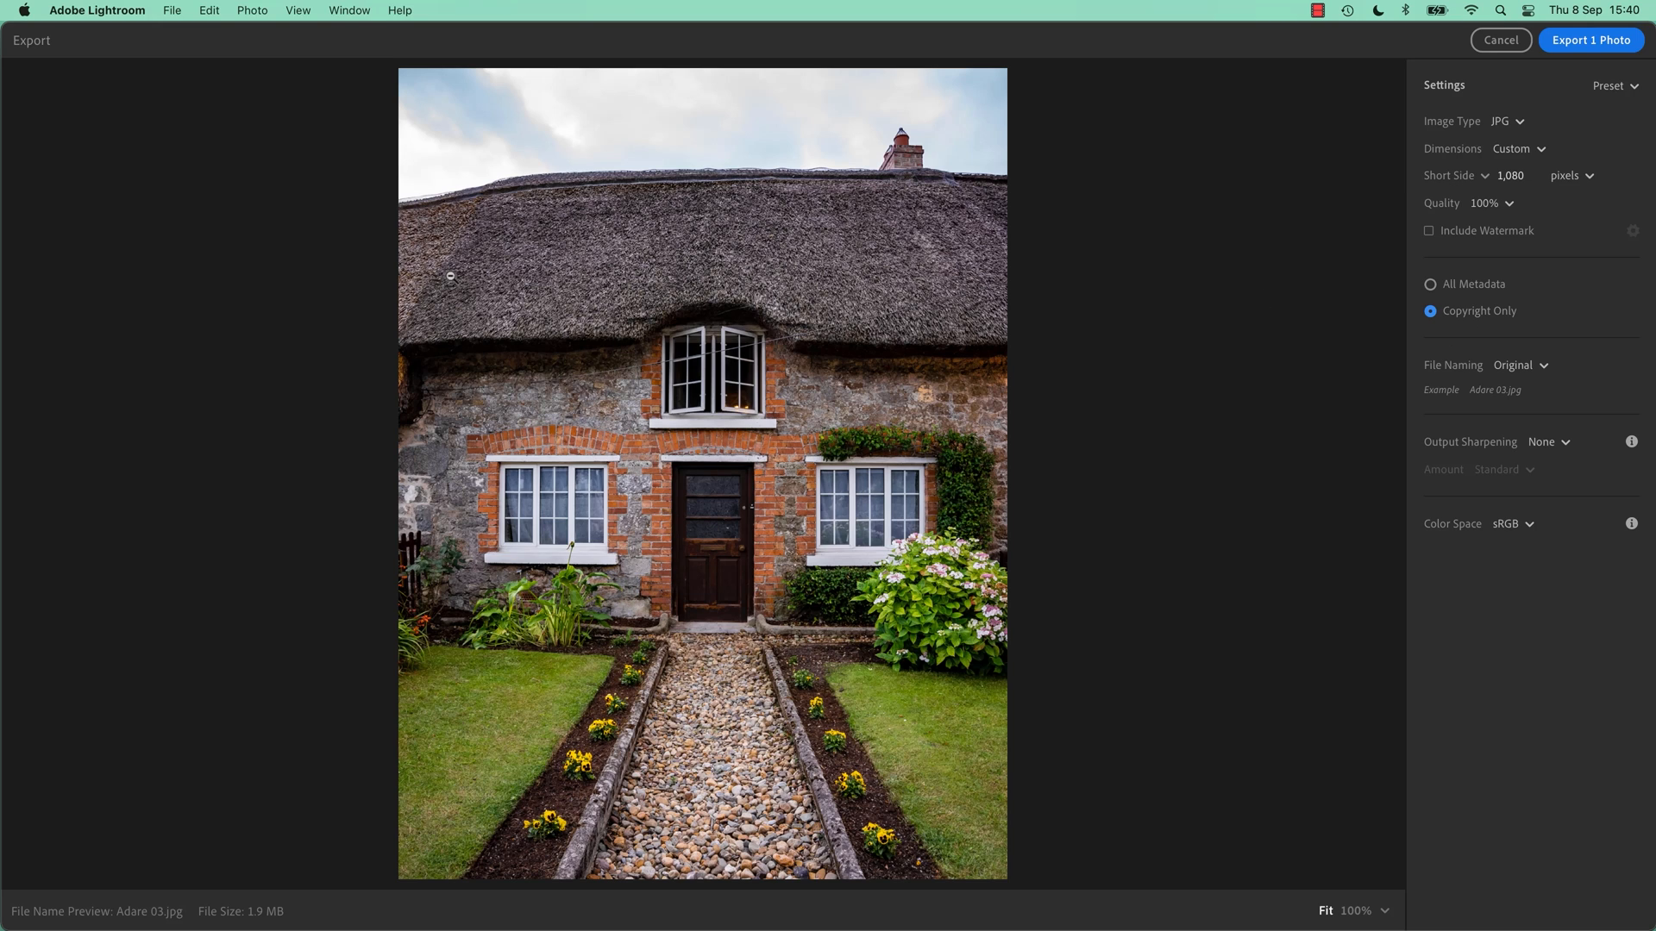
{"action": "mouse_move", "coordinate": [487, 385]}
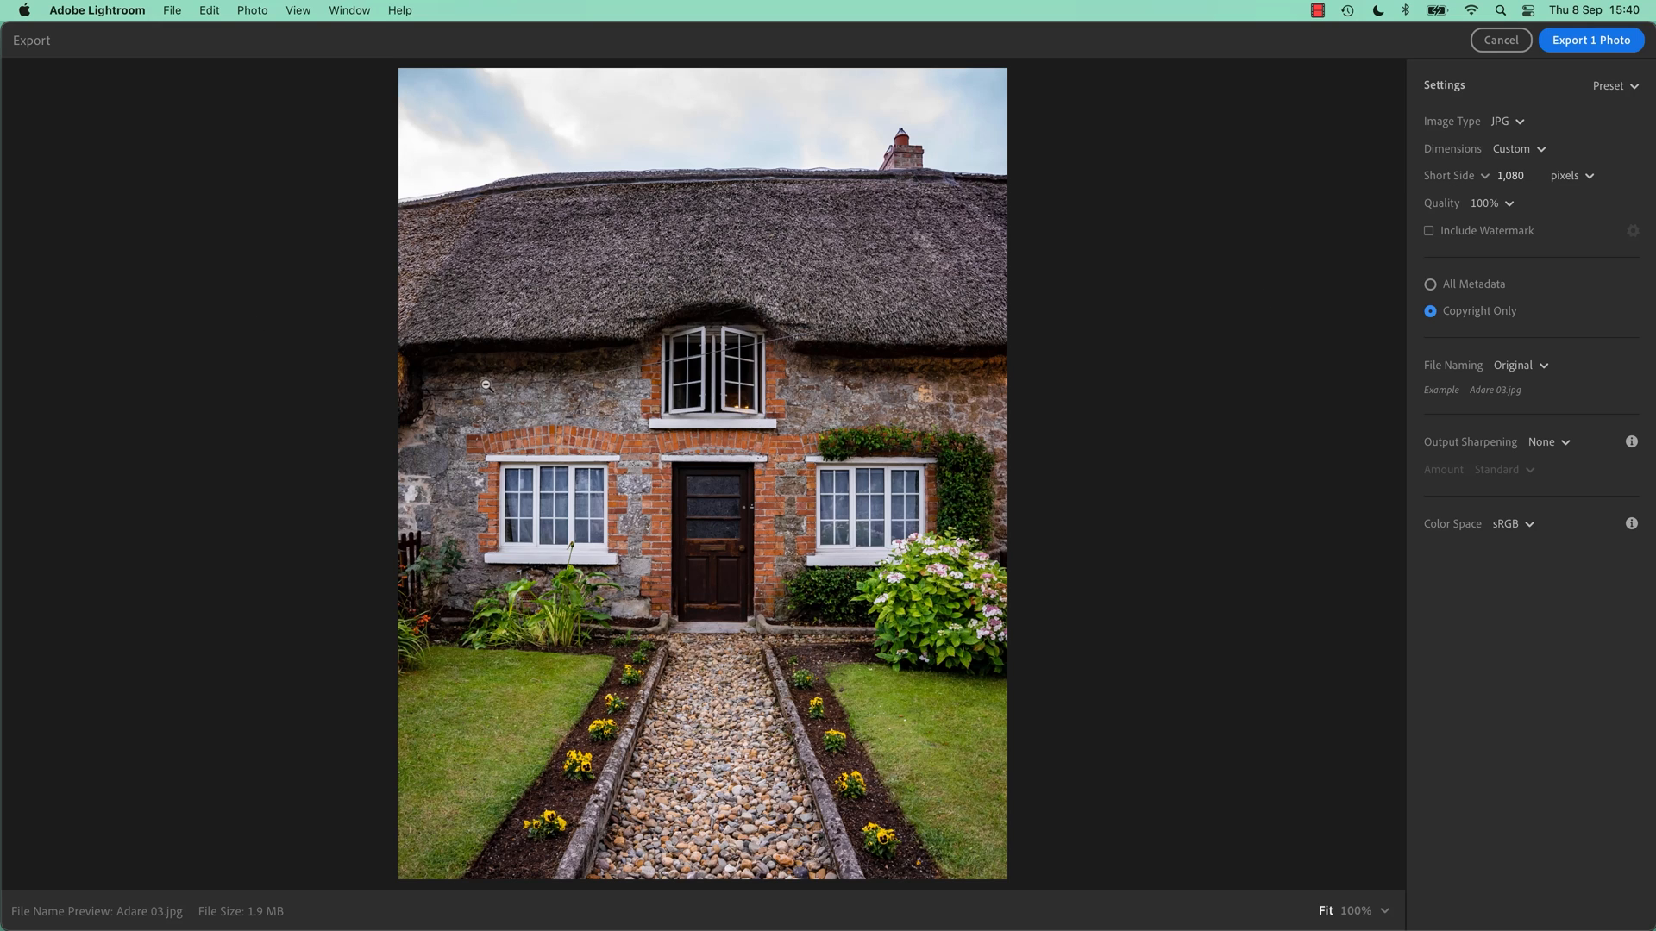
{"action": "mouse_move", "coordinate": [970, 436]}
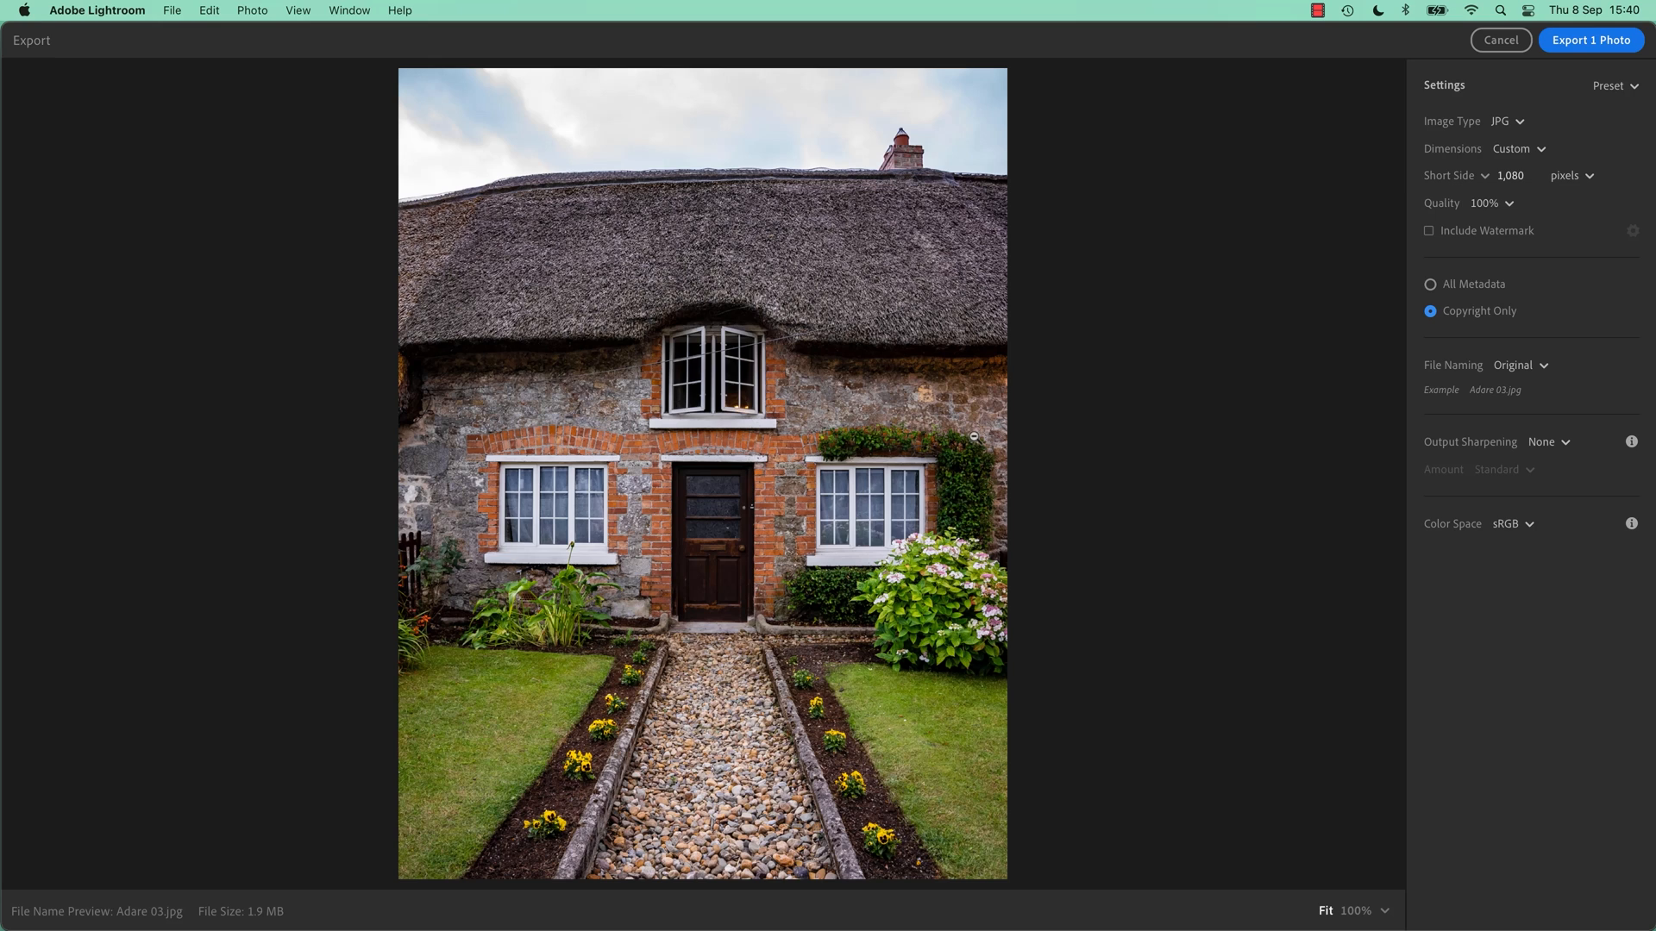
{"action": "mouse_move", "coordinate": [1459, 312]}
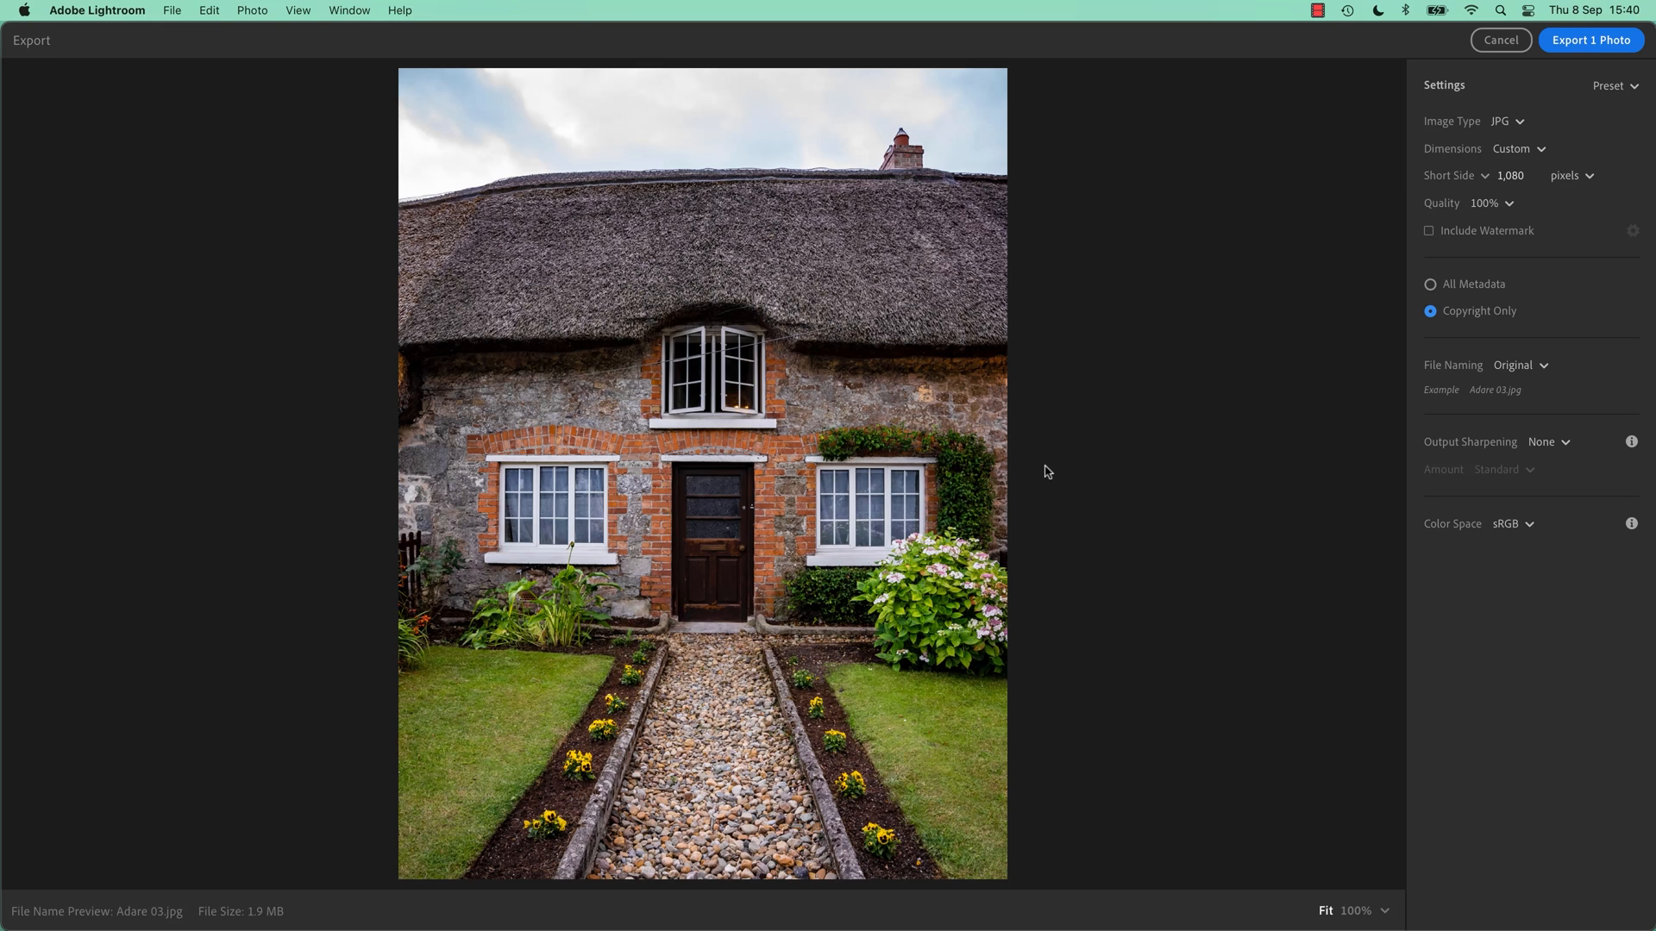
{"action": "mouse_move", "coordinate": [1319, 321]}
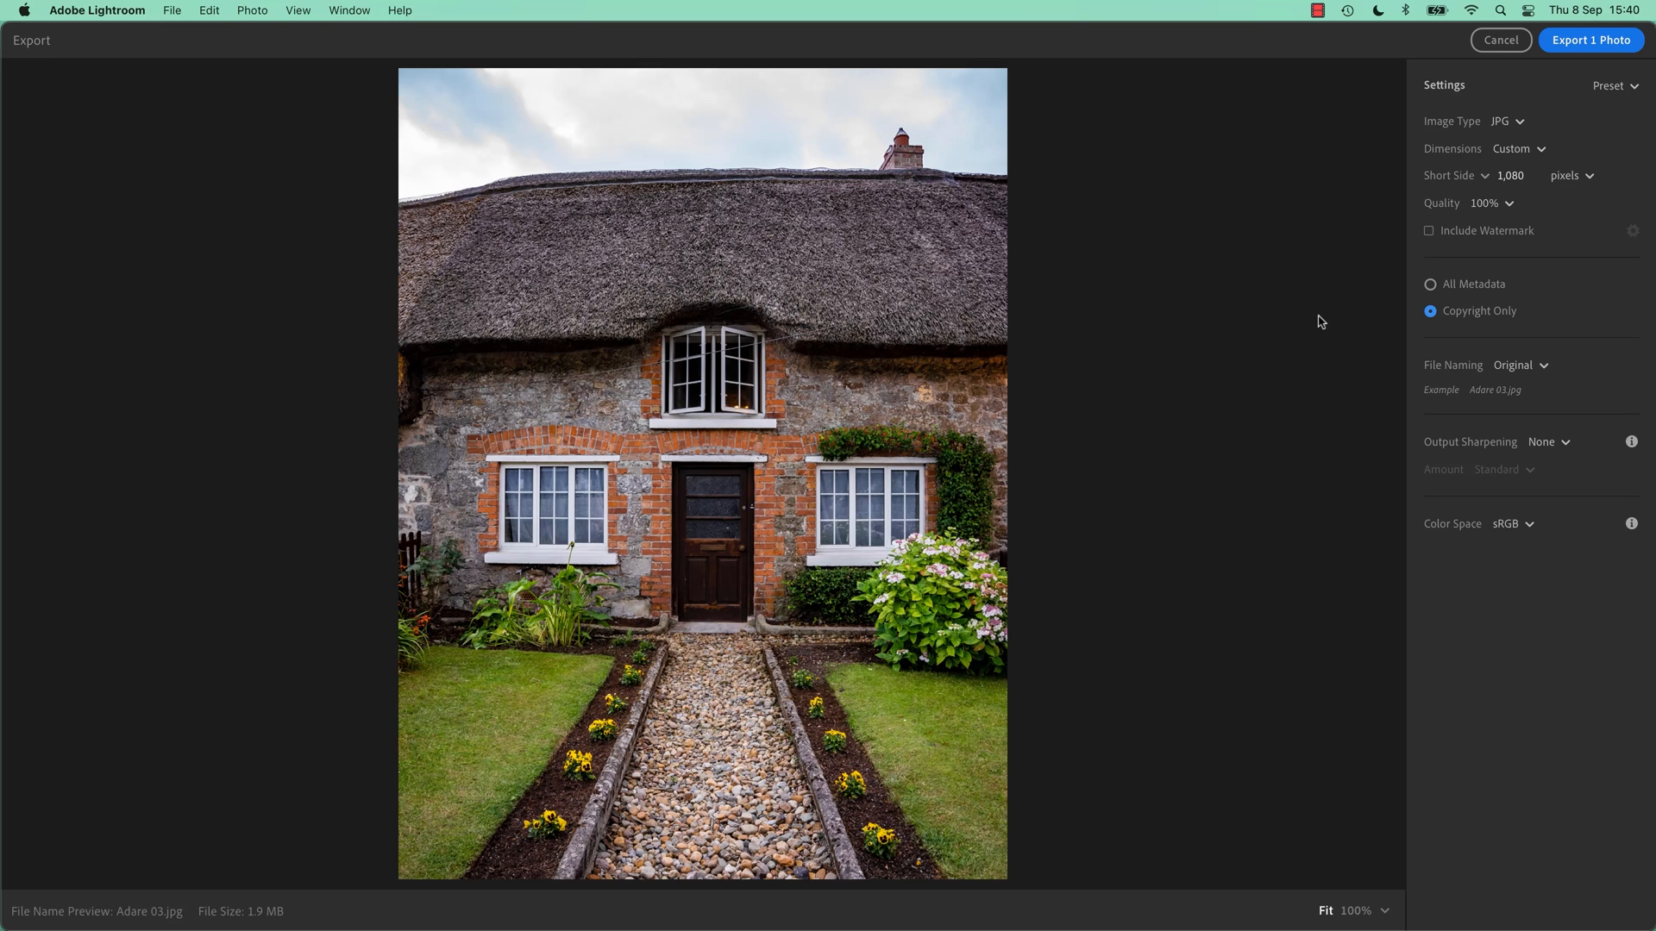
{"action": "mouse_move", "coordinate": [1240, 430]}
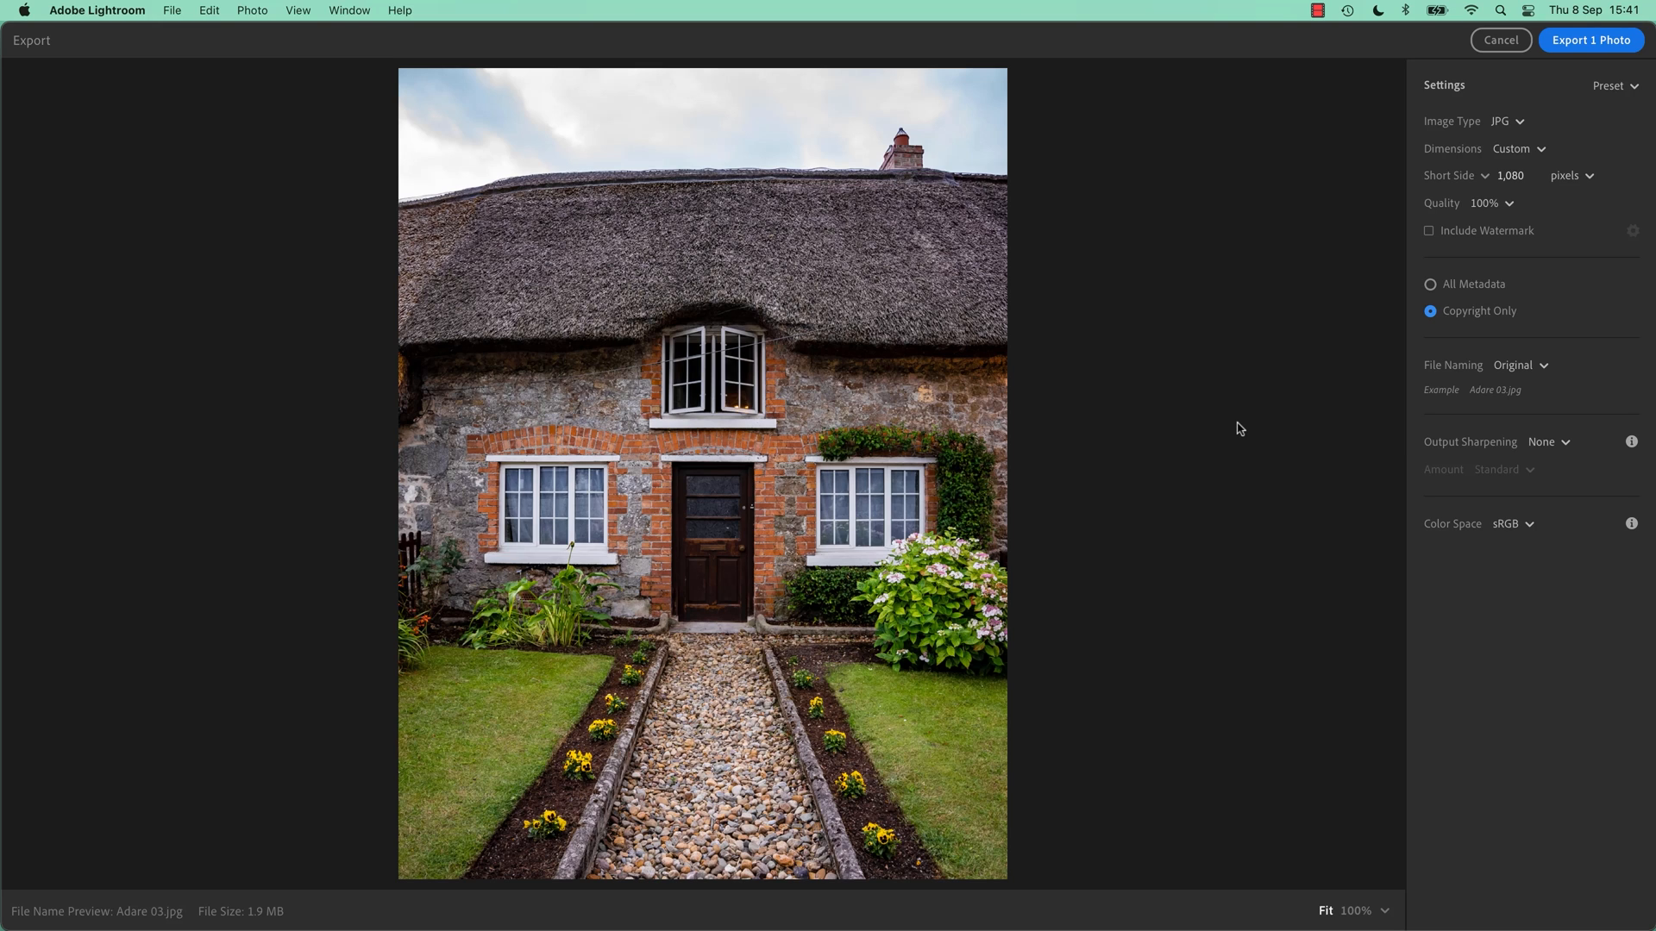
{"action": "mouse_move", "coordinate": [1273, 216]}
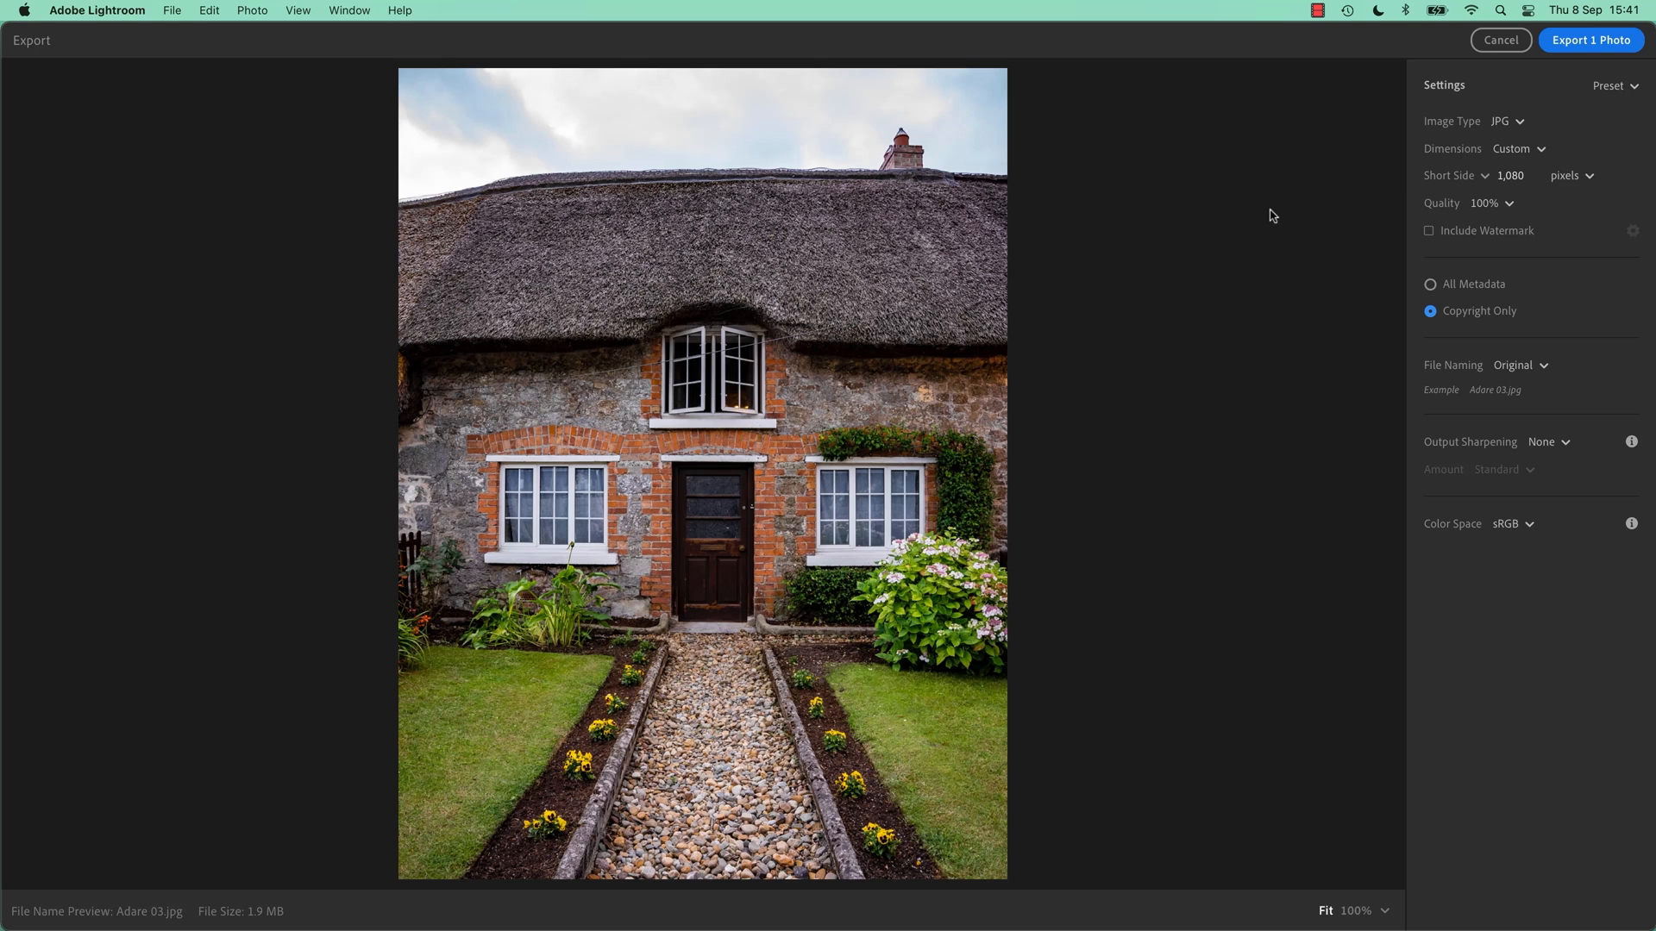
{"action": "mouse_move", "coordinate": [1438, 153]}
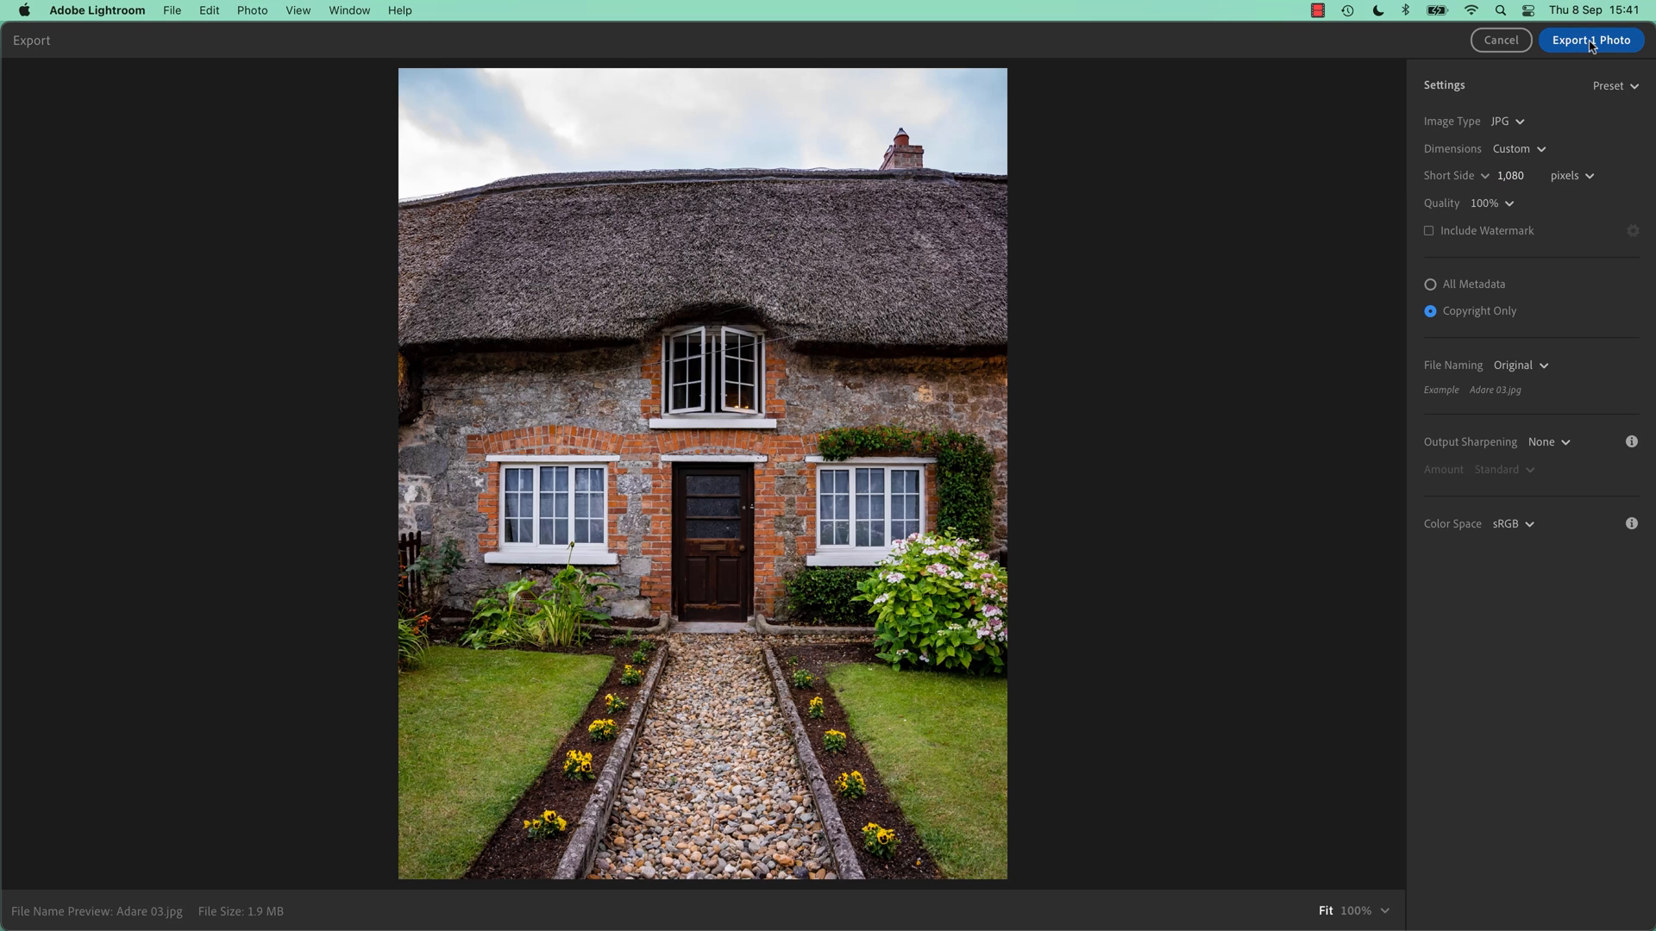
{"action": "mouse_move", "coordinate": [1108, 522]}
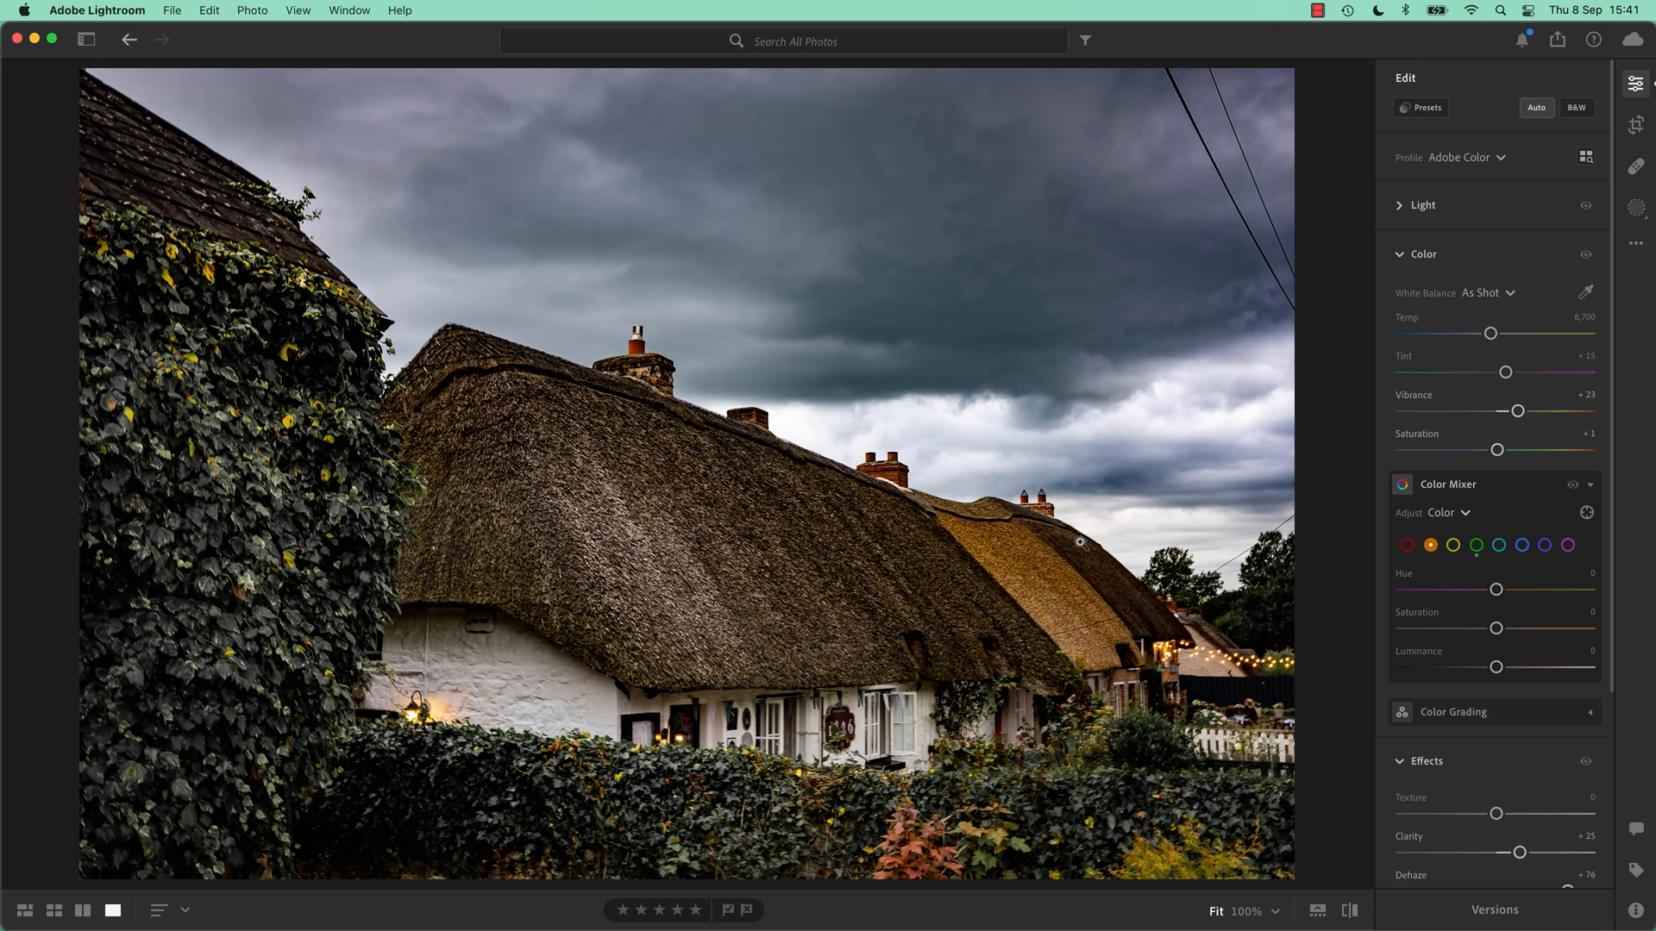
{"action": "mouse_move", "coordinate": [1574, 54]}
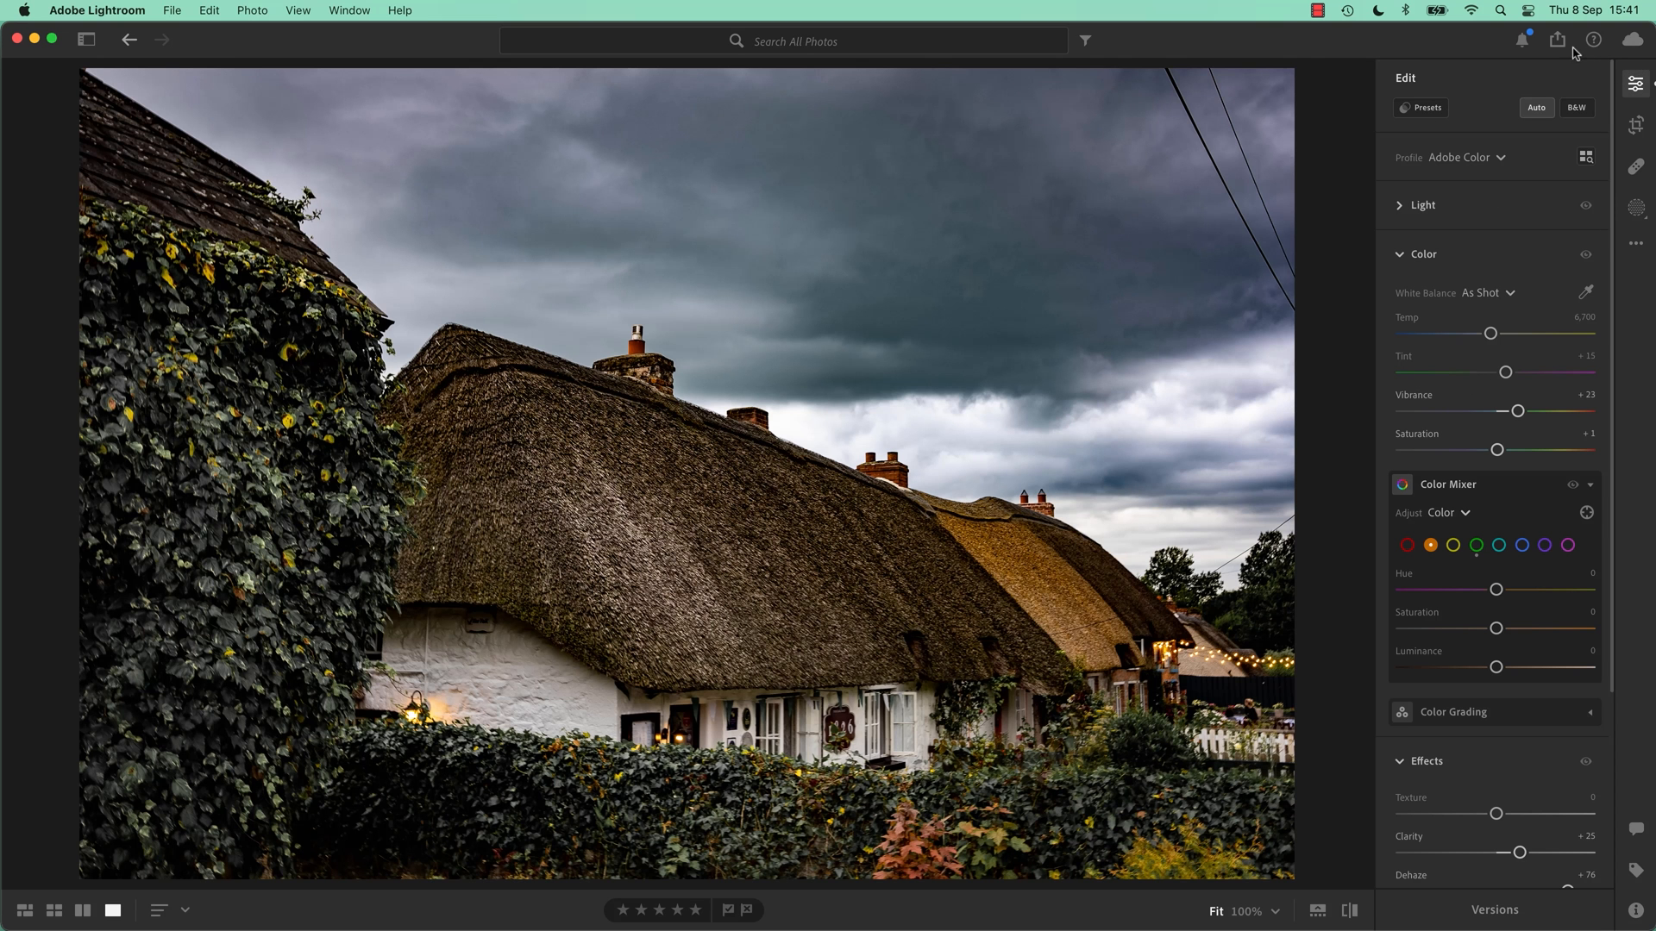
Step: Bring up the export settings for the landscape cottage photo, carrying over the previous choices
{"action": "left_click", "coordinate": [1559, 40]}
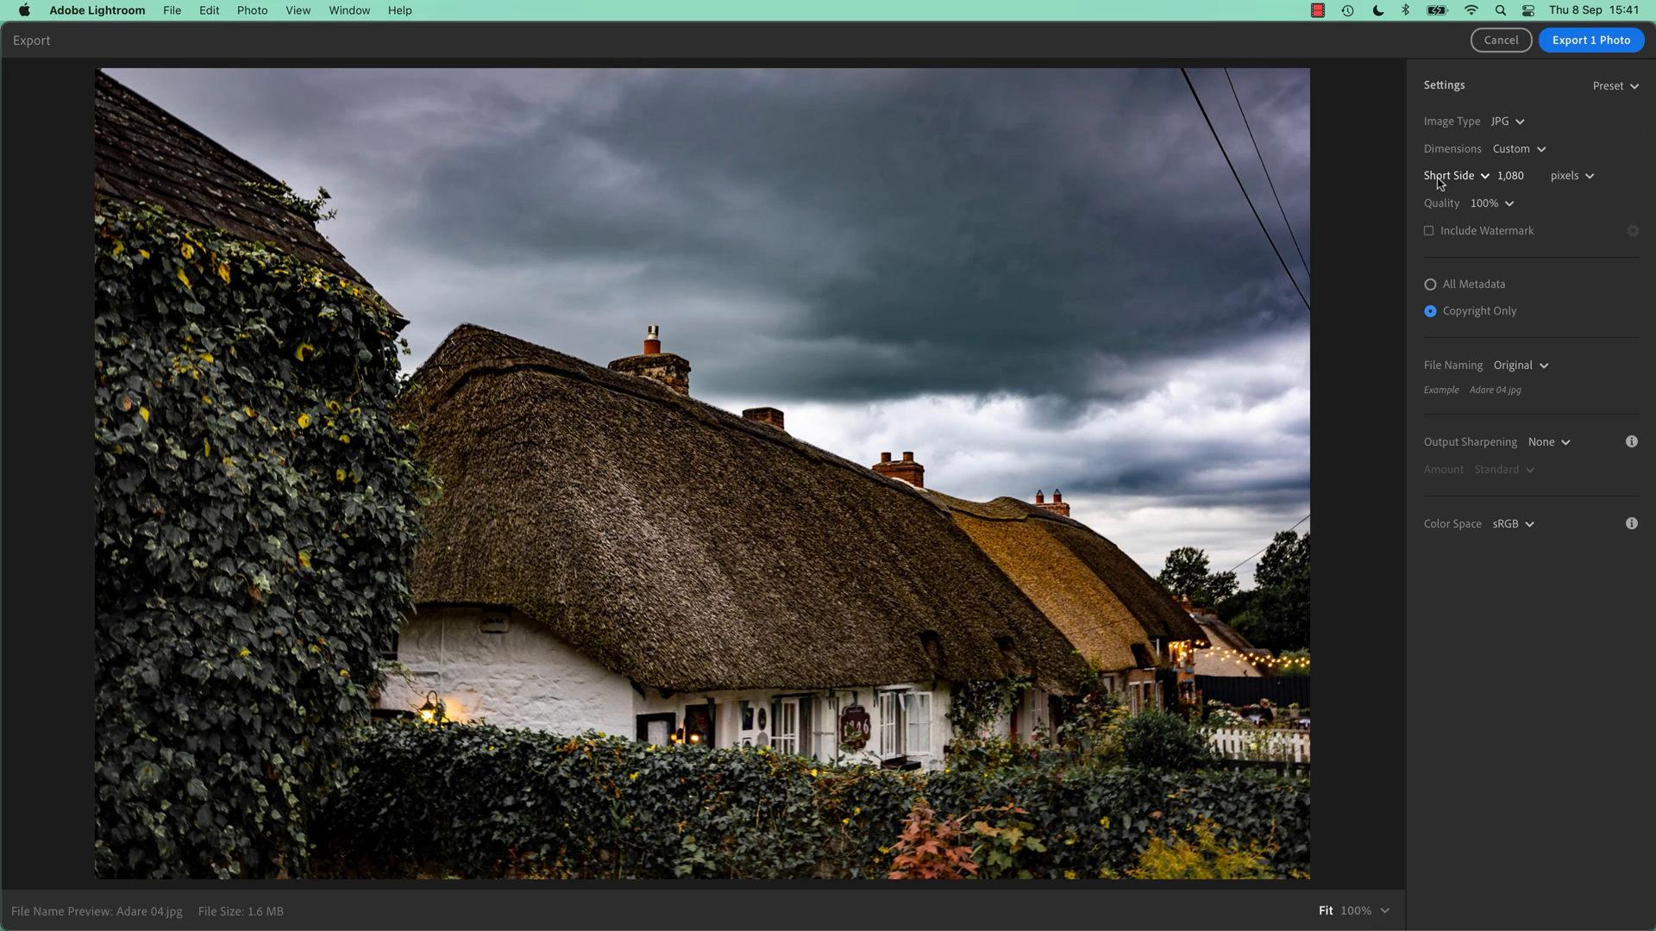
{"action": "mouse_move", "coordinate": [1420, 186]}
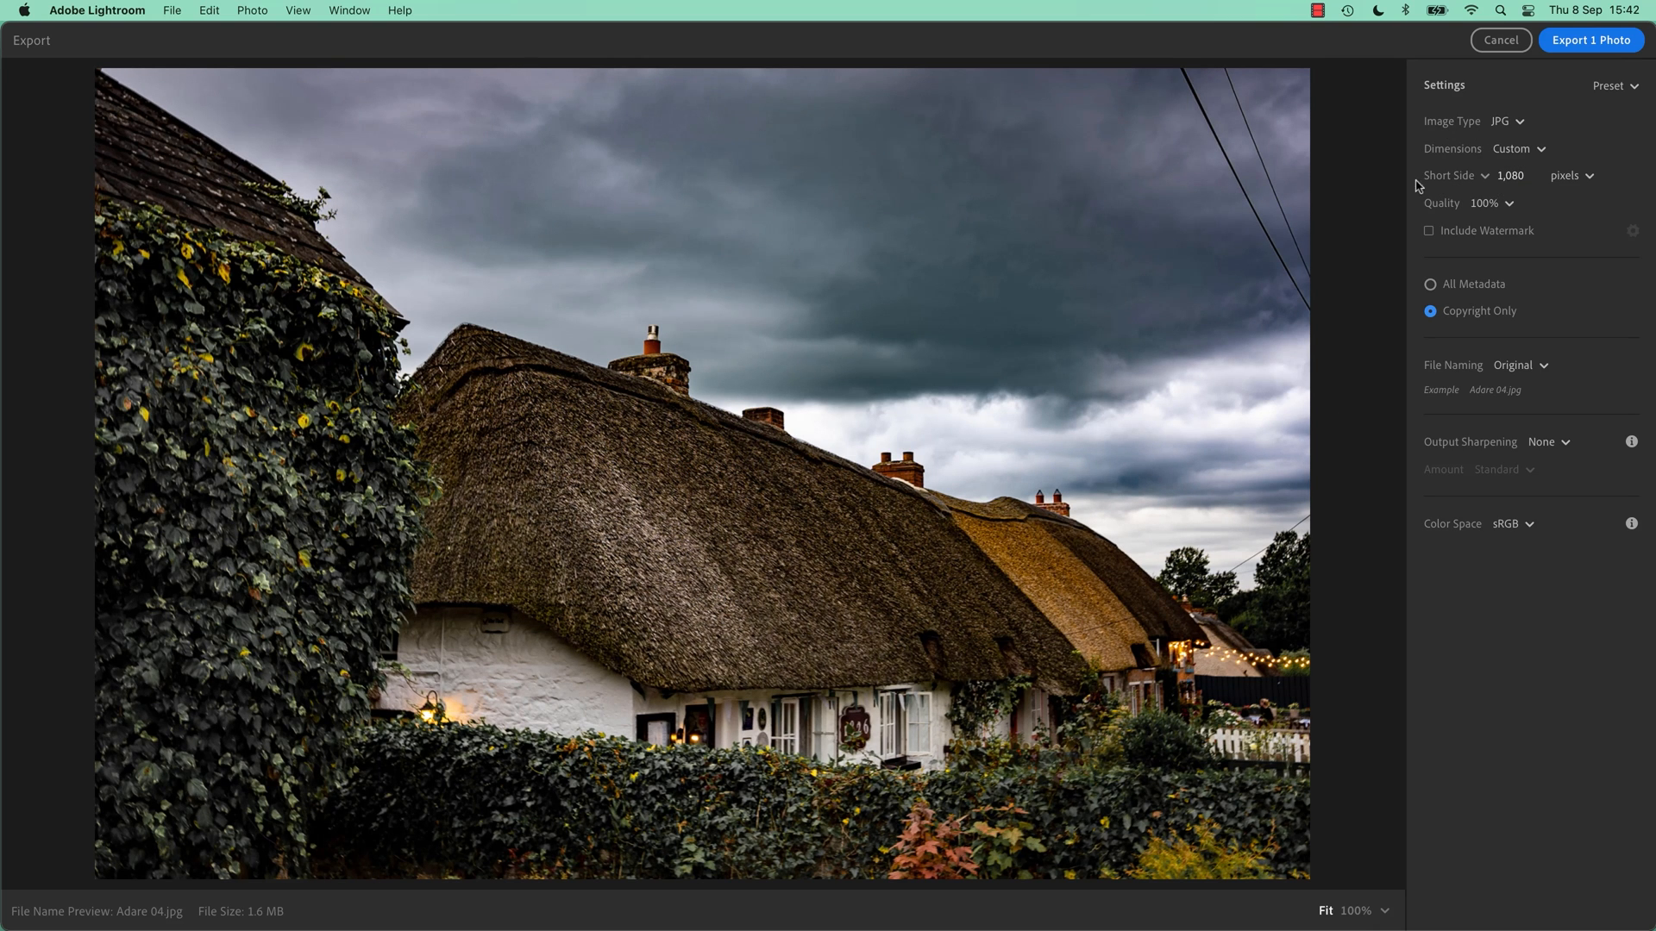
{"action": "mouse_move", "coordinate": [1338, 111]}
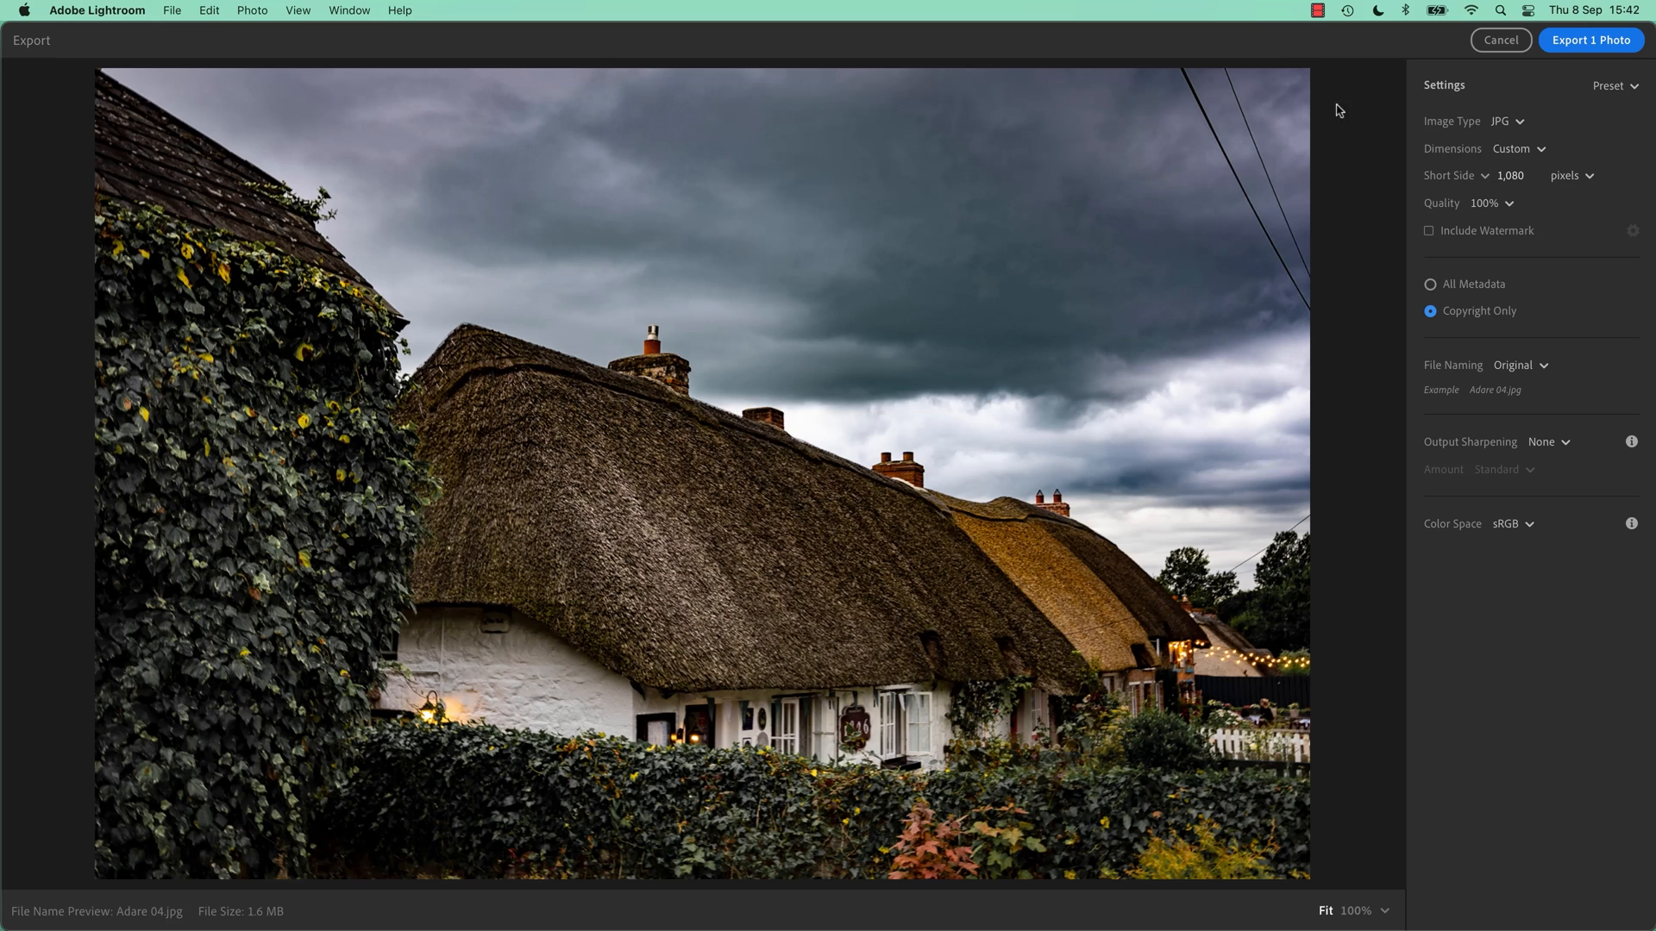
{"action": "mouse_move", "coordinate": [1316, 619]}
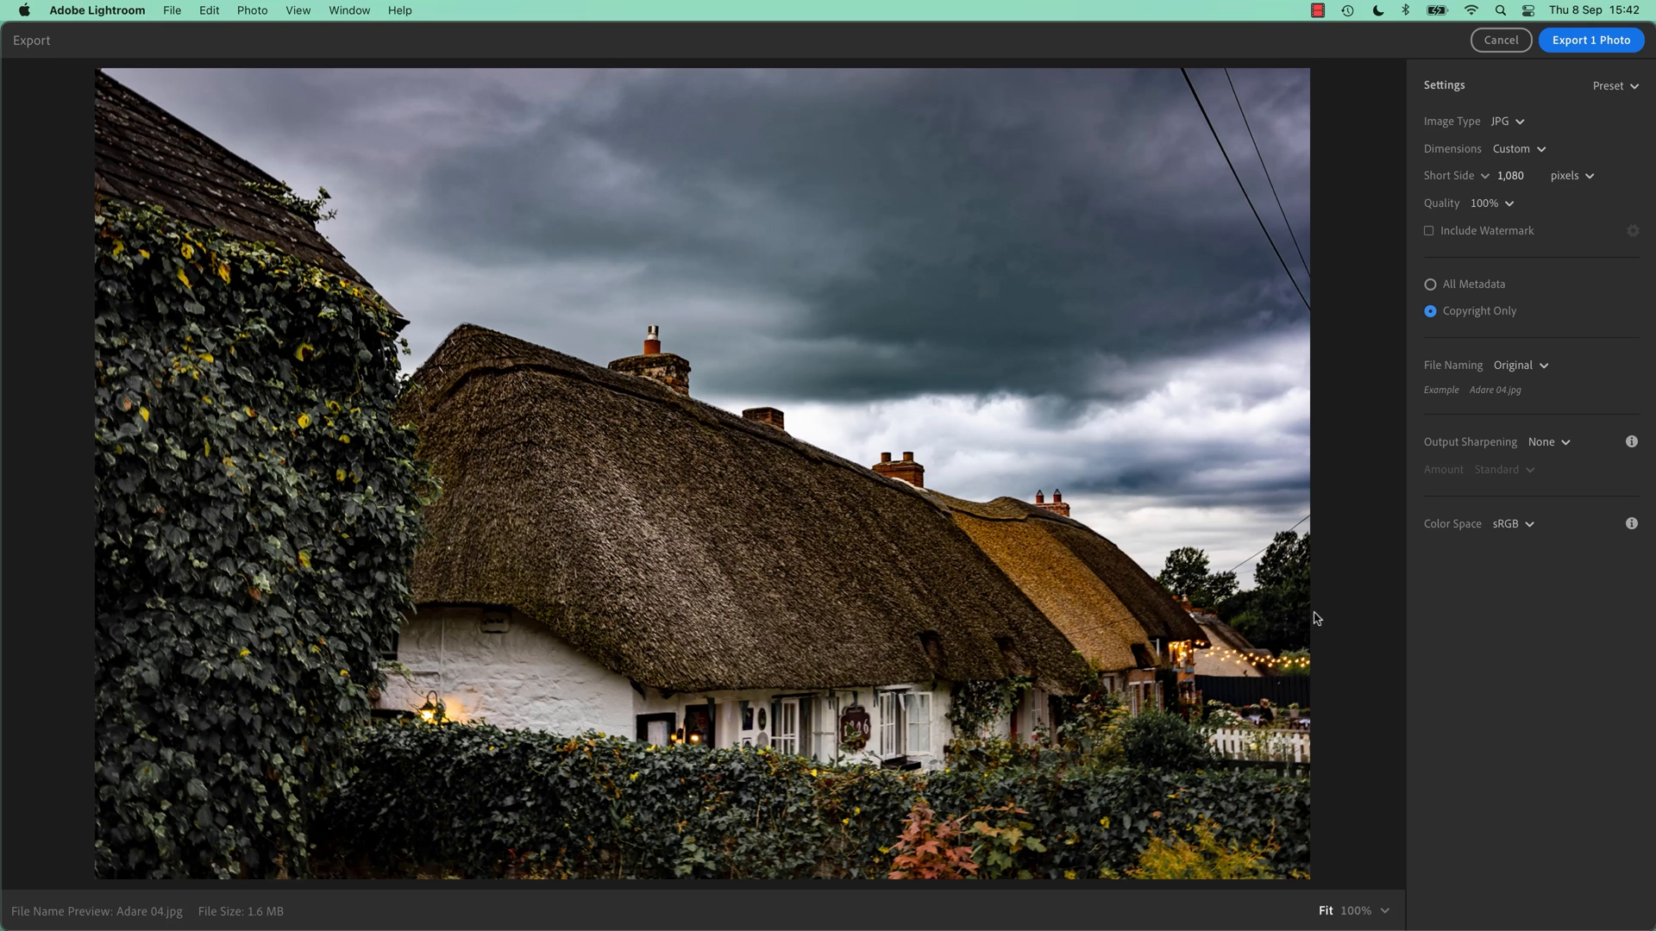
{"action": "mouse_move", "coordinate": [467, 883]}
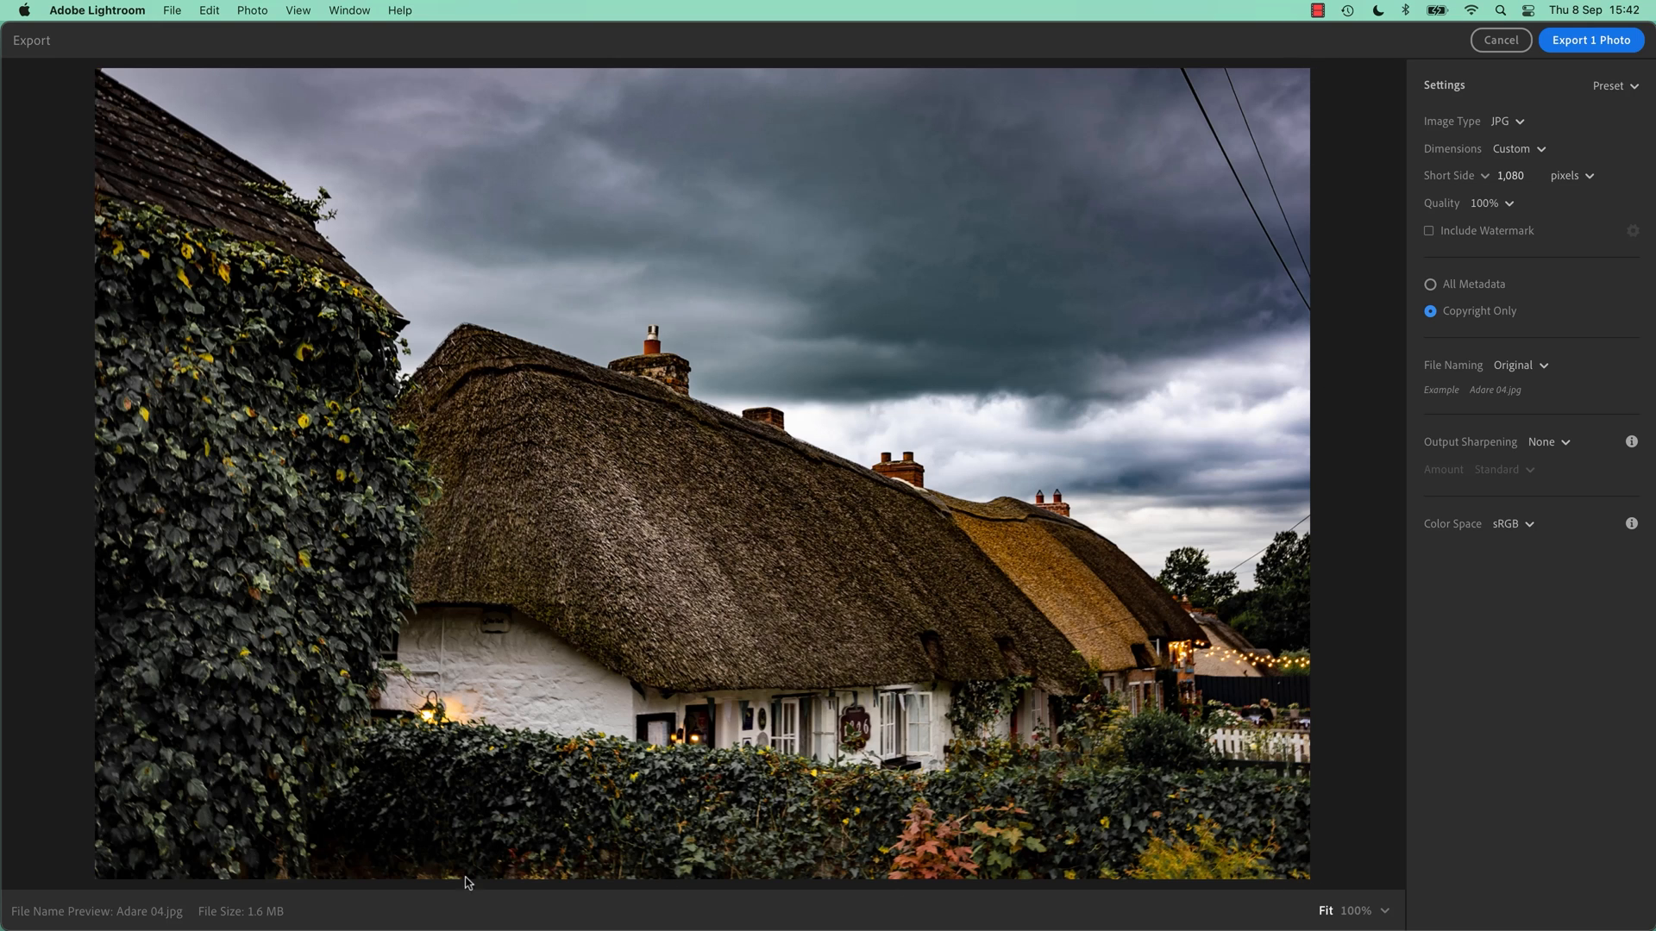
{"action": "mouse_move", "coordinate": [1480, 192]}
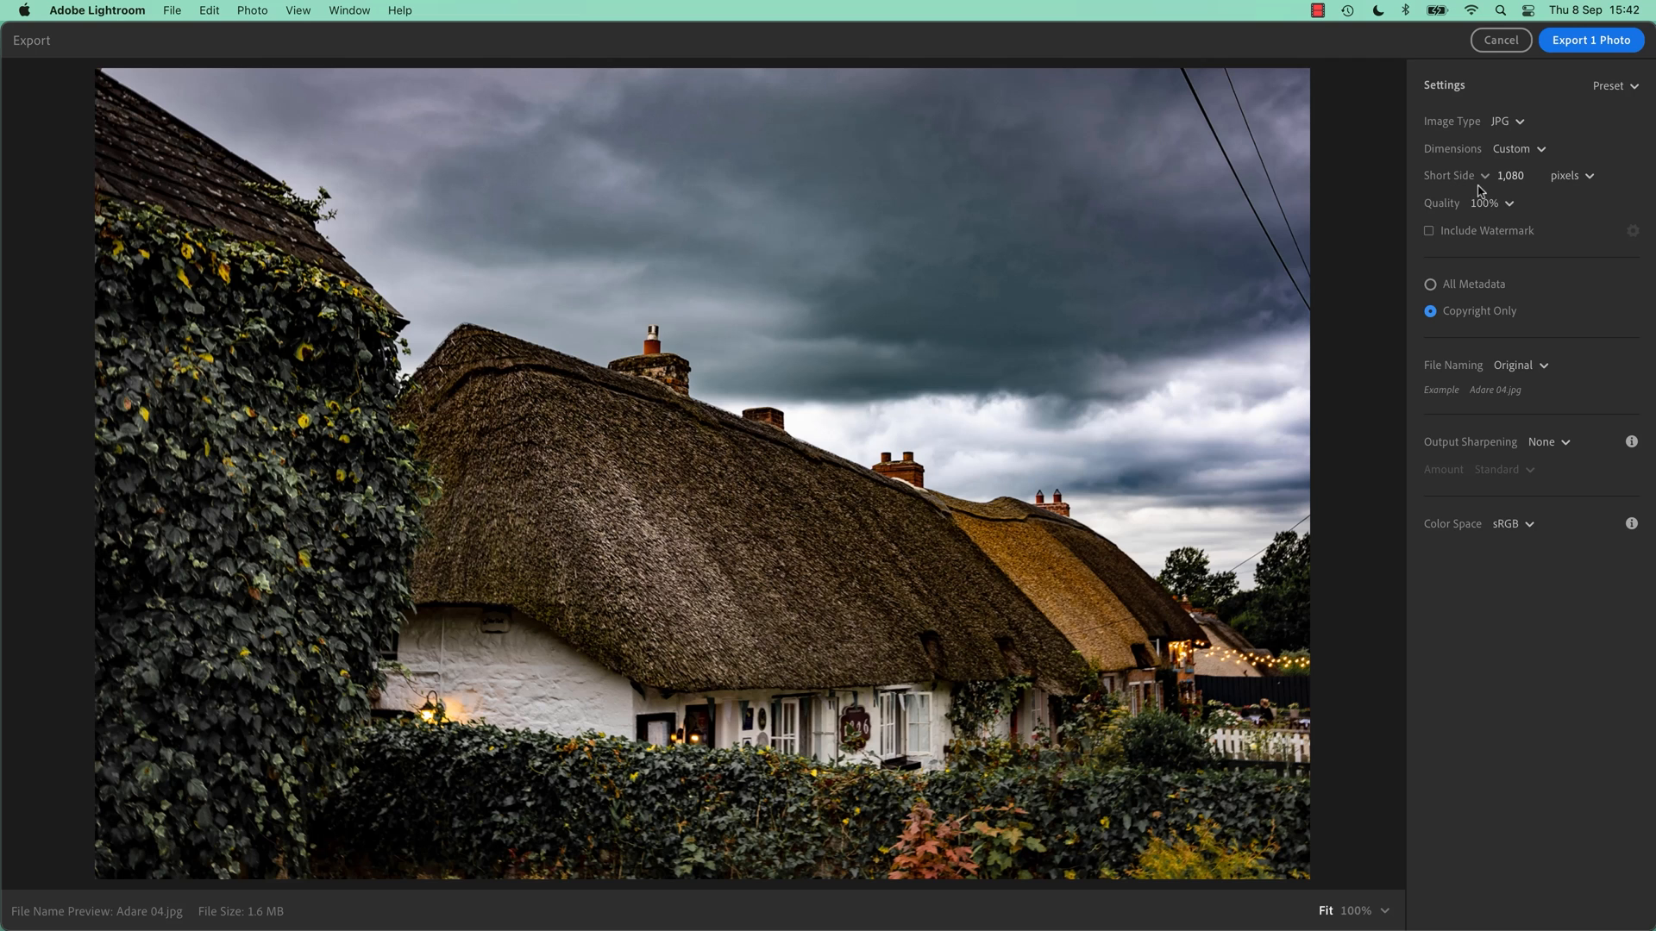
Step: Switch the 1,080-pixel sizing from Short Side to Long Side for the landscape photo
{"action": "left_click", "coordinate": [1451, 176]}
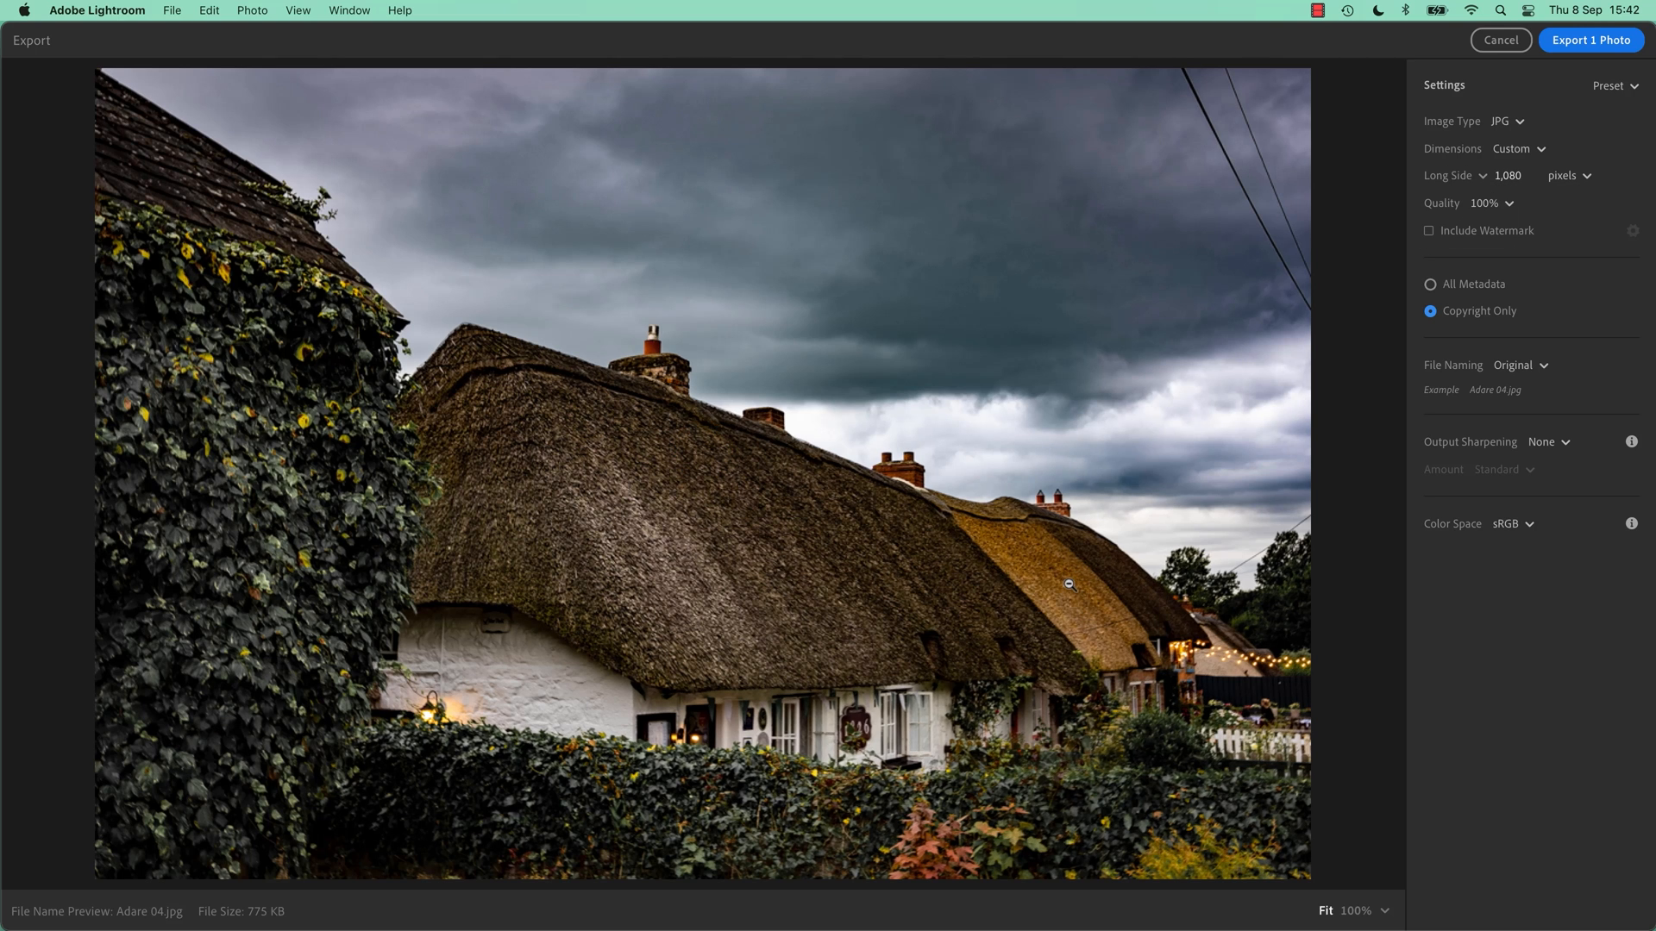
{"action": "mouse_move", "coordinate": [1021, 549]}
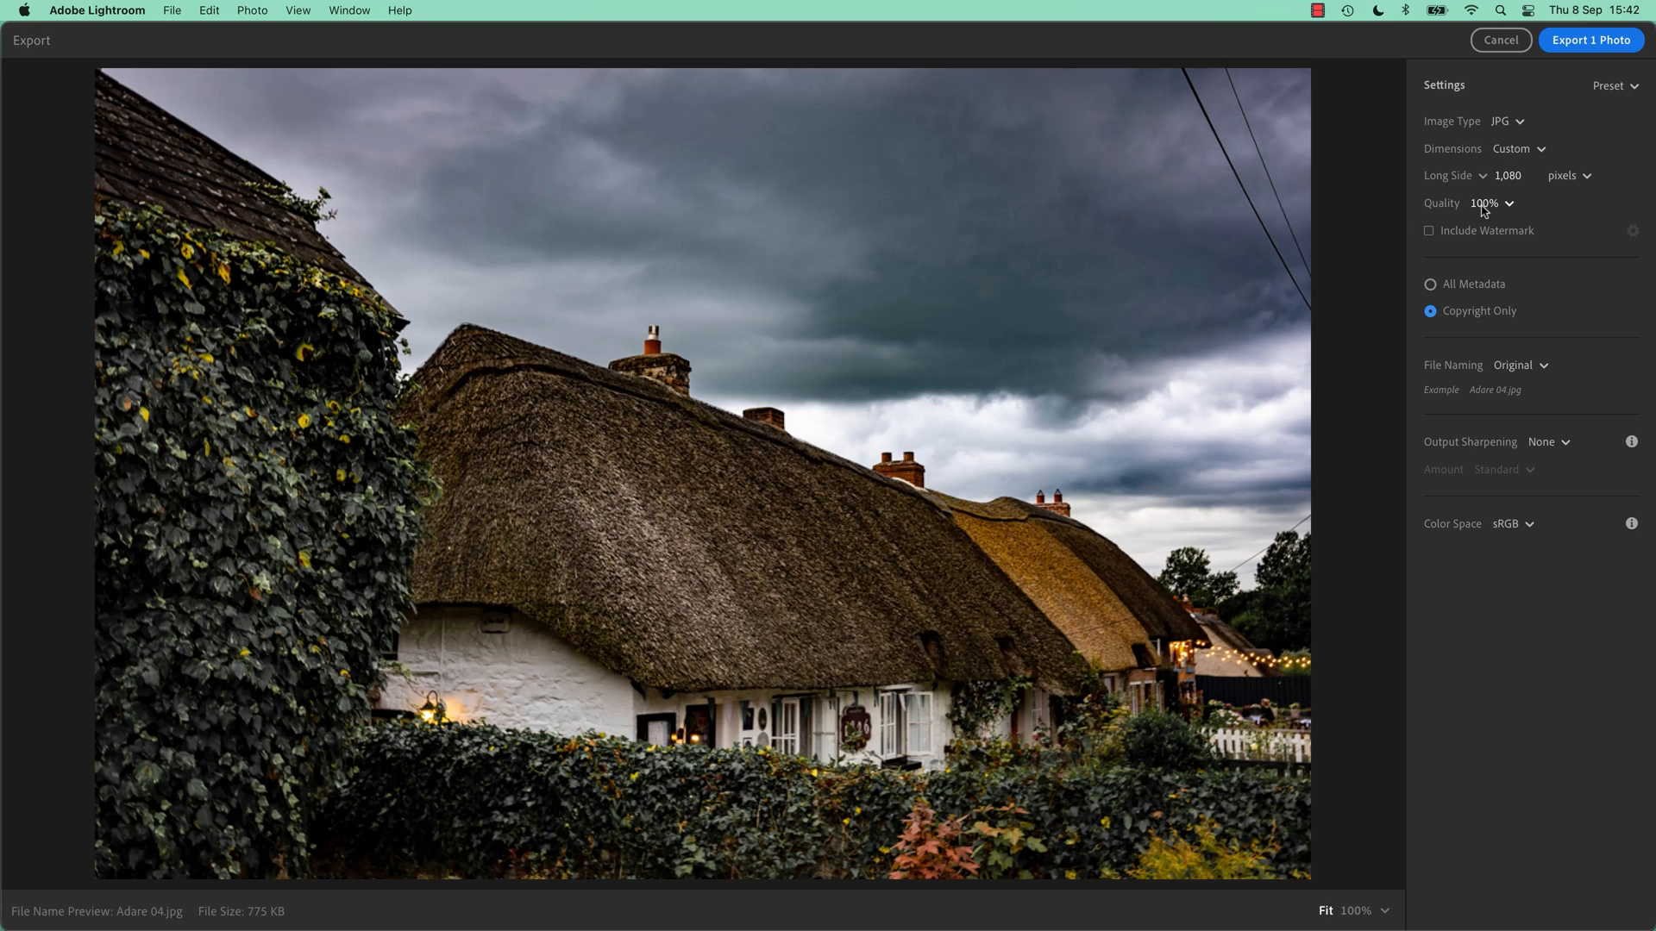
{"action": "mouse_move", "coordinate": [1364, 276]}
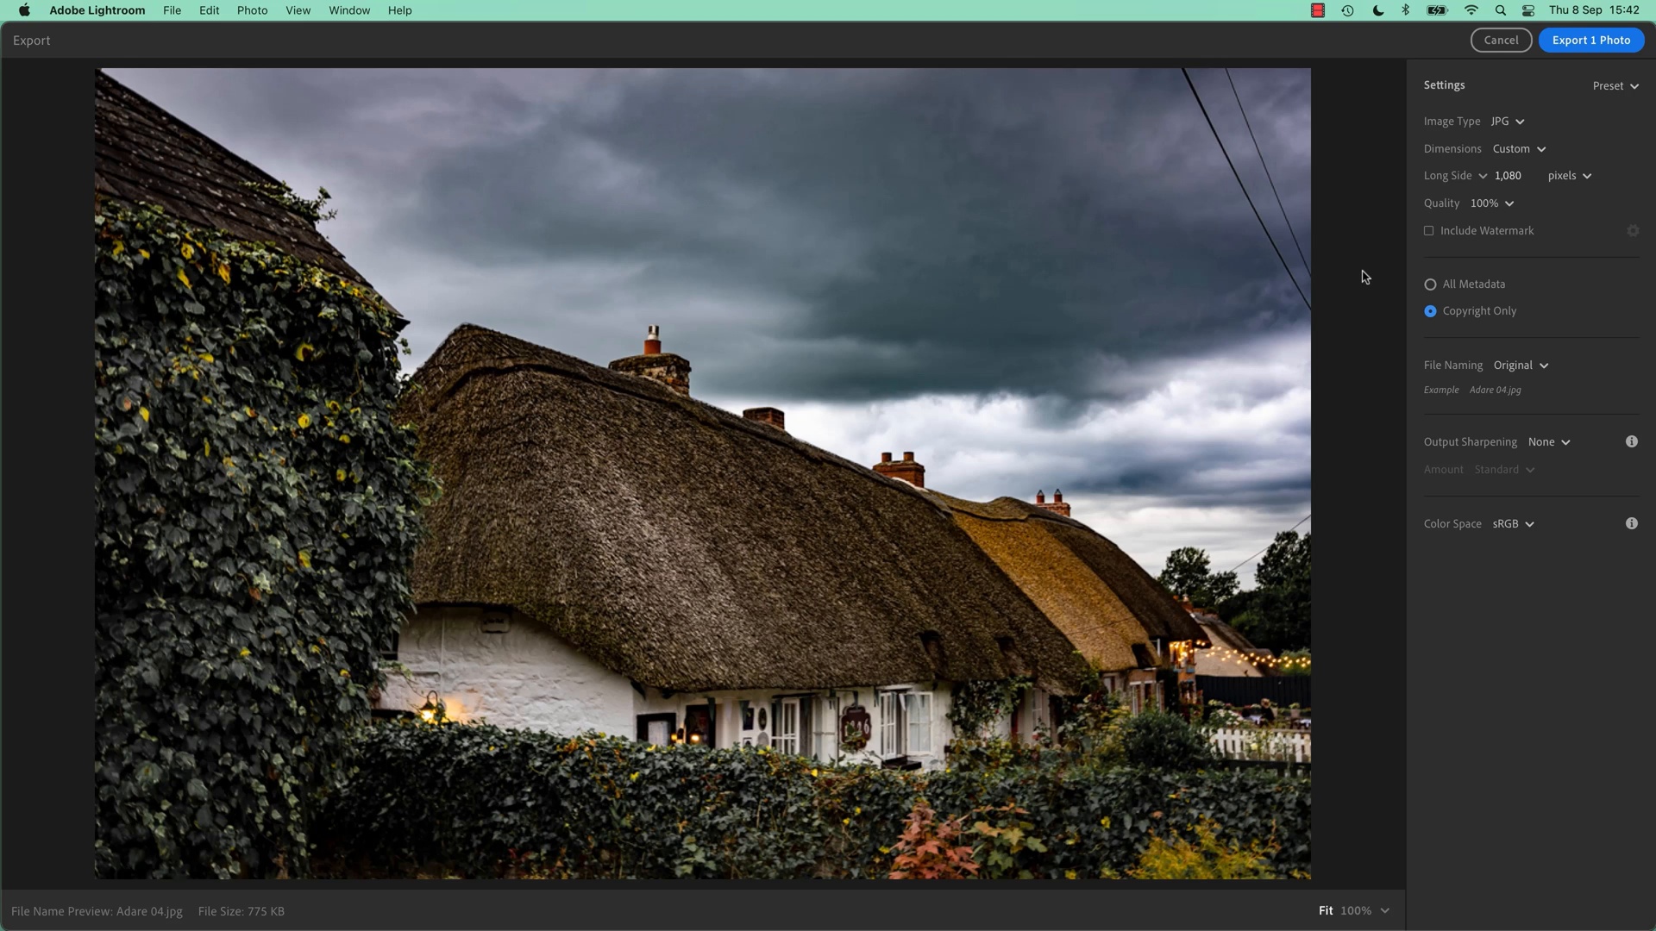
{"action": "mouse_move", "coordinate": [957, 491]}
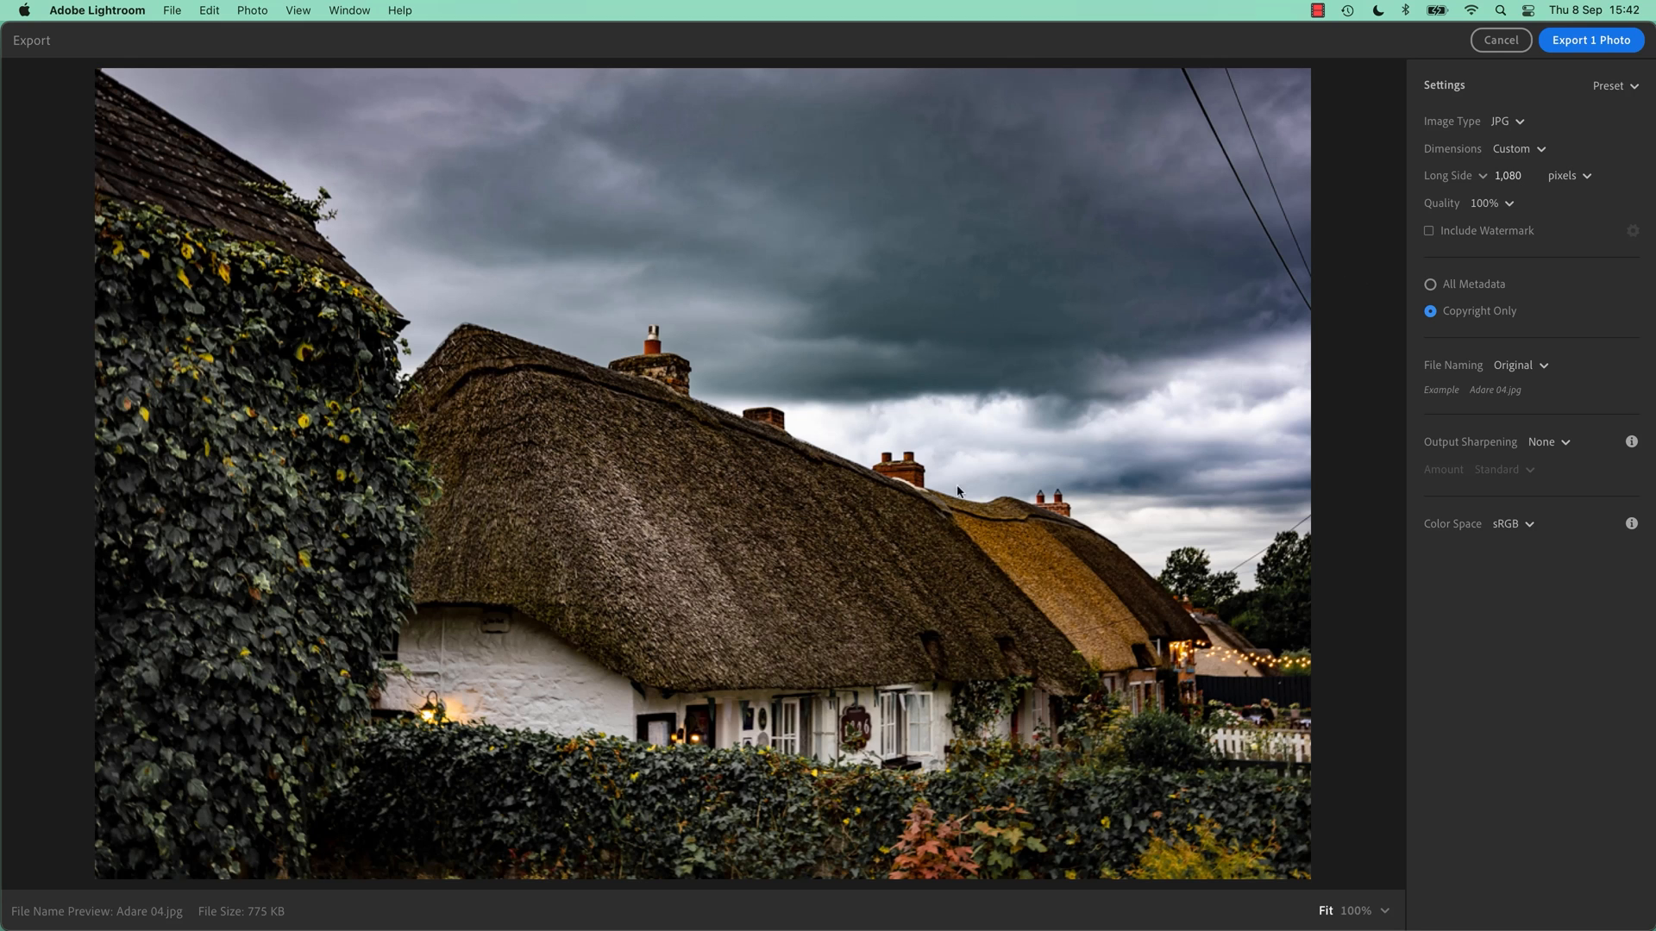
{"action": "mouse_move", "coordinate": [935, 485]}
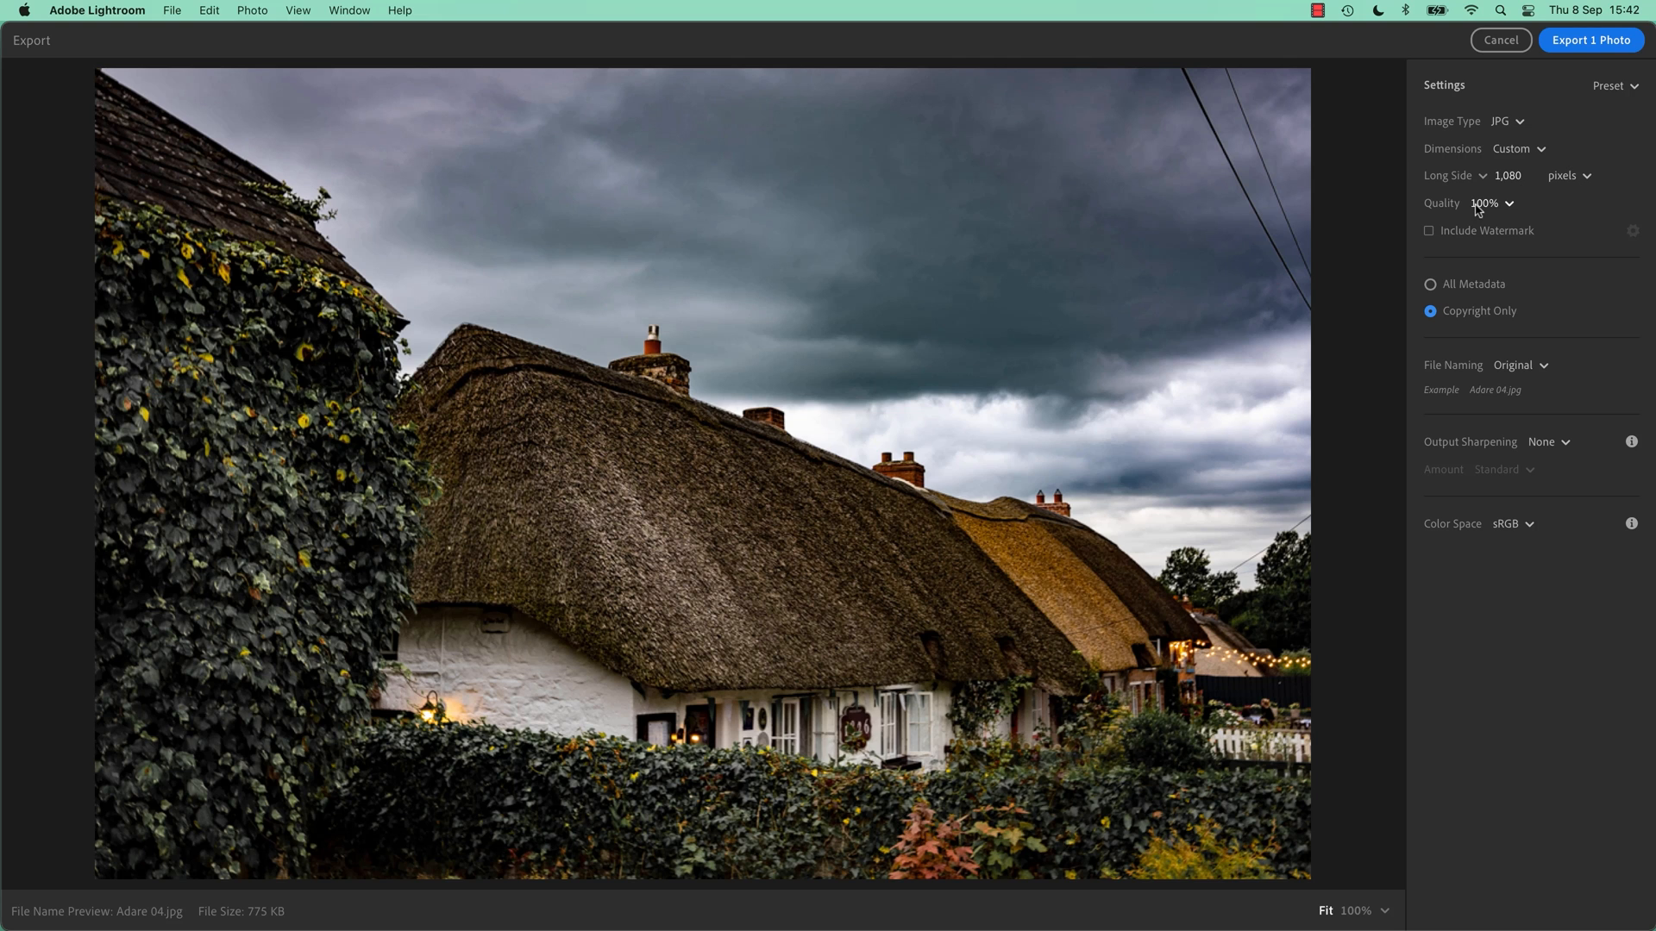
{"action": "mouse_move", "coordinate": [1358, 915]}
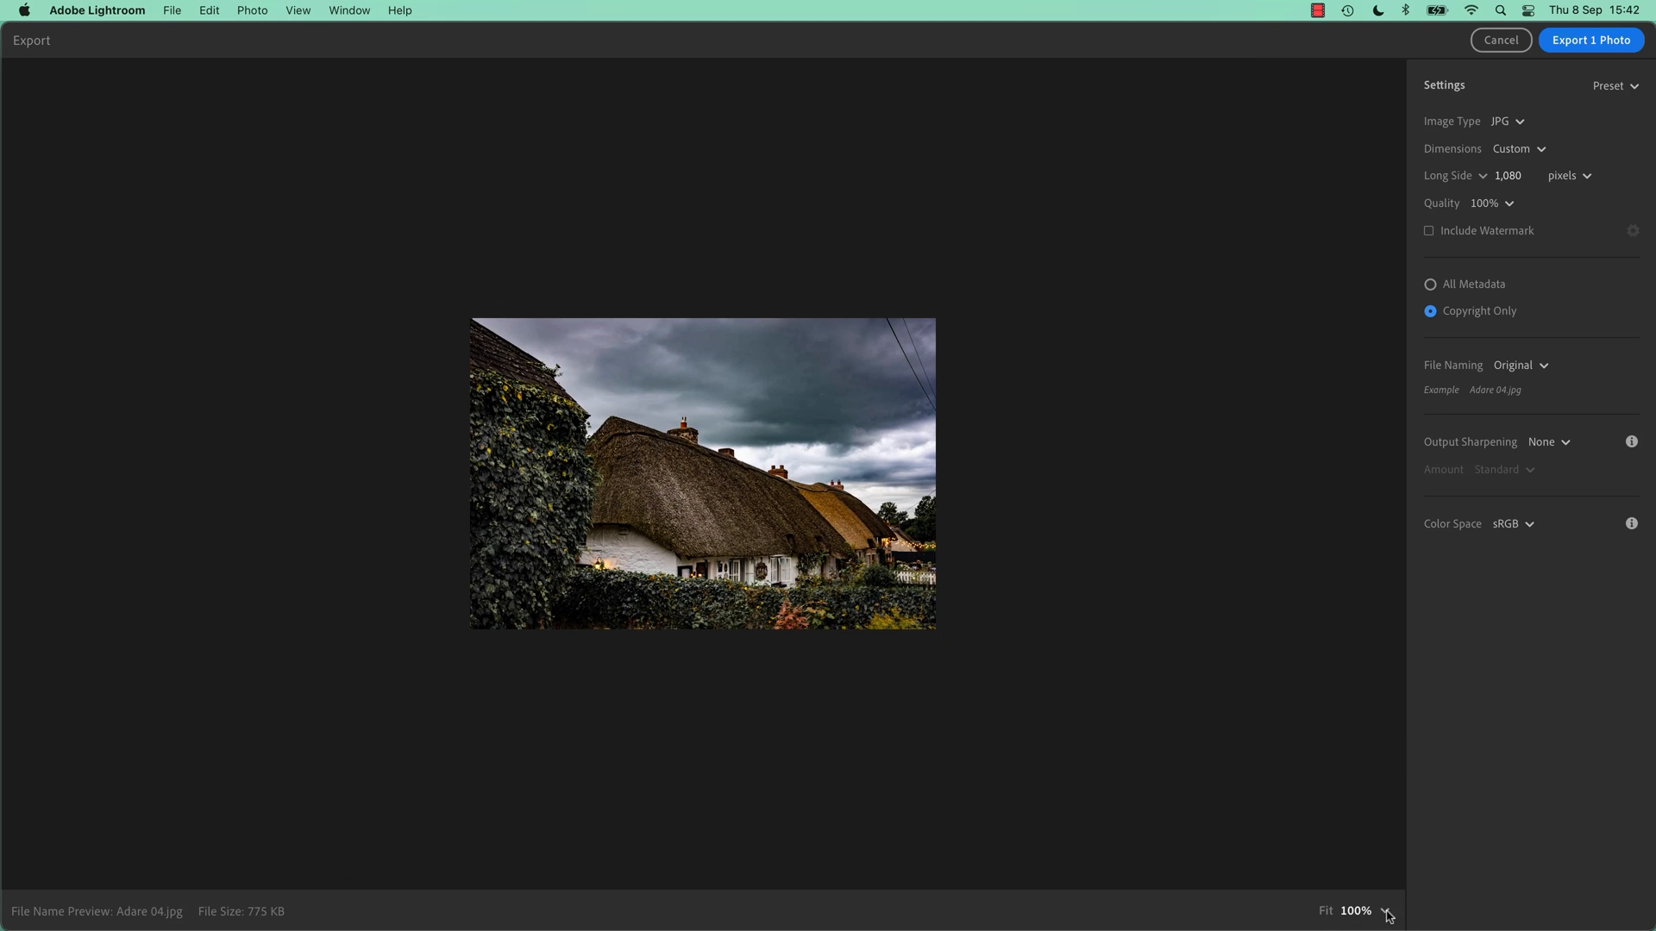
{"action": "mouse_move", "coordinate": [1342, 905]}
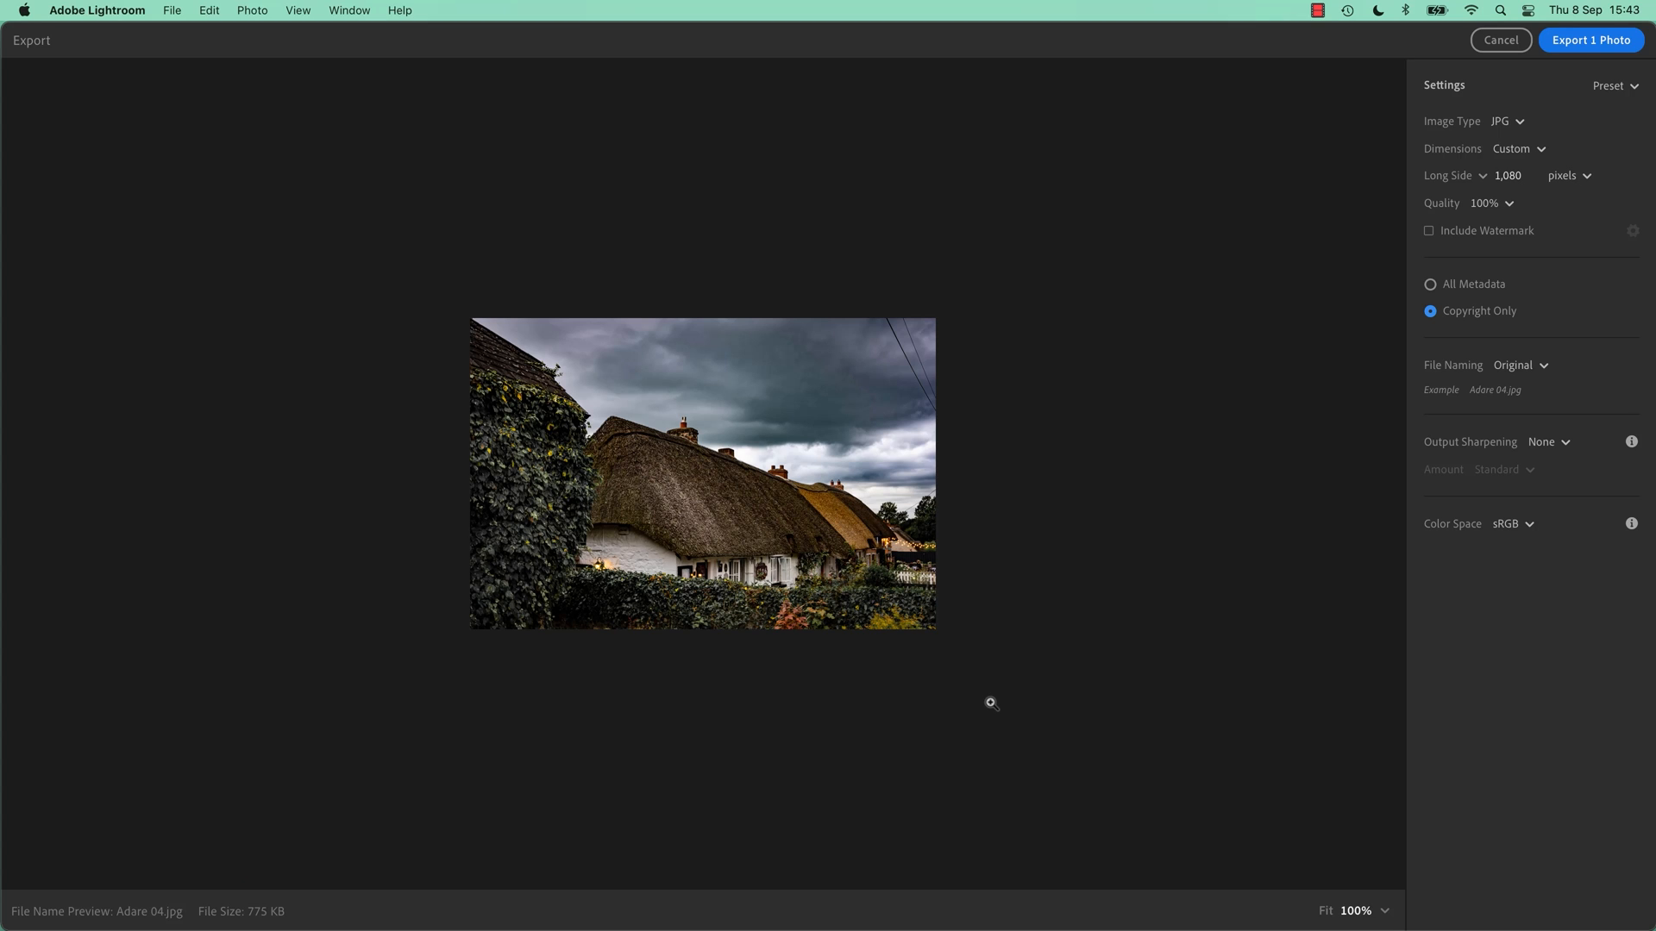
{"action": "mouse_move", "coordinate": [916, 328]}
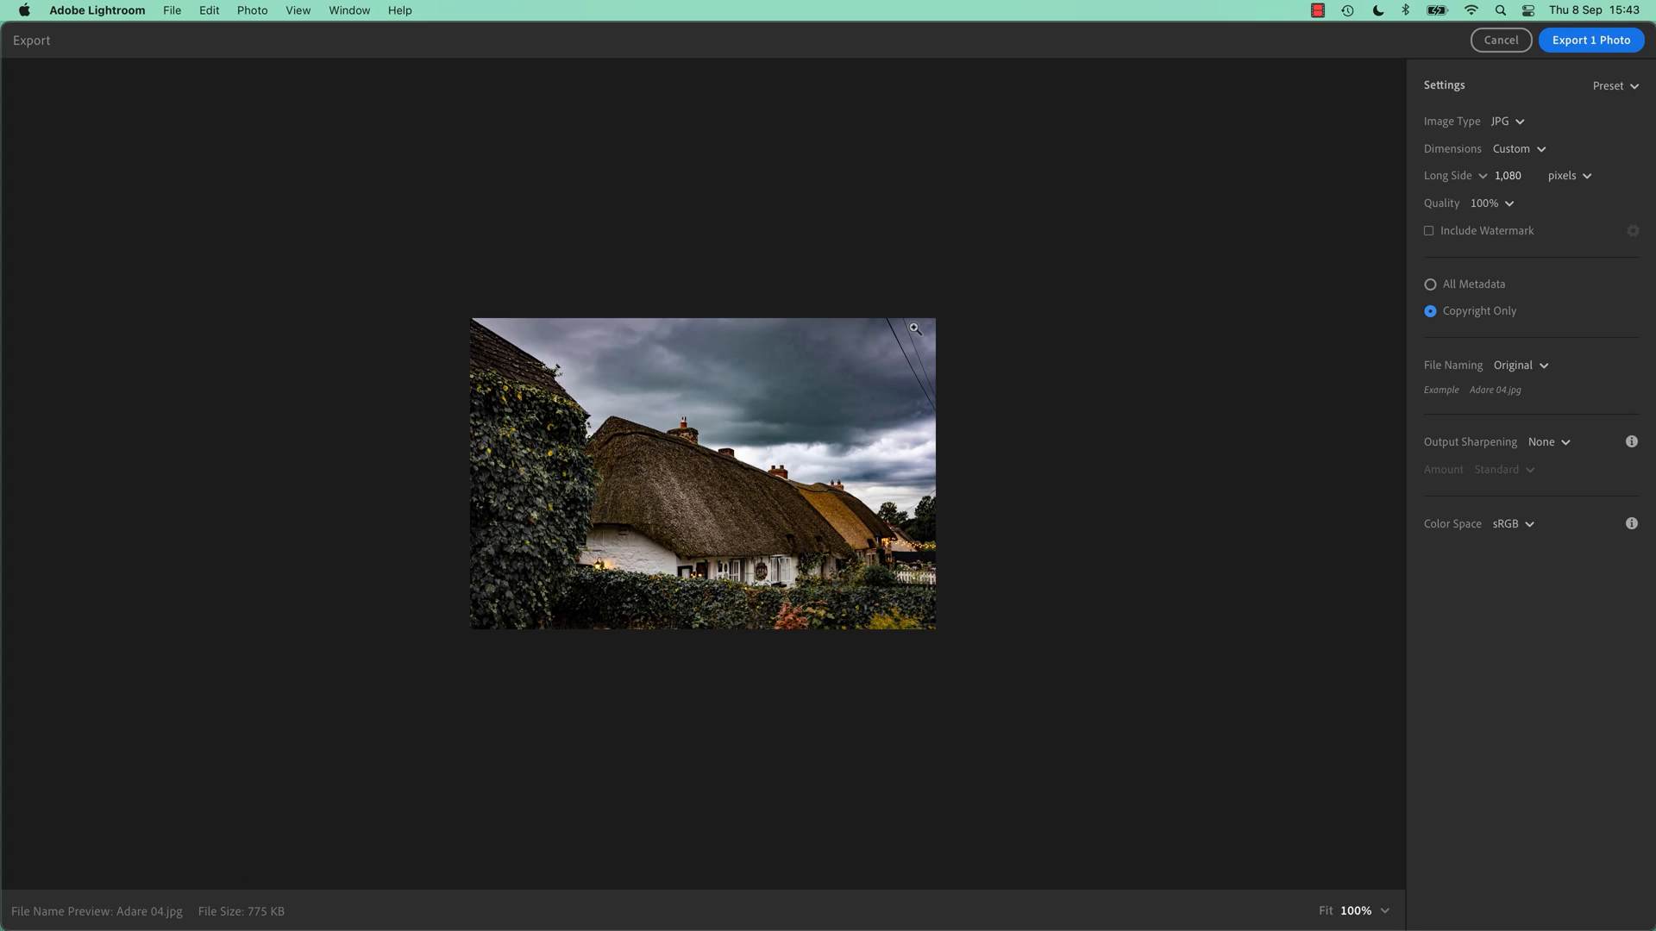
{"action": "mouse_move", "coordinate": [976, 403]}
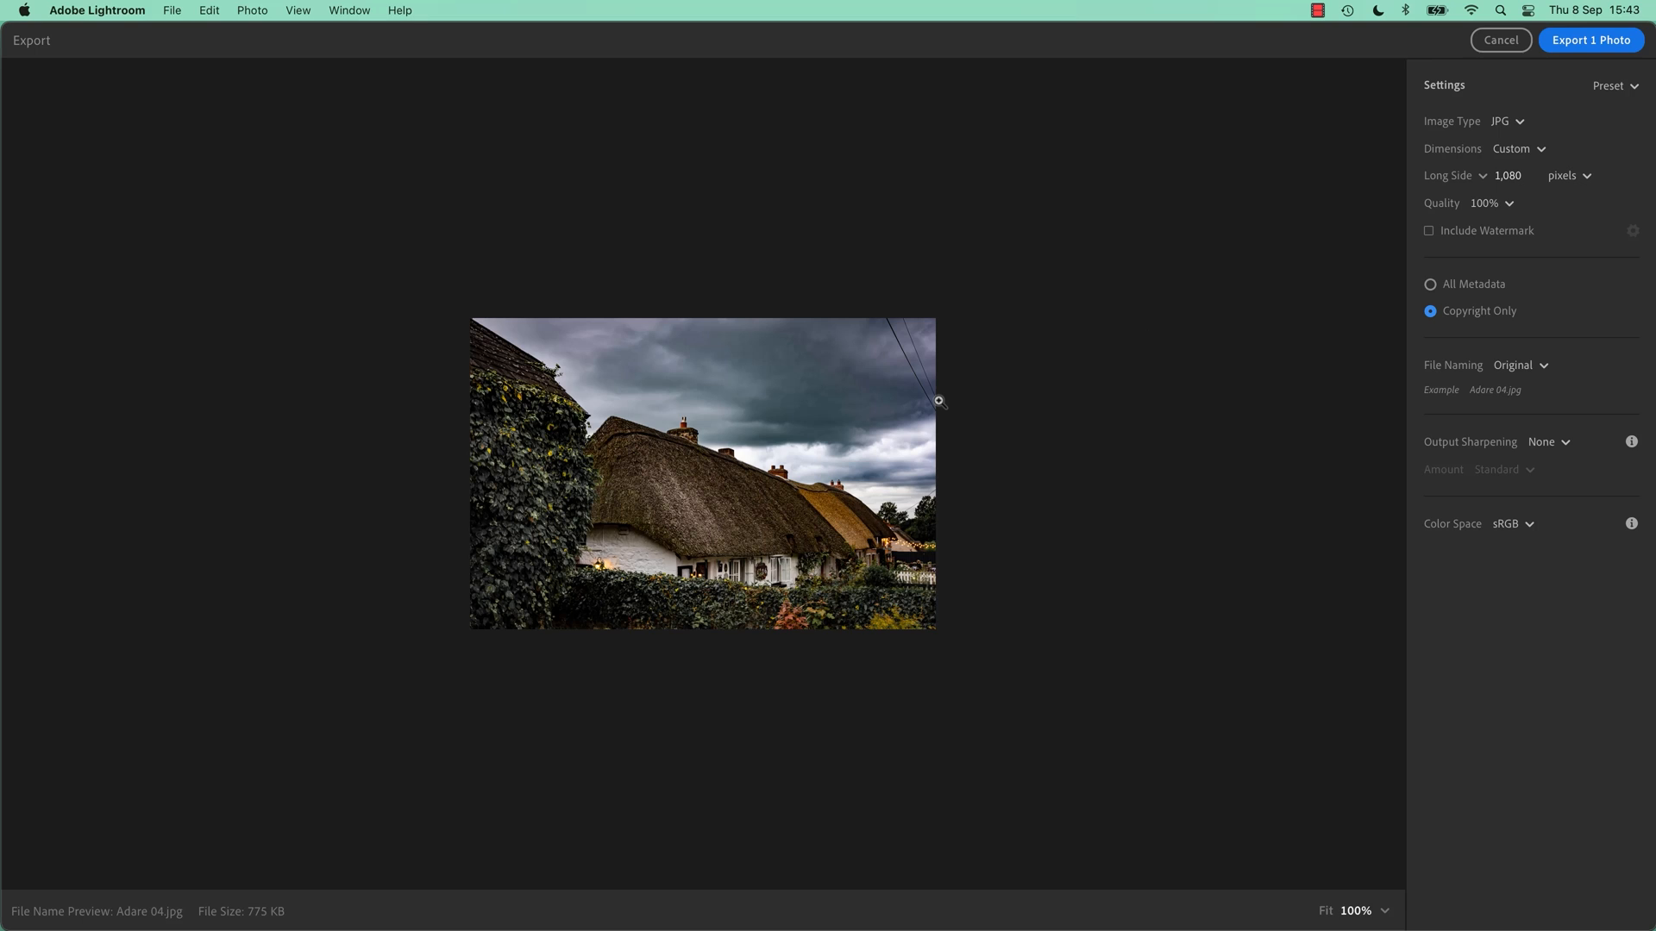
{"action": "mouse_move", "coordinate": [938, 400]}
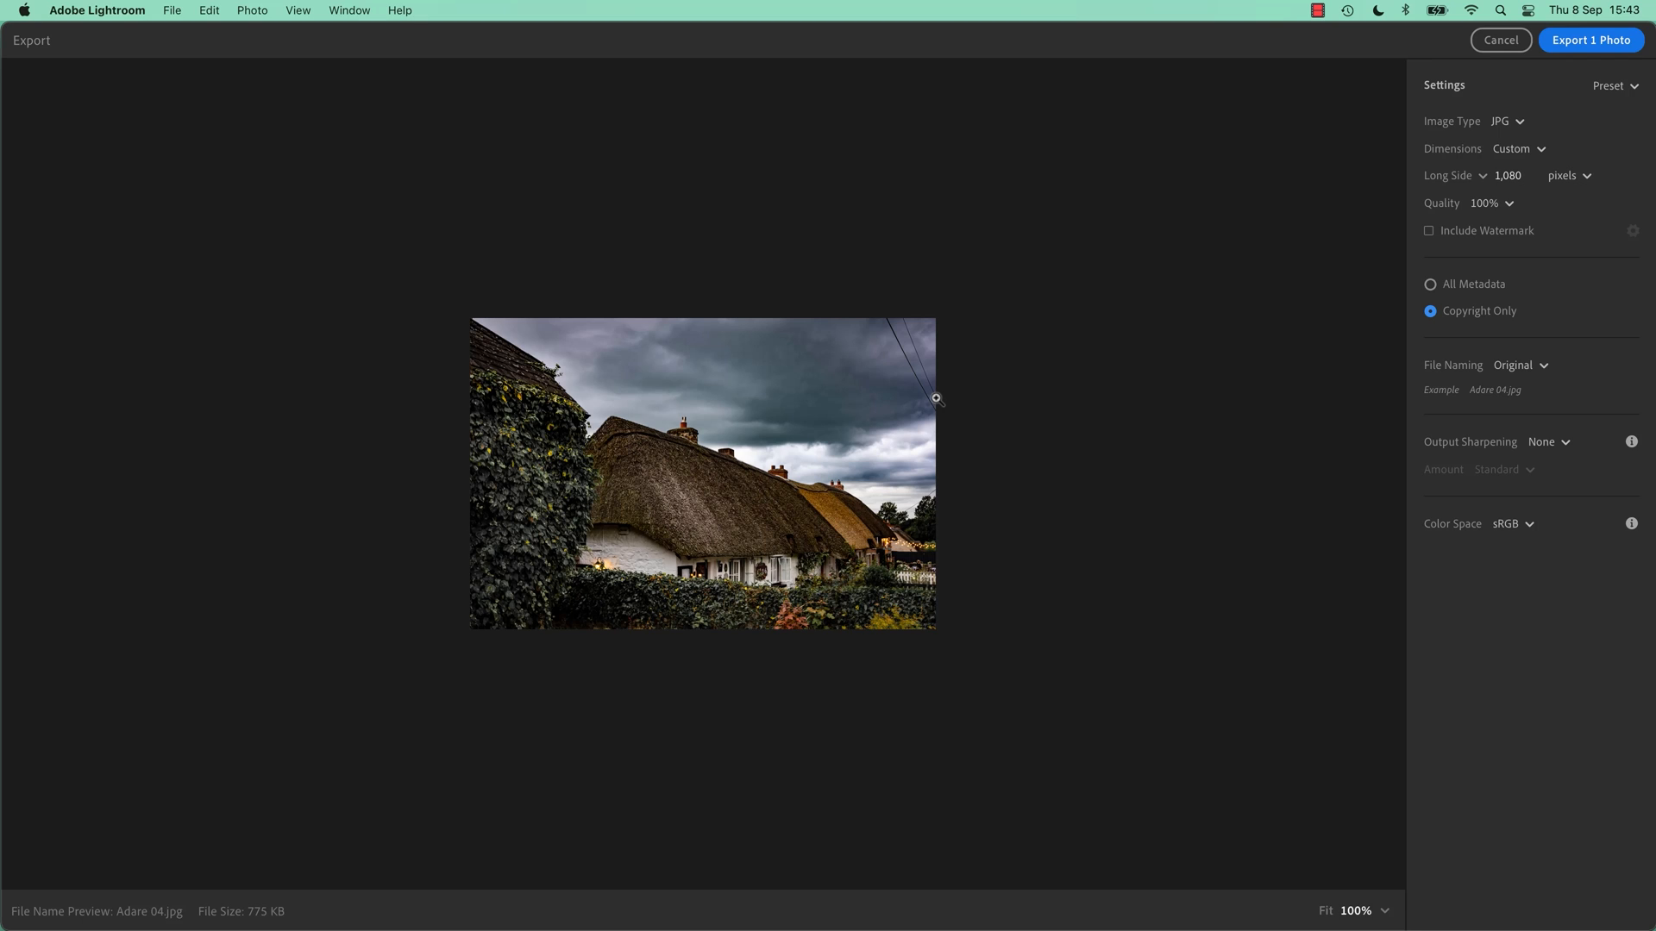
{"action": "mouse_move", "coordinate": [999, 375]}
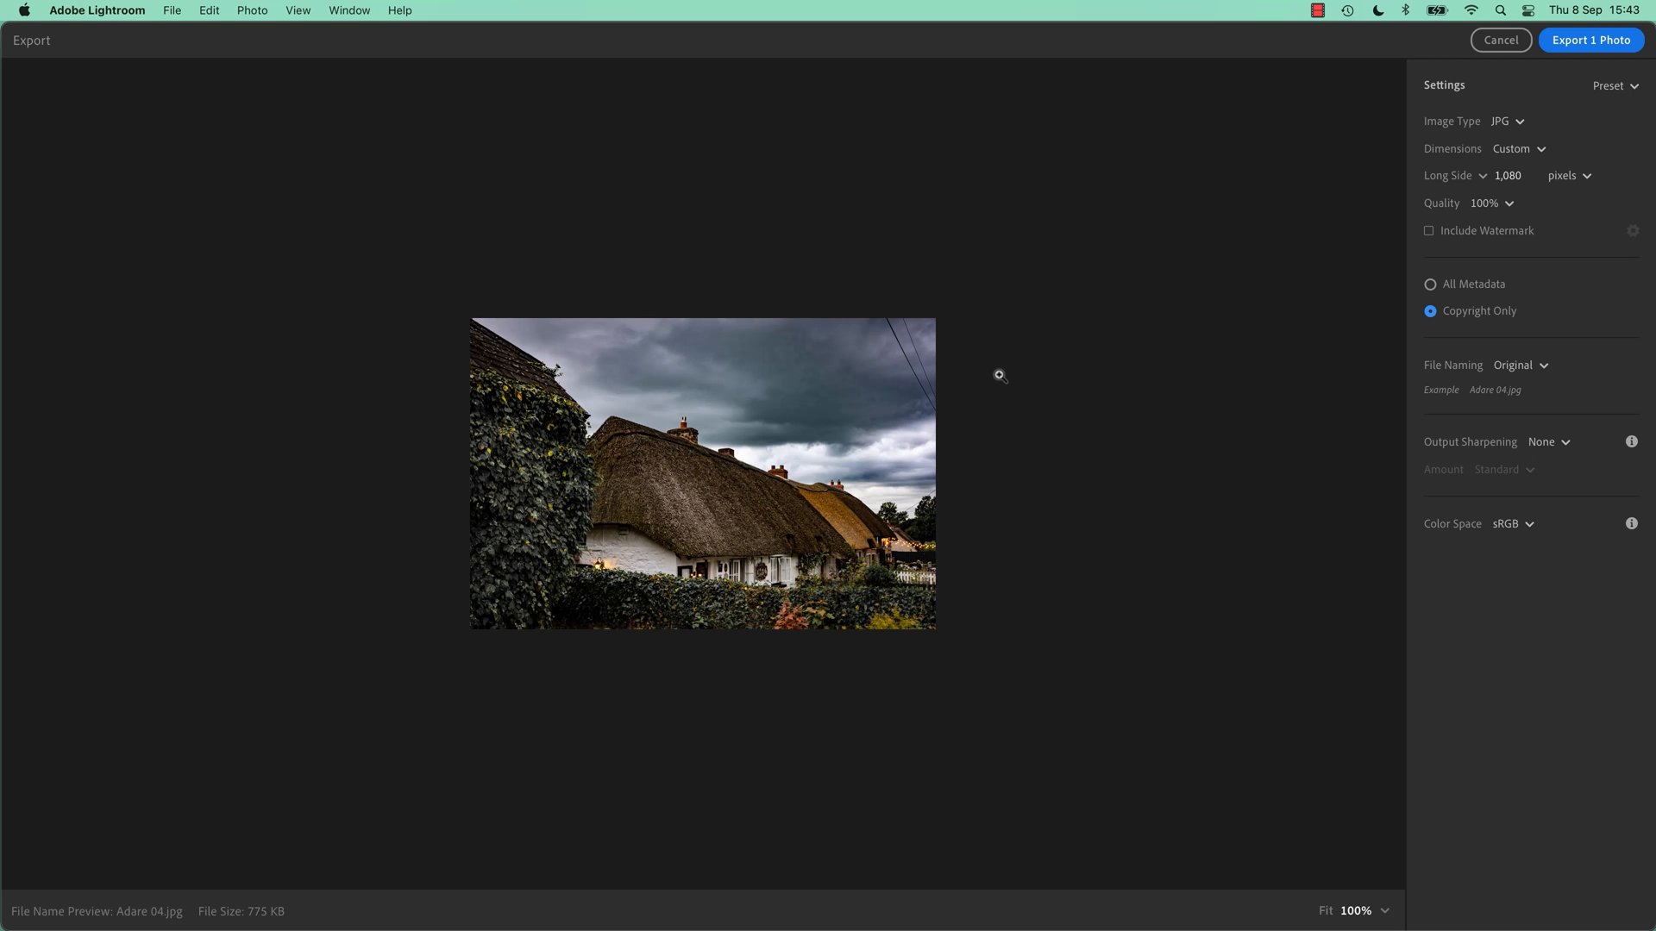